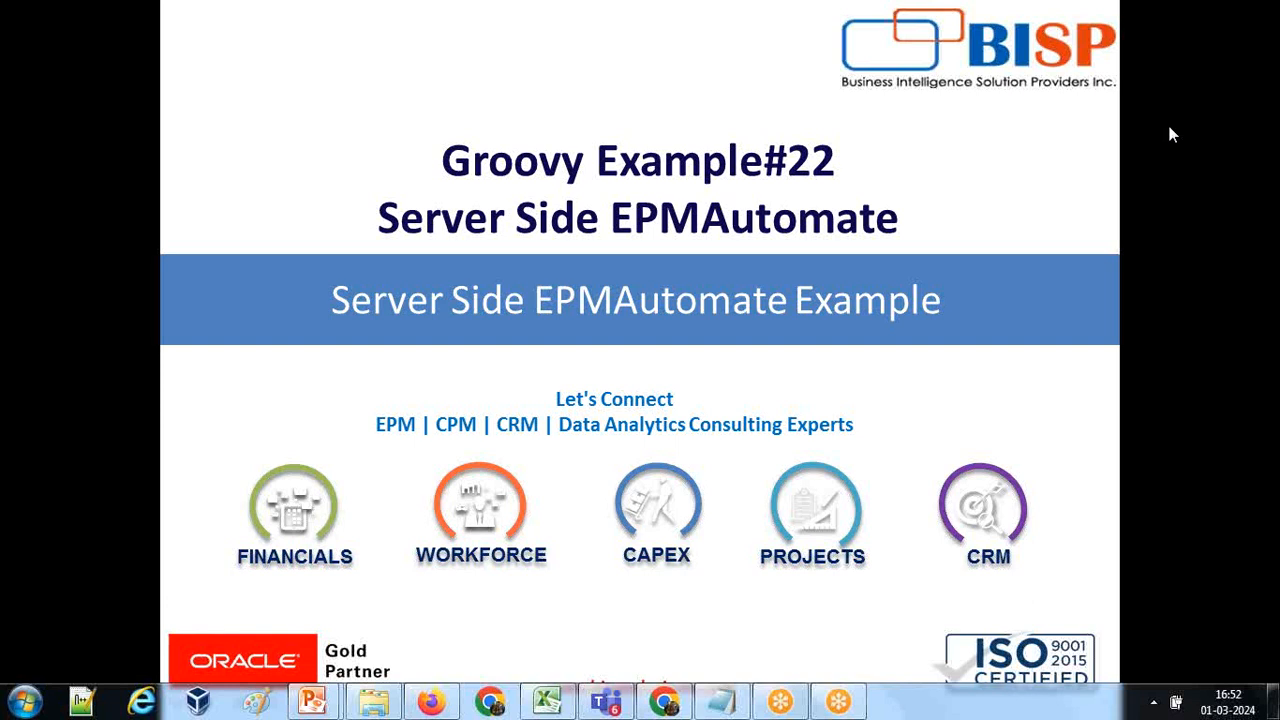
mouse_move(1068, 198)
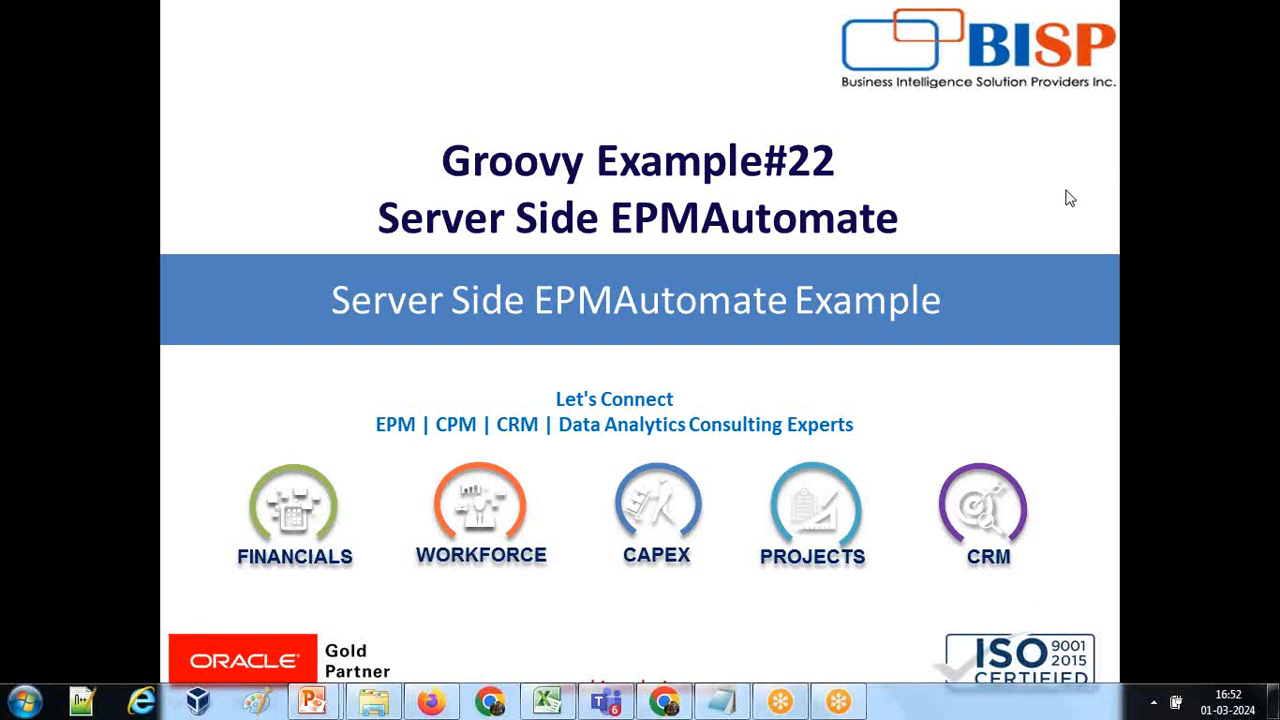
In the EPM Automate docs, highlight the sentence about running commands directly using Groovy.
left_click(30, 694)
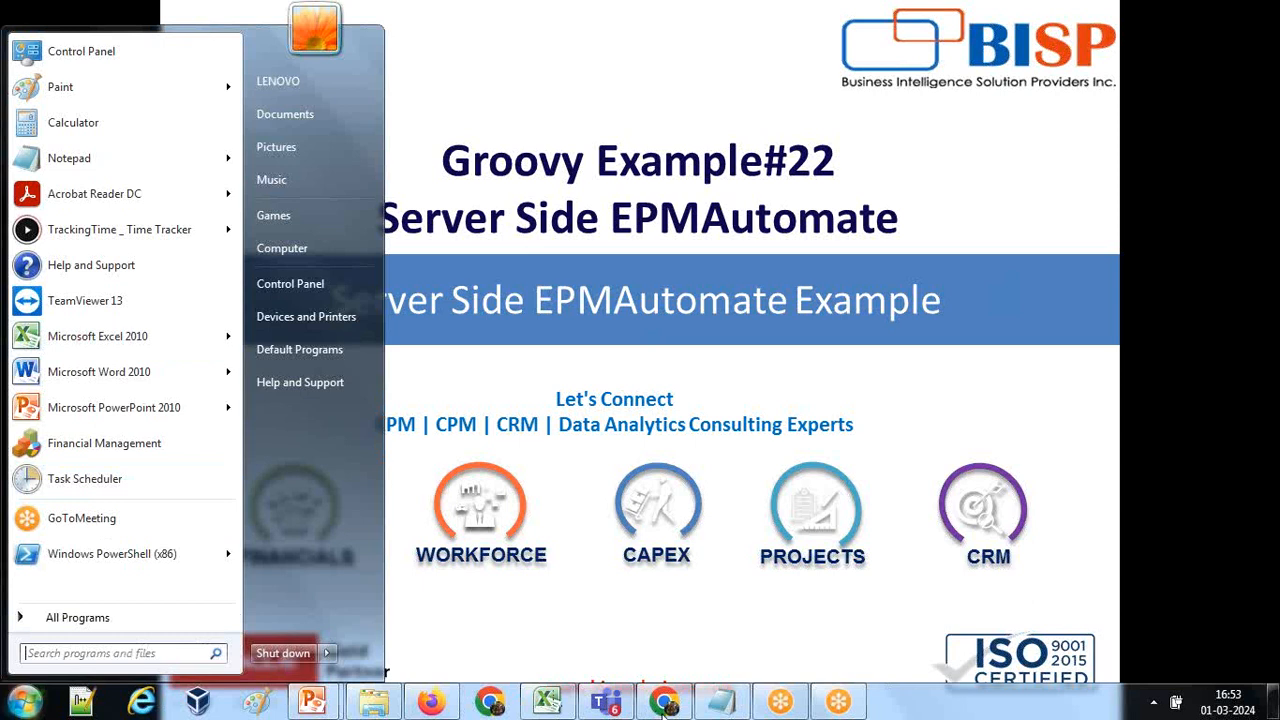
left_click(660, 700)
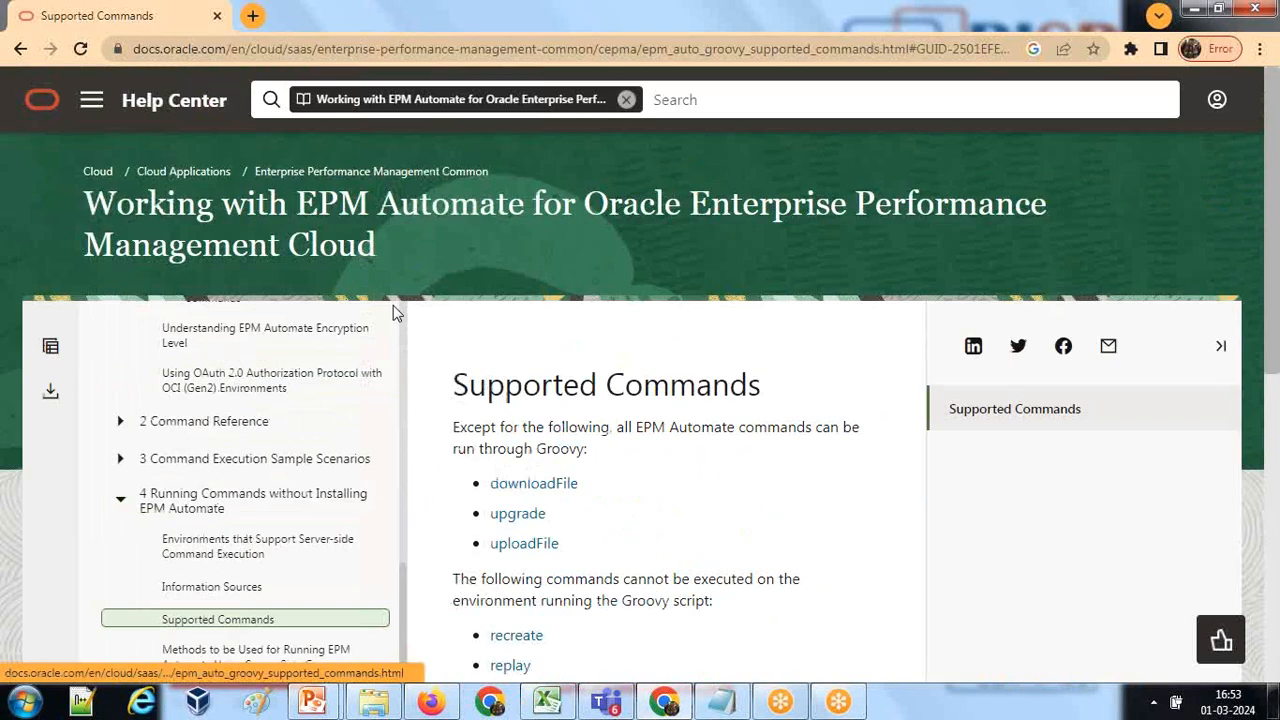
mouse_move(424, 404)
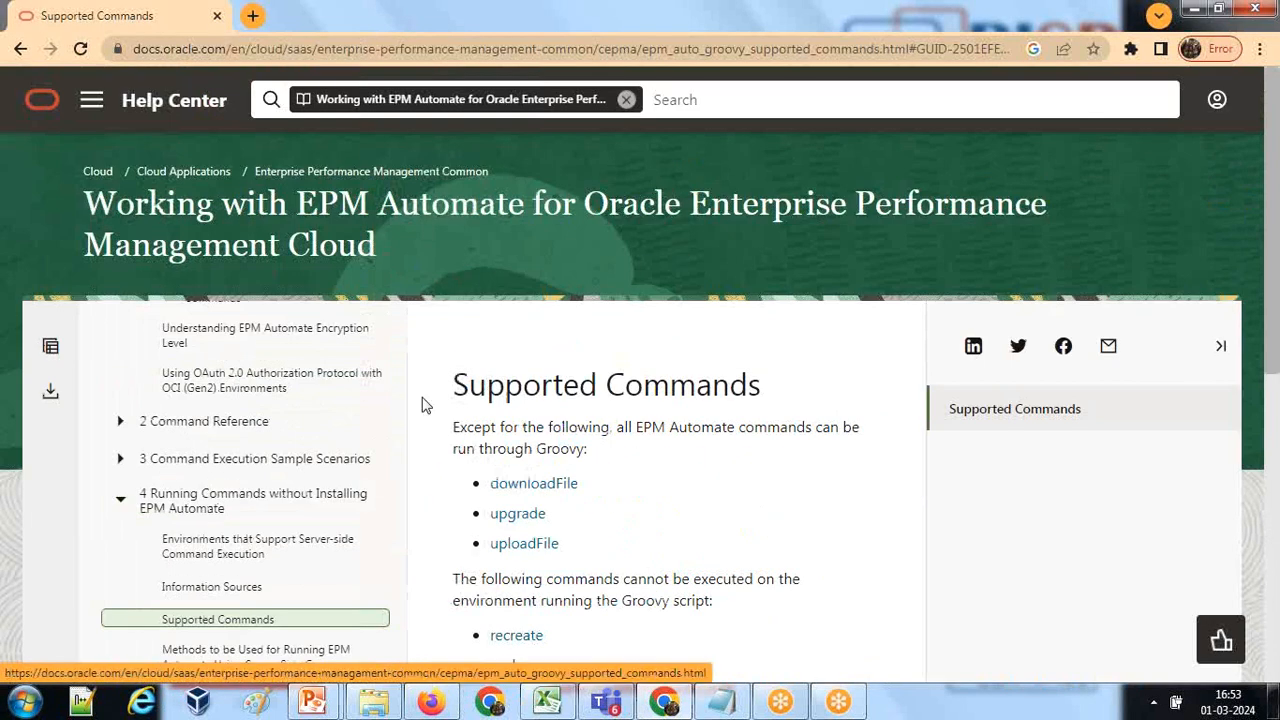
mouse_move(400, 364)
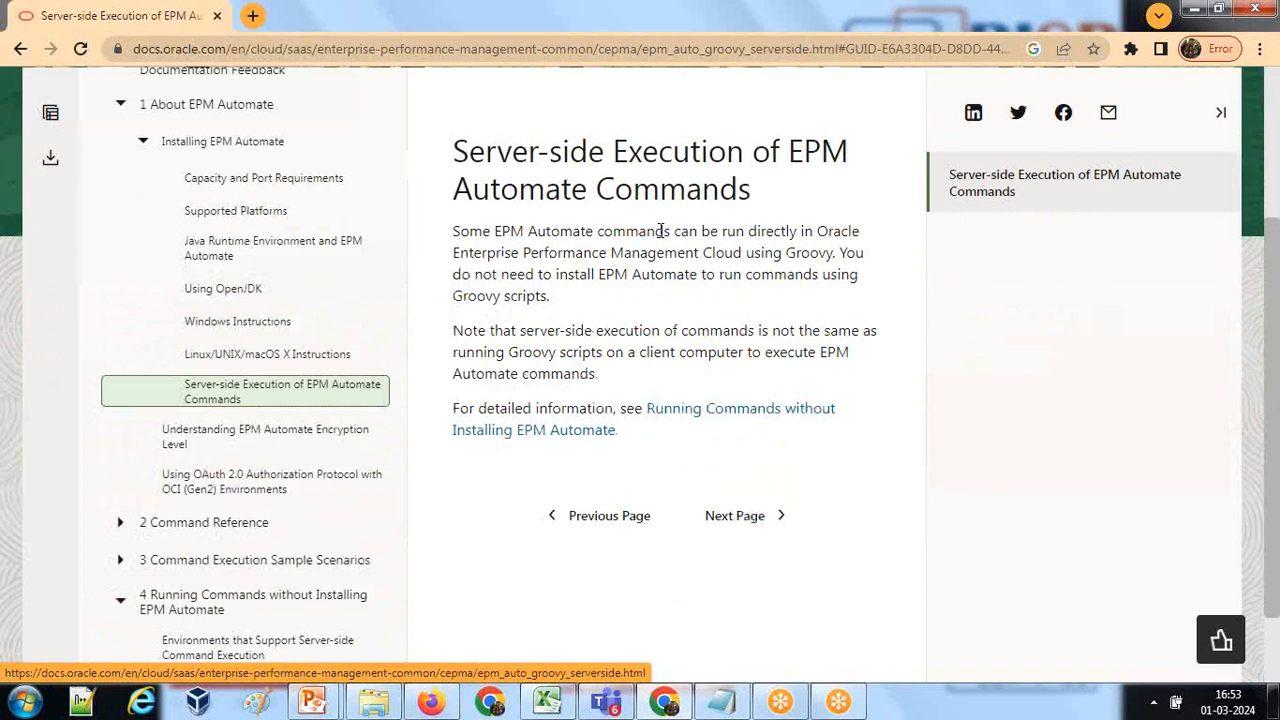
mouse_move(556, 232)
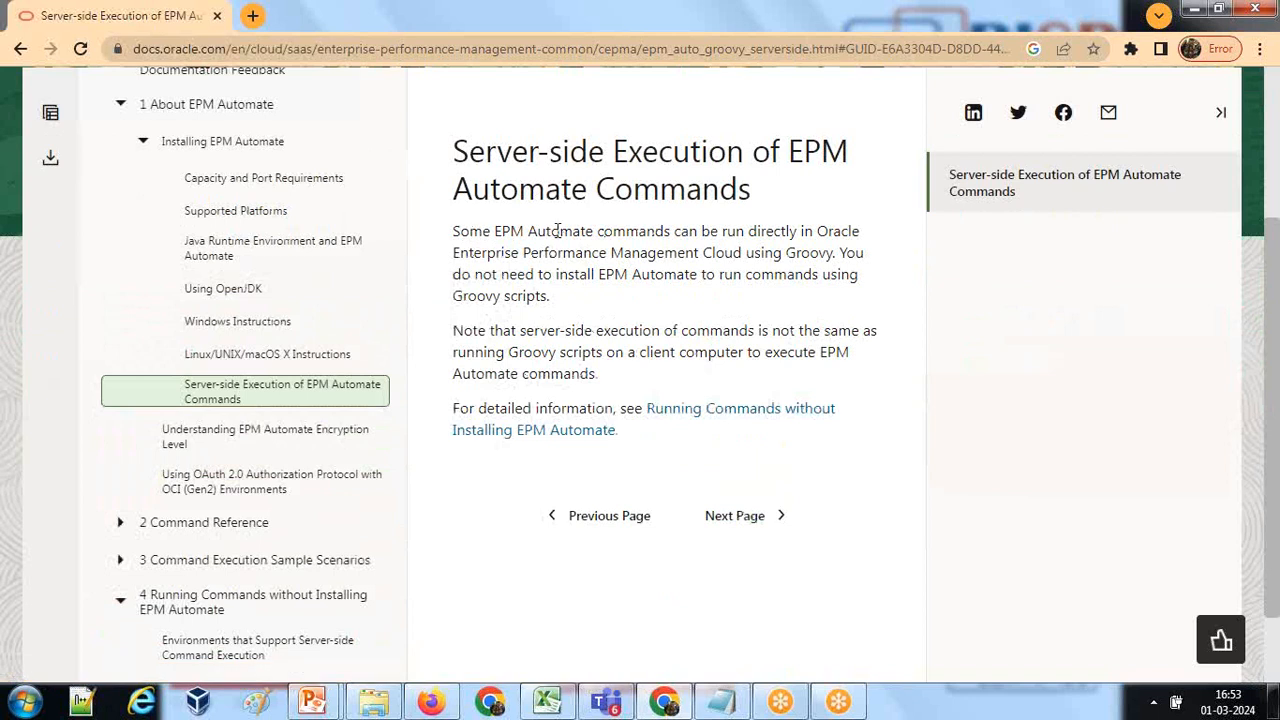
left_click_drag(678, 232, 828, 232)
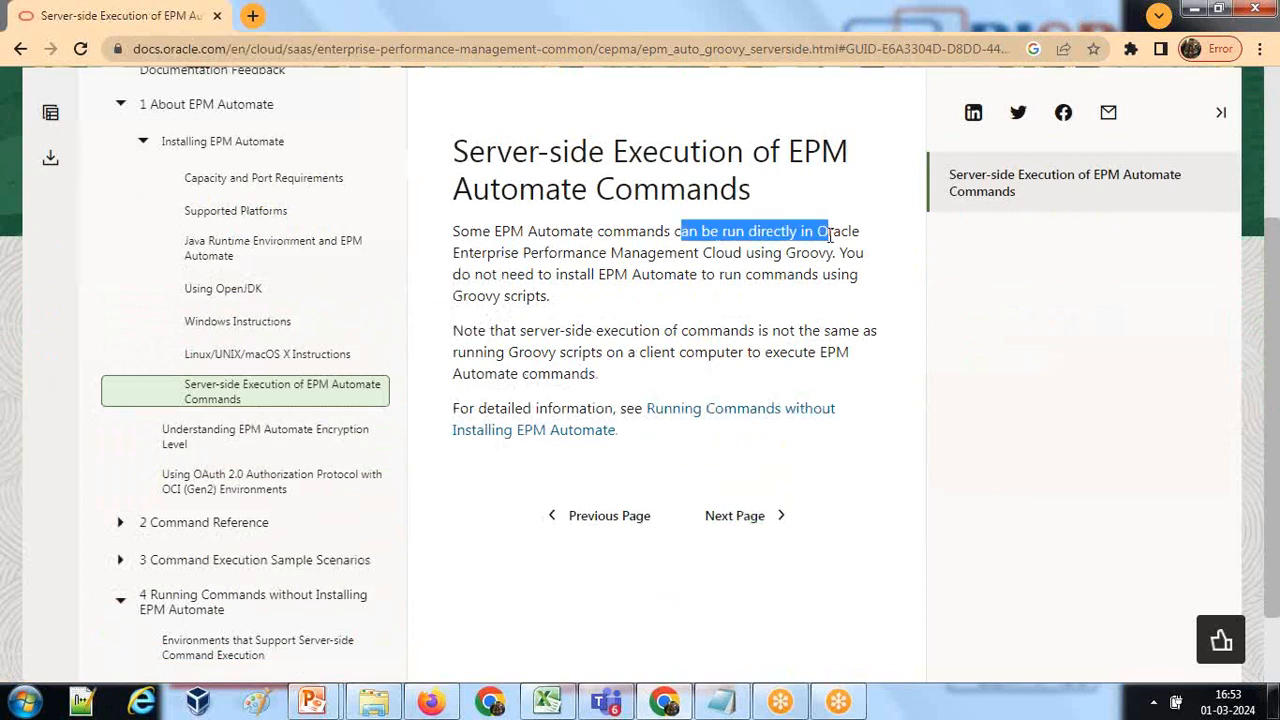
left_click_drag(828, 232, 816, 252)
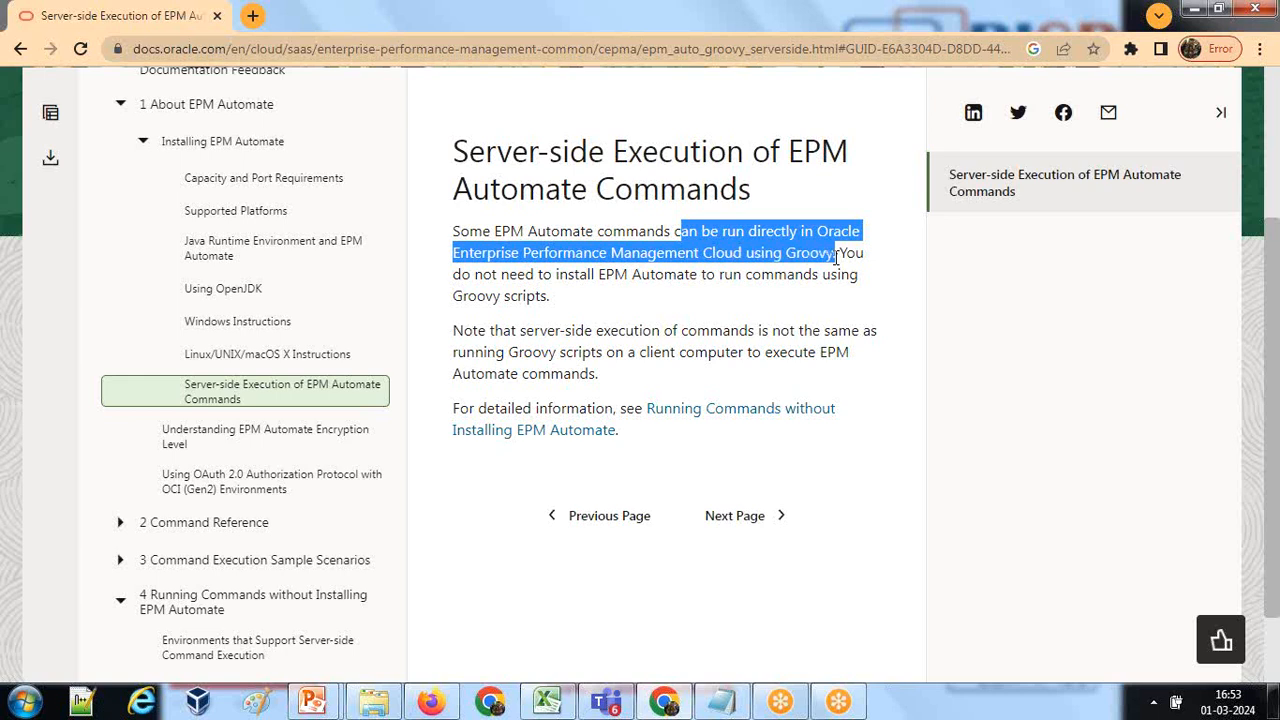
mouse_move(618, 288)
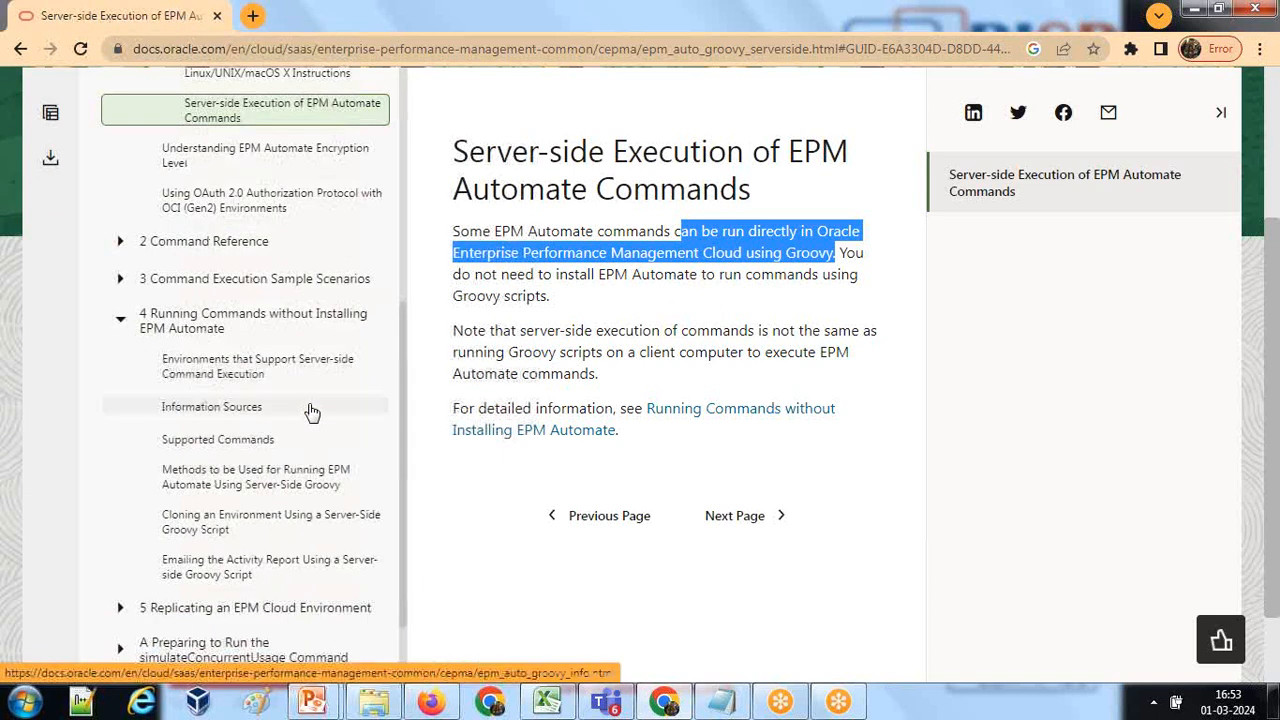
mouse_move(252, 380)
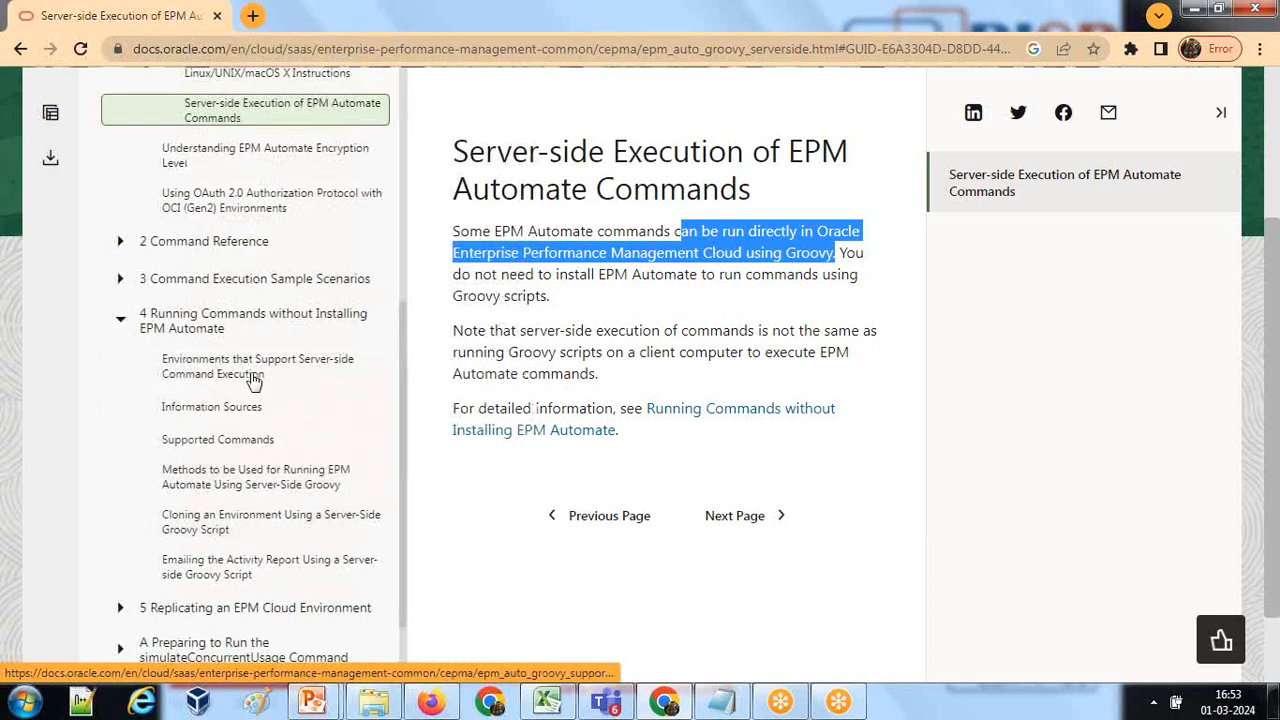
Read the server-side execution environments page, then the Supported Commands page and its note.
left_click(256, 366)
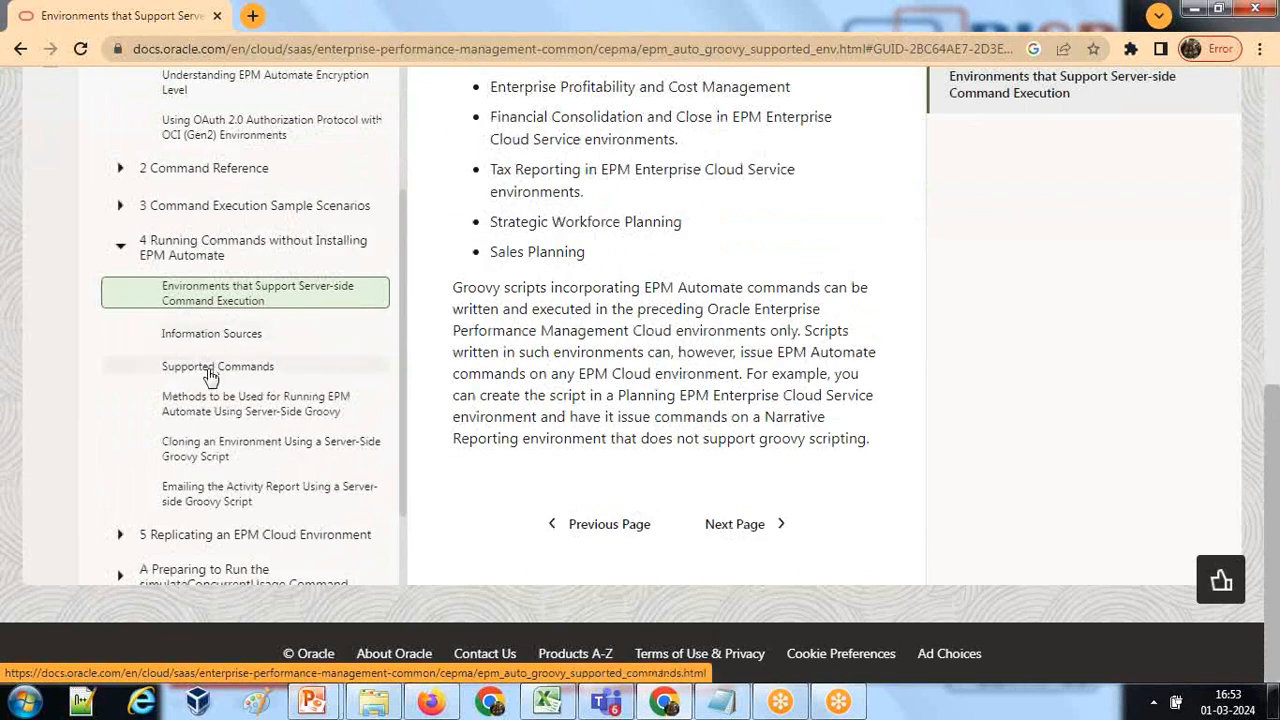
left_click(216, 366)
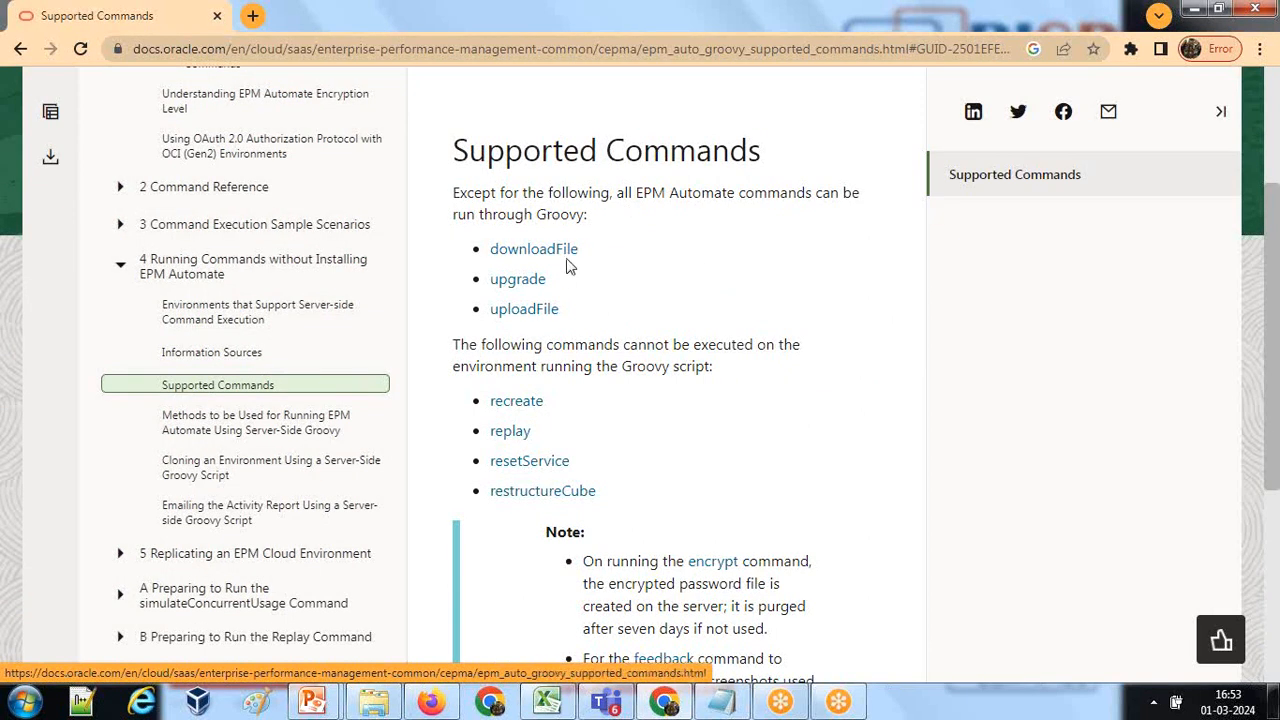
mouse_move(590, 288)
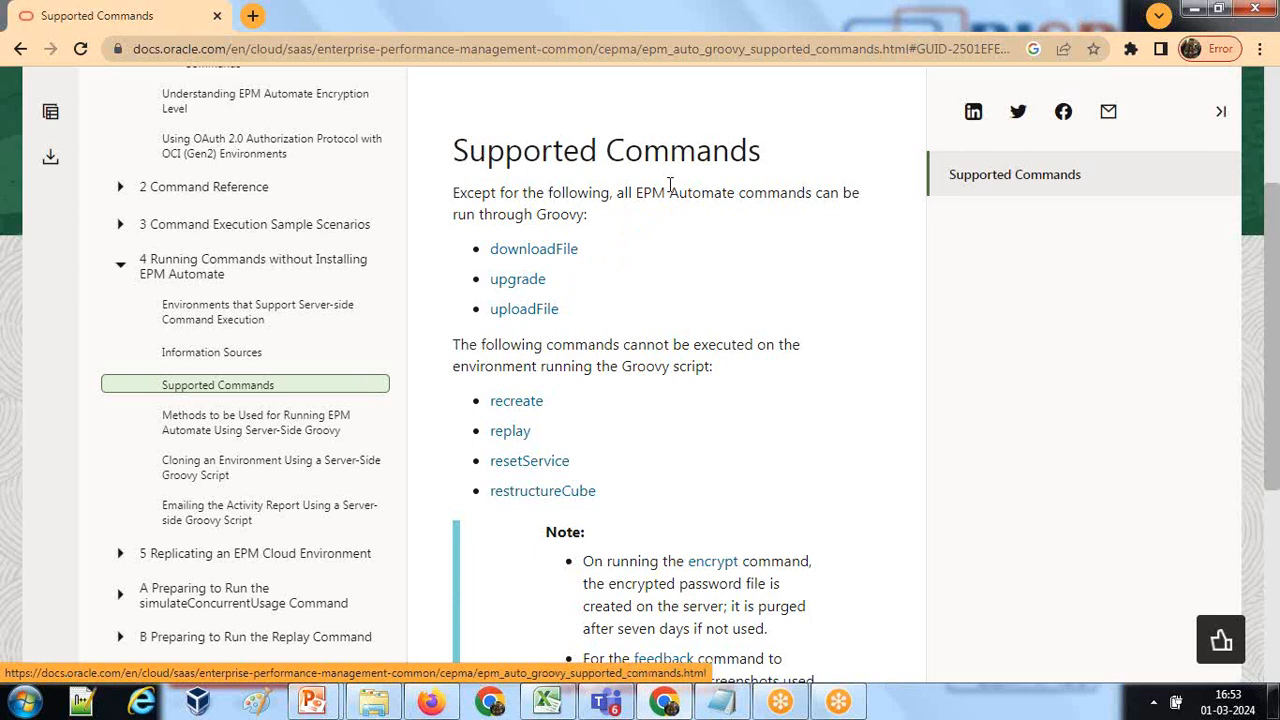
mouse_move(596, 216)
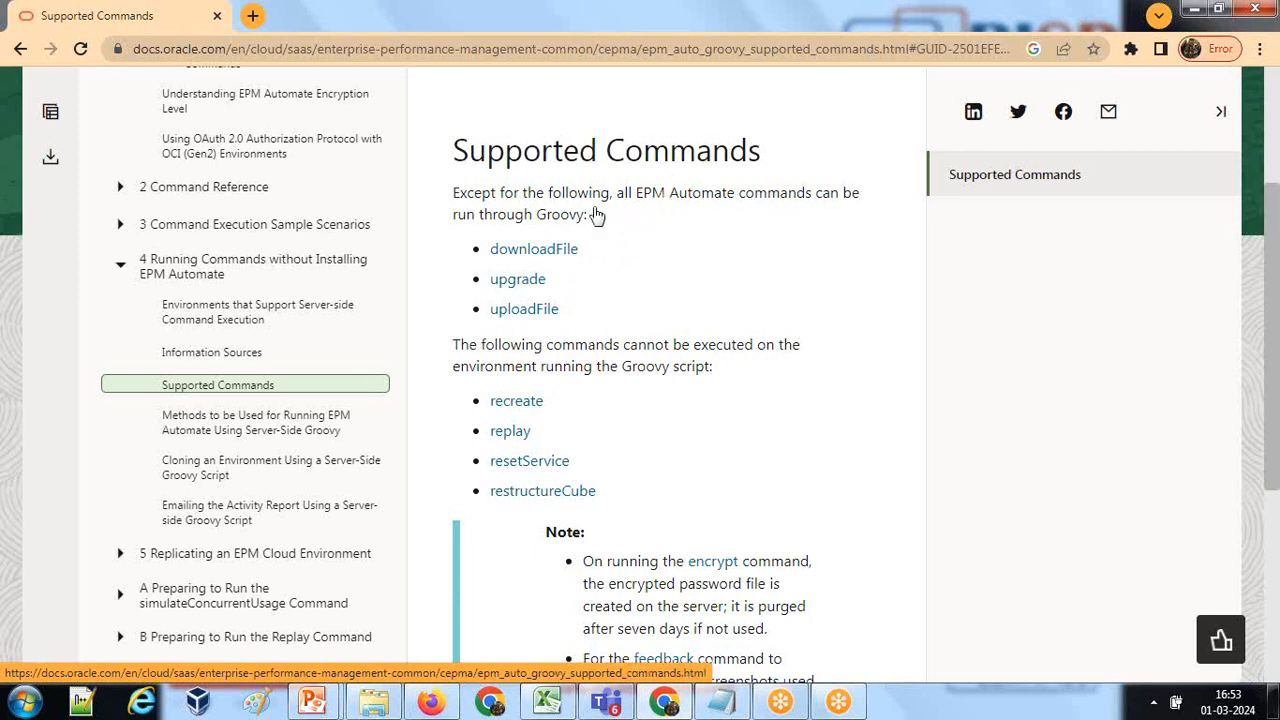
scroll("down", 3)
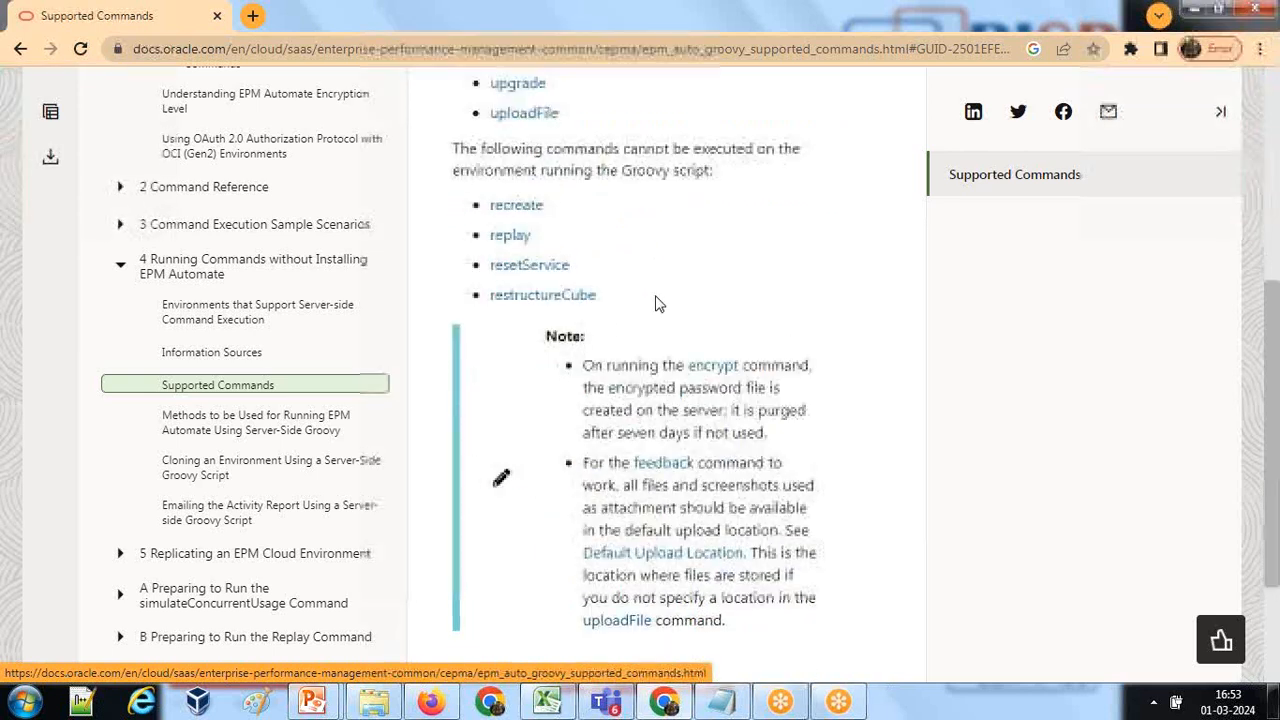
scroll("down", 3)
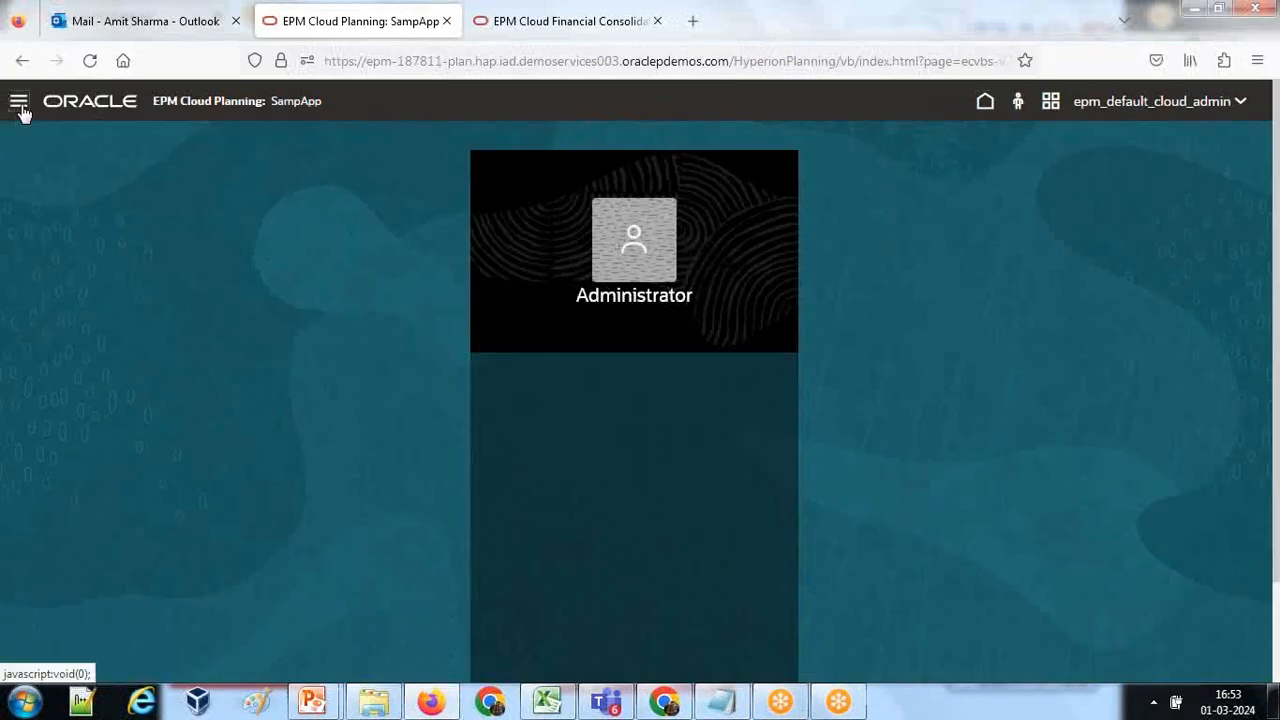
Go to Rules from the Navigator and expand the EPM Cloud applications in Calculation Manager.
left_click(16, 100)
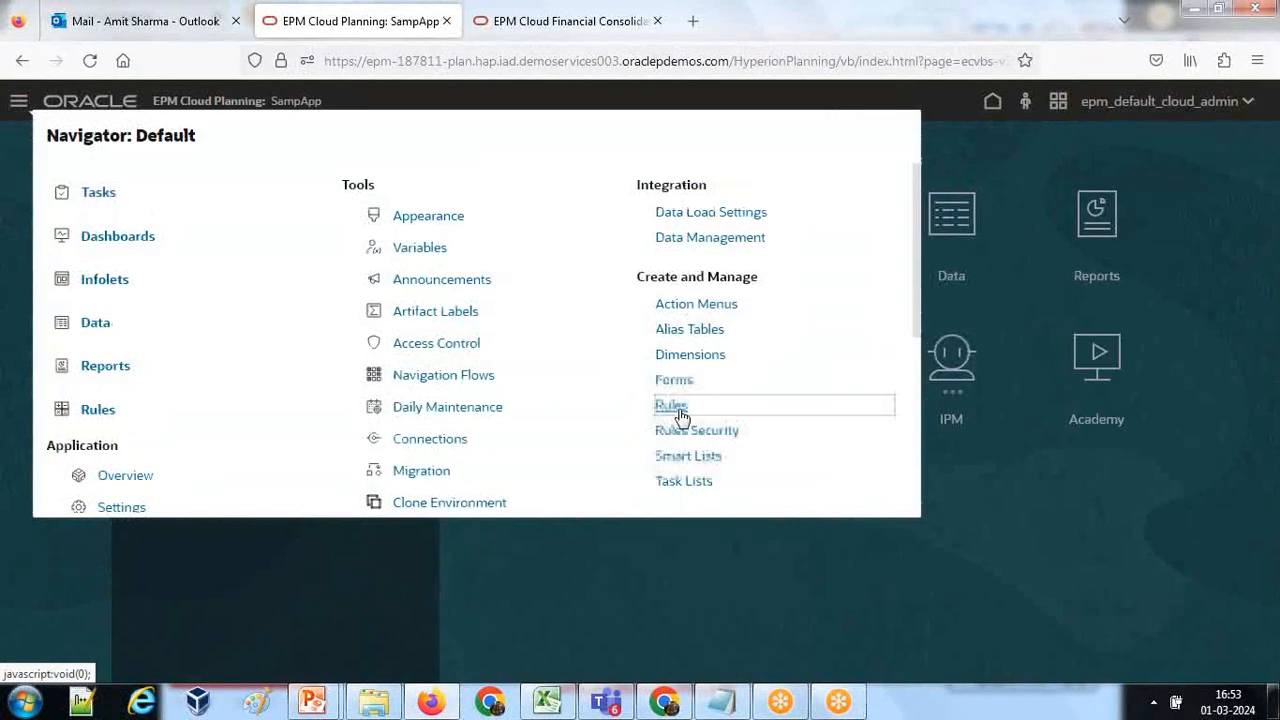
left_click(670, 404)
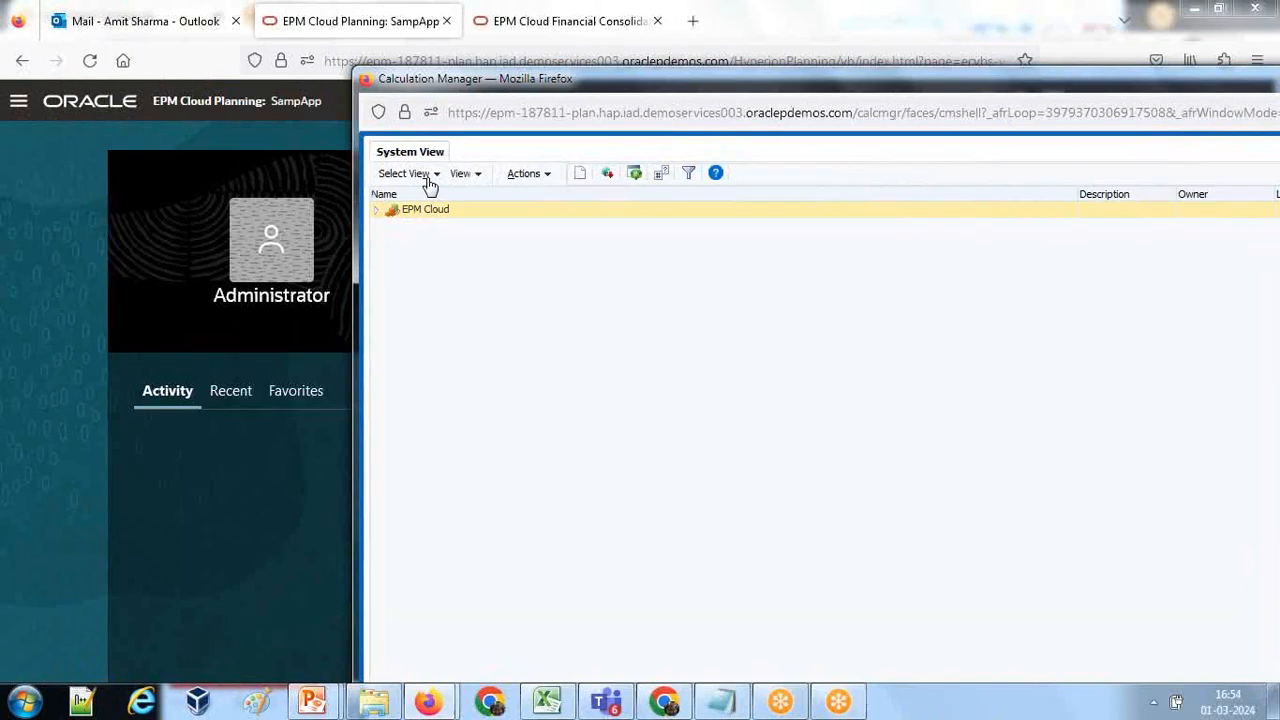
left_click(392, 210)
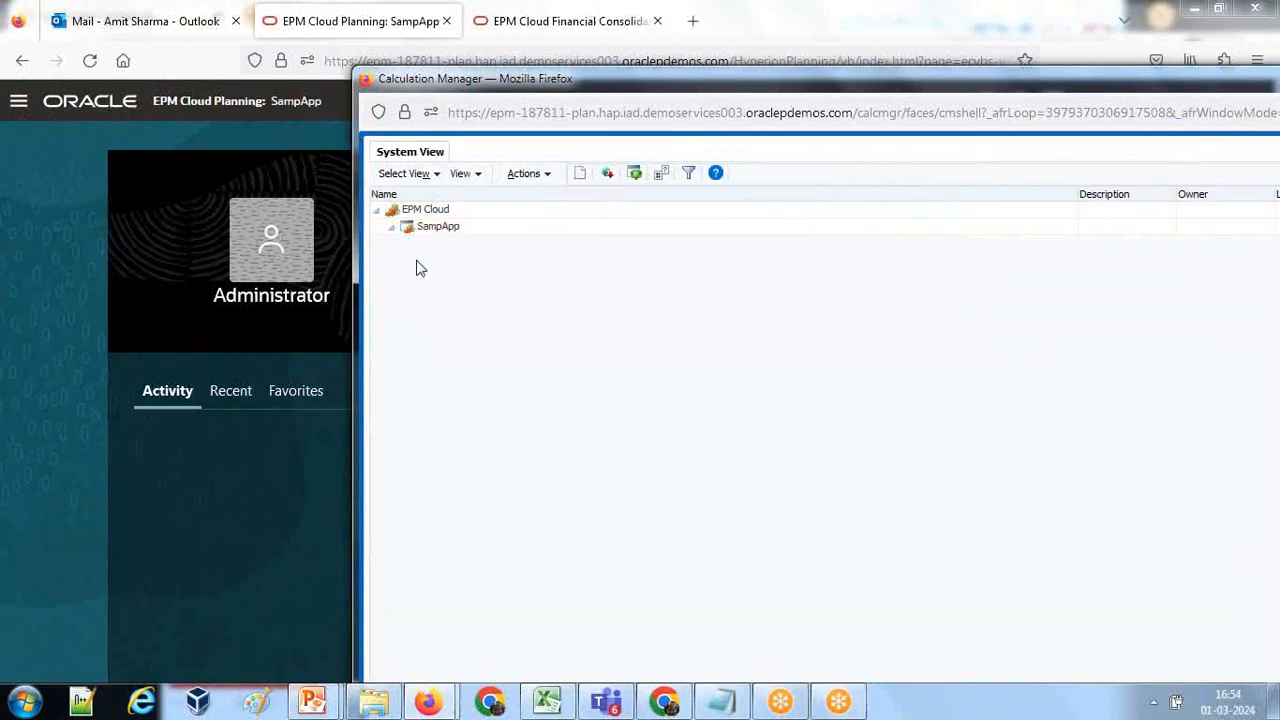
Expand SampApp > Basic and start a new rule from the Rules folder.
left_click(404, 226)
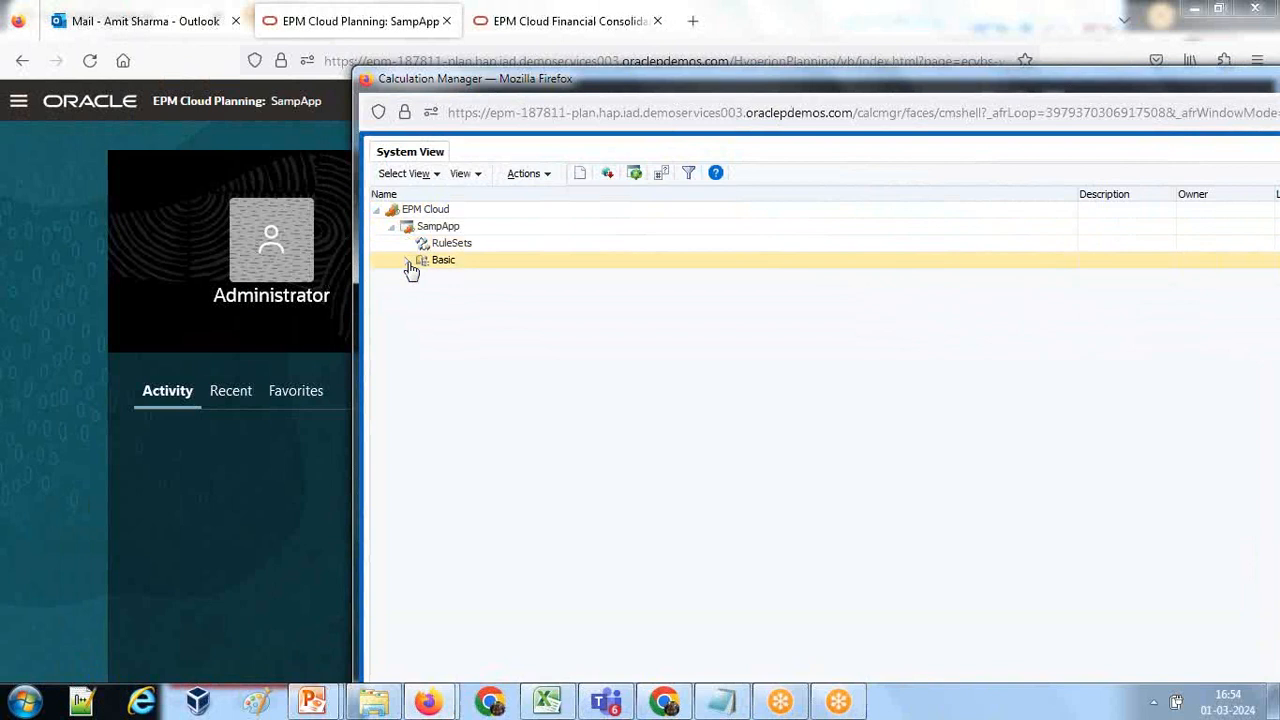
left_click(410, 260)
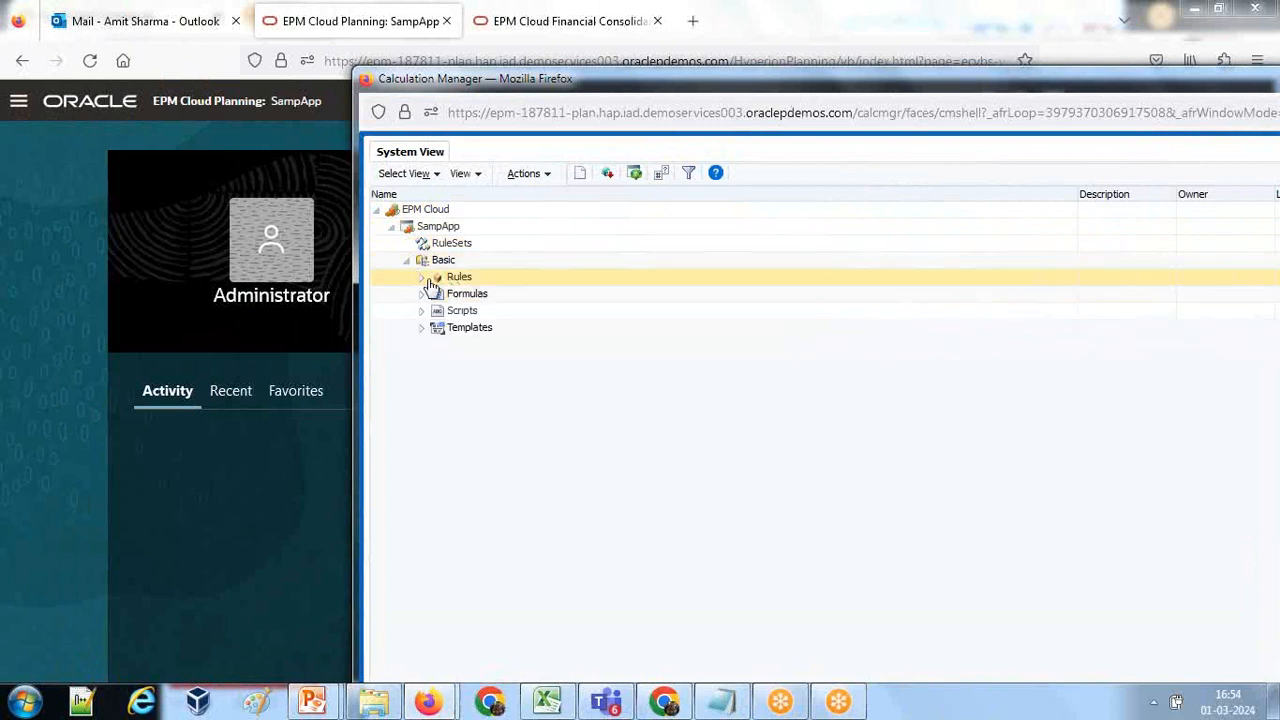
right_click(460, 276)
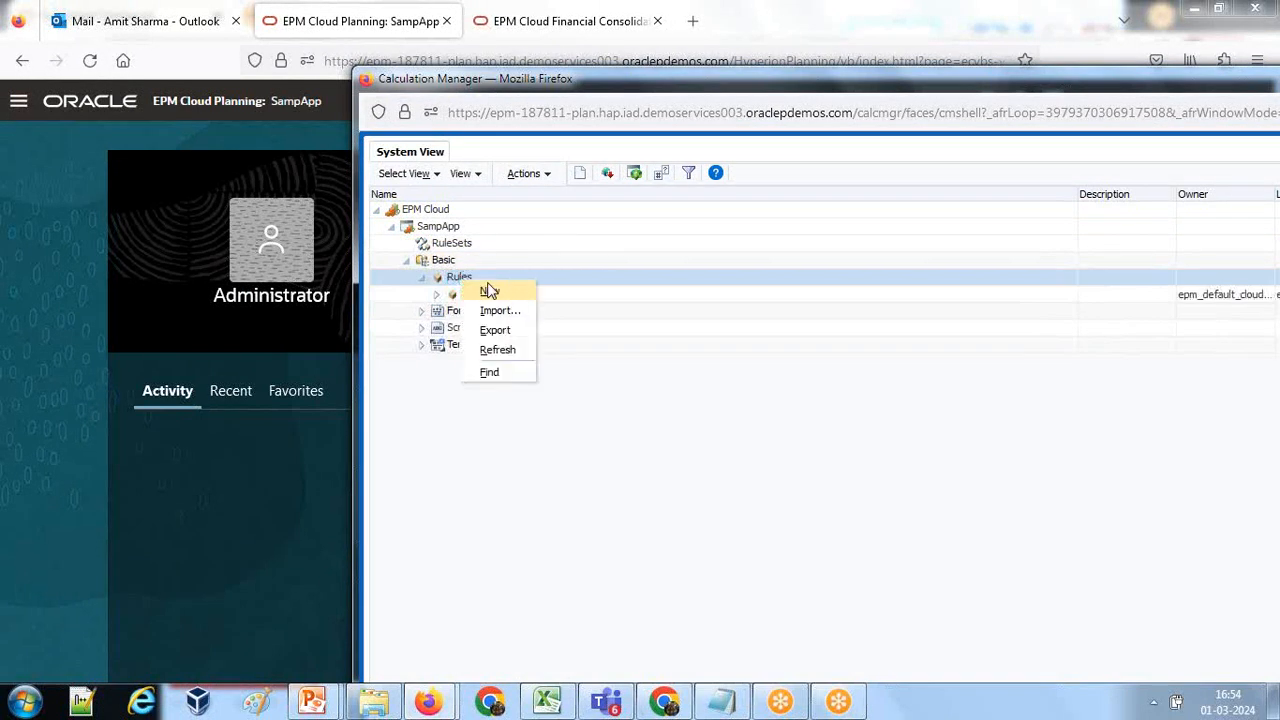
left_click(486, 290)
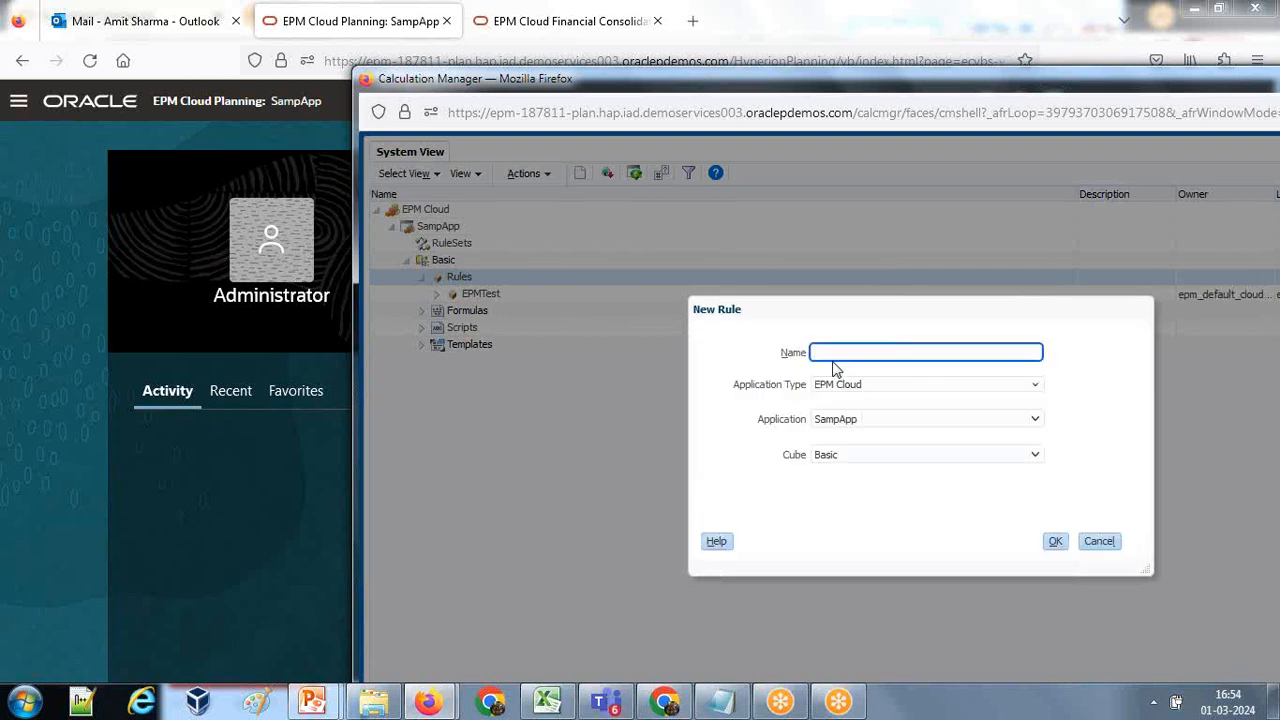
Name the new rule EPMTest2 for EPM Cloud / SampApp / Basic and confirm.
type("EPM")
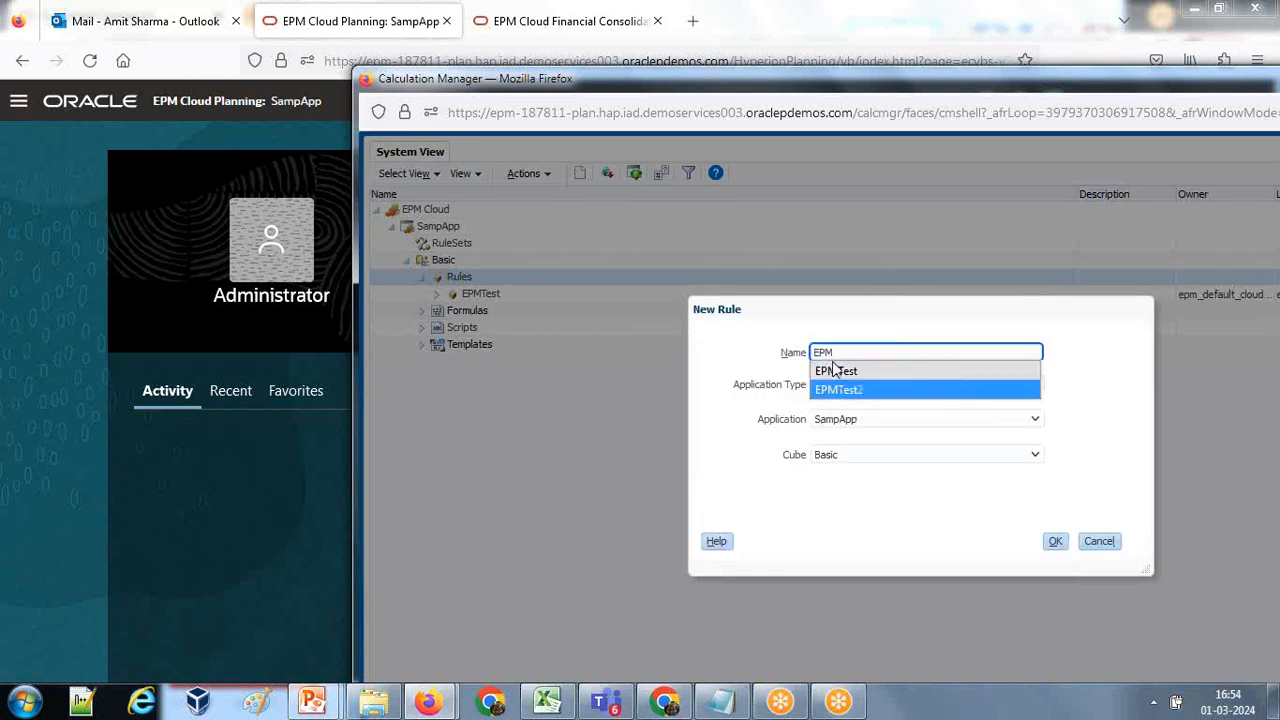
left_click(838, 388)
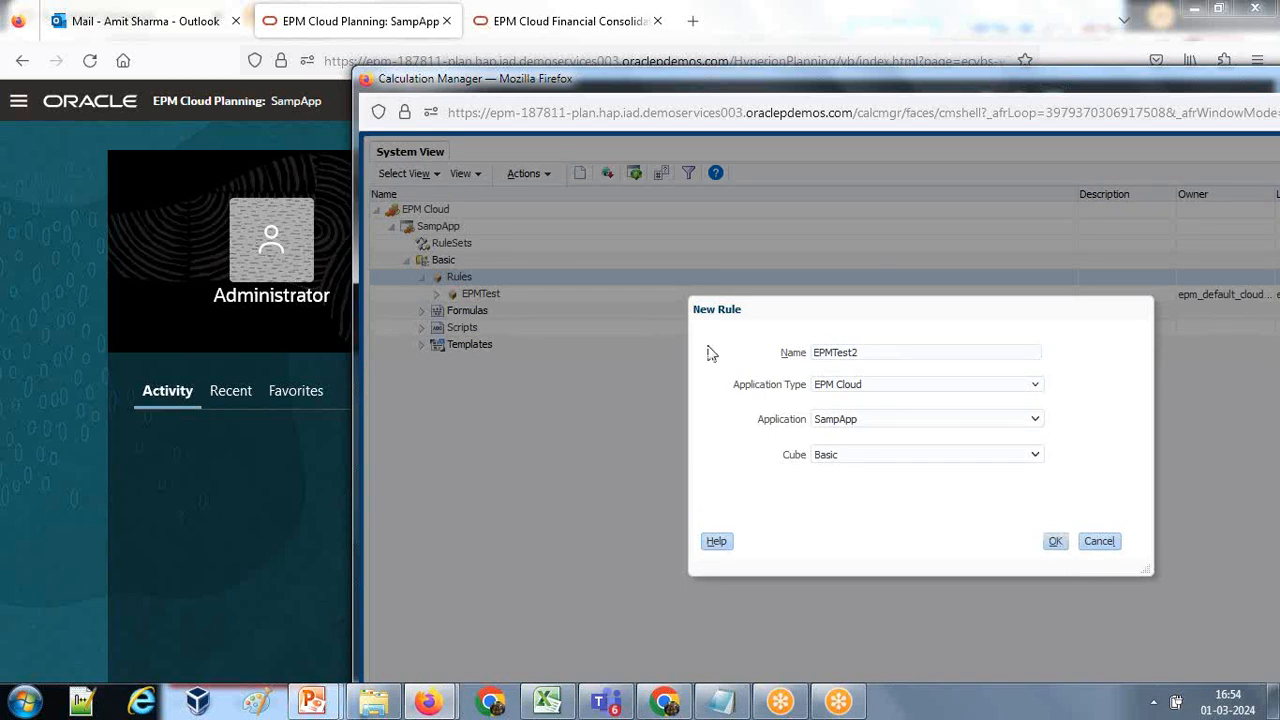
left_click(1056, 540)
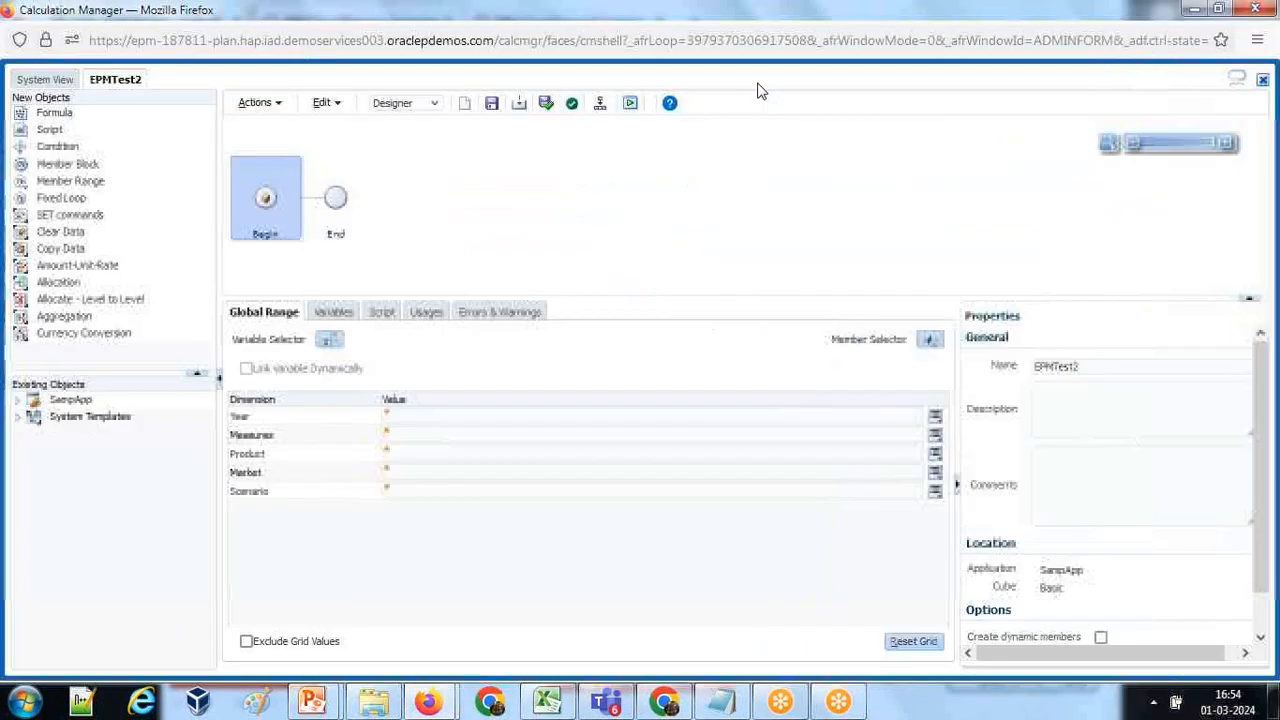
Switch the EPMTest2 rule from Designer mode to Edit Script.
left_click(428, 104)
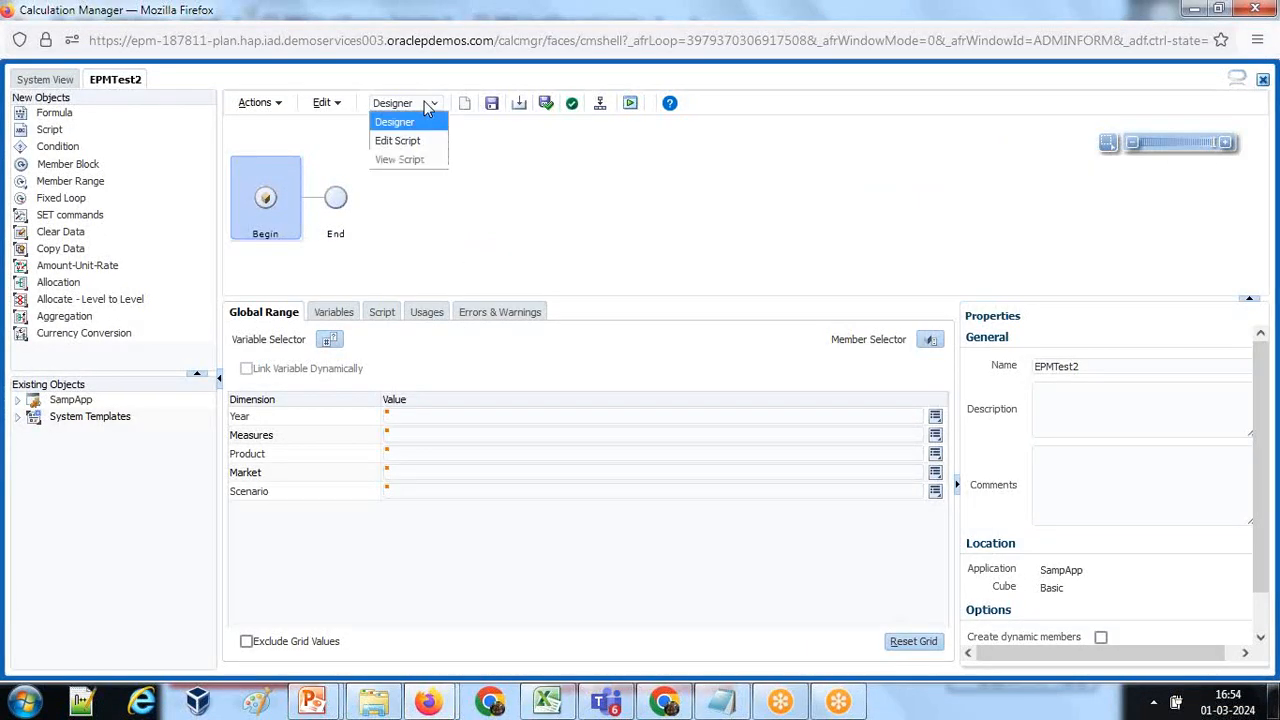
left_click(396, 140)
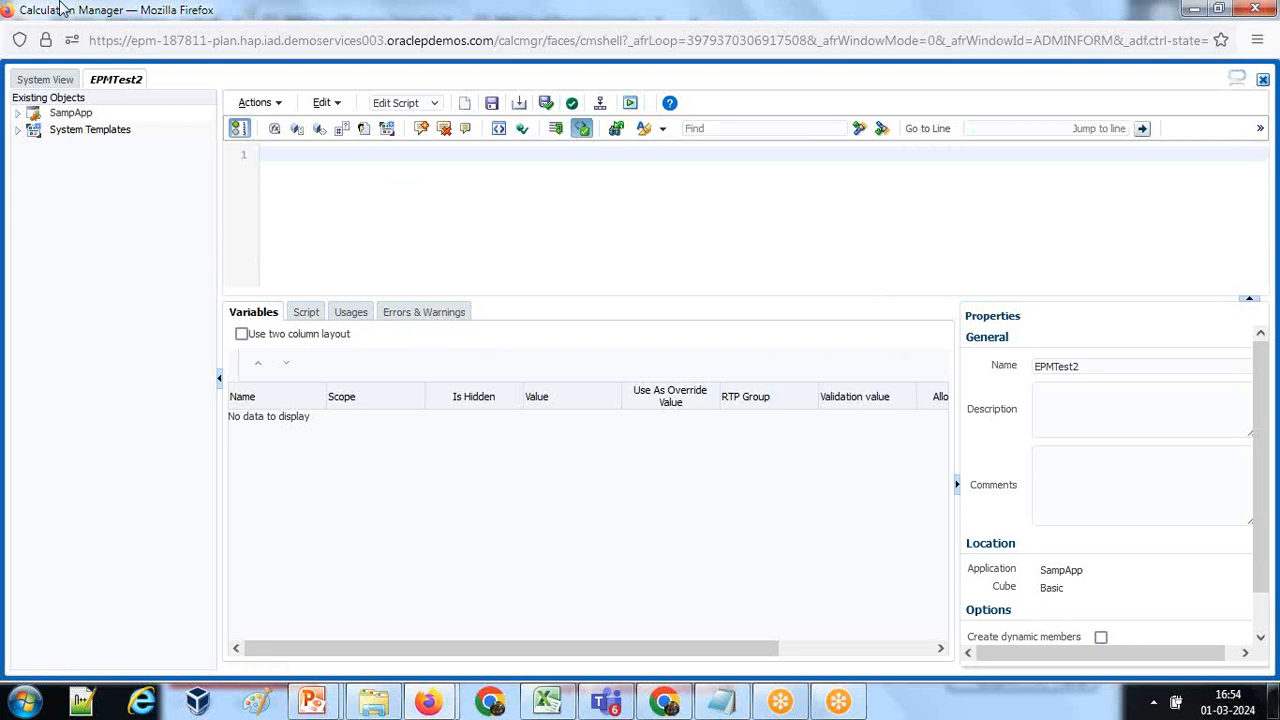
Write line 1: EpmAutomate epmObj = getEPMAutomate().
type("Epm")
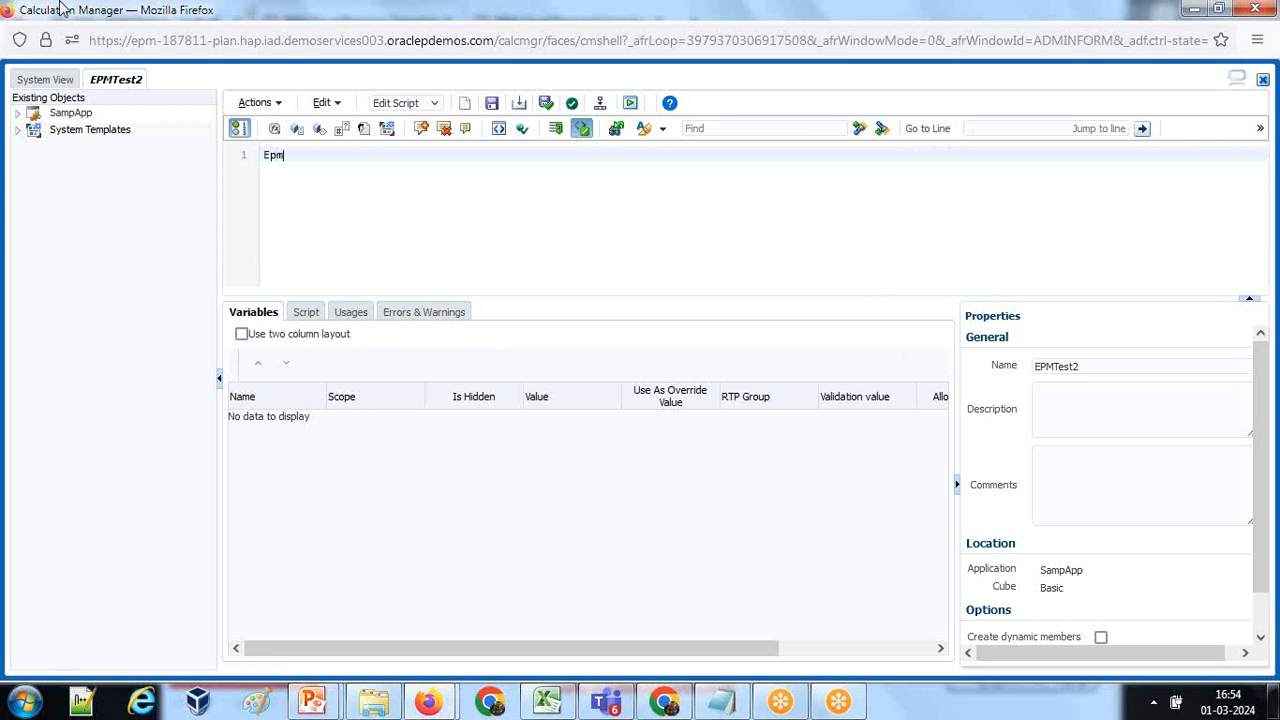
type("Automate")
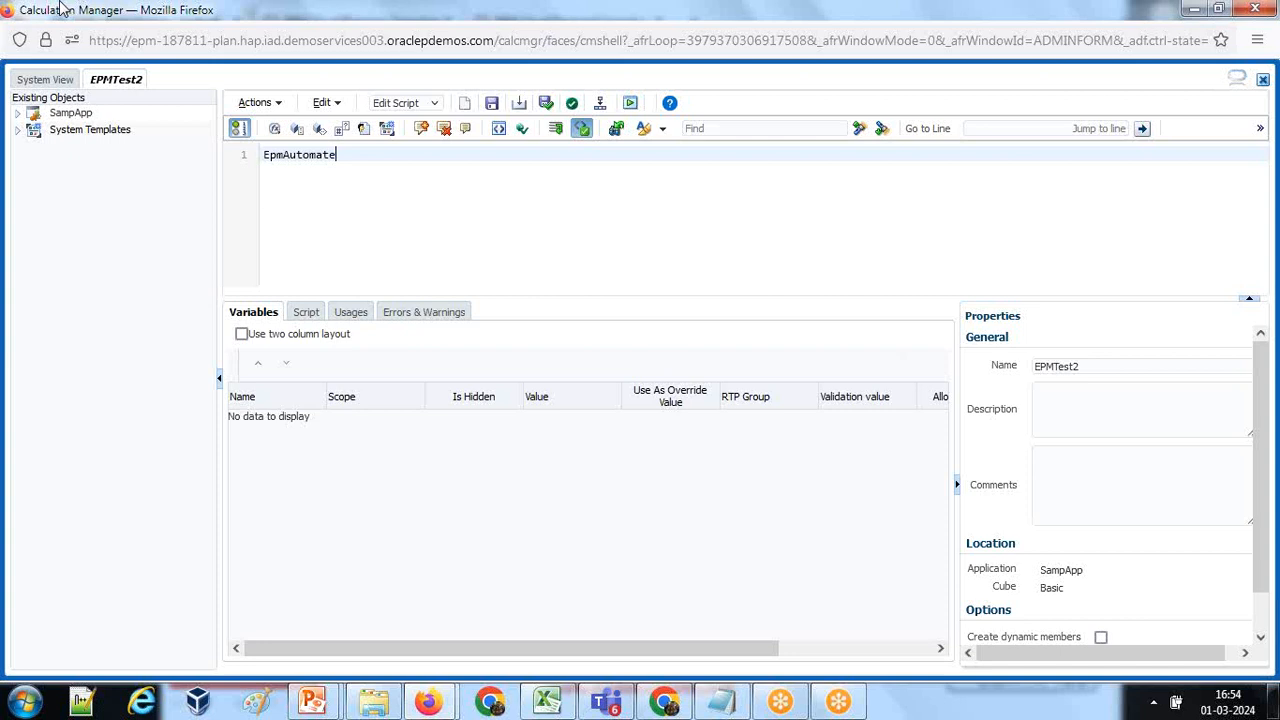
type("!")
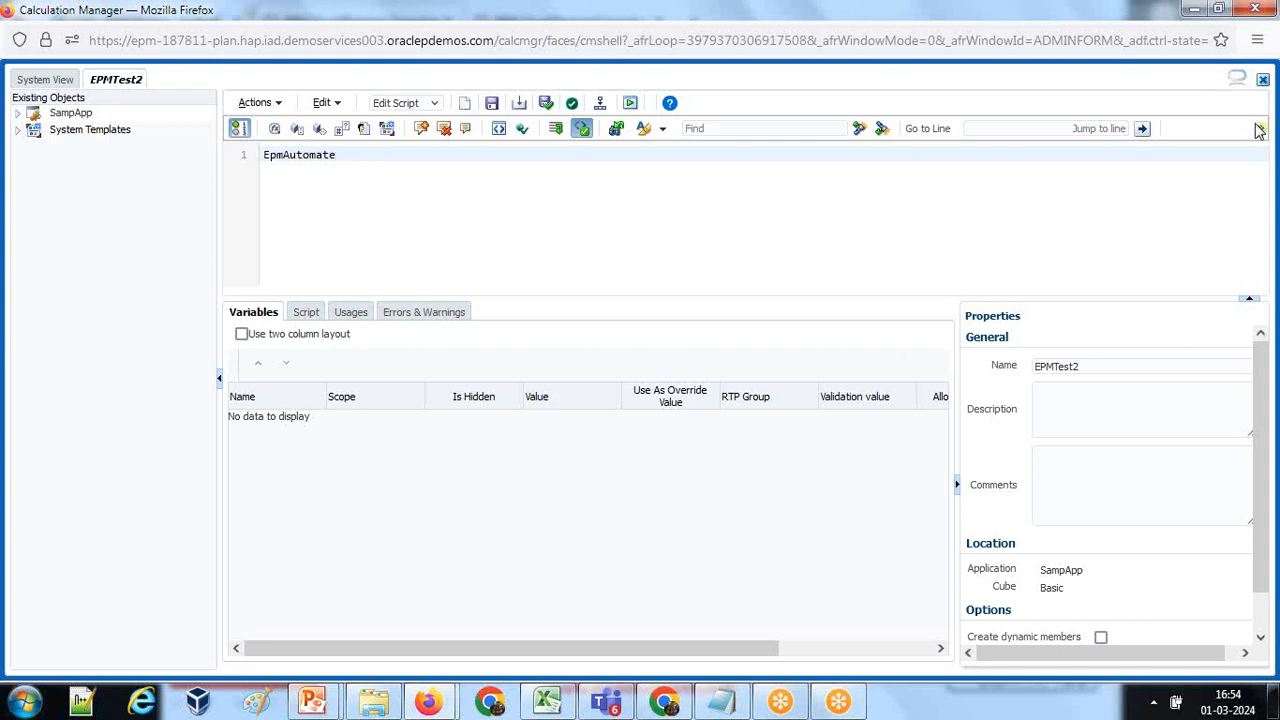
left_click(378, 160)
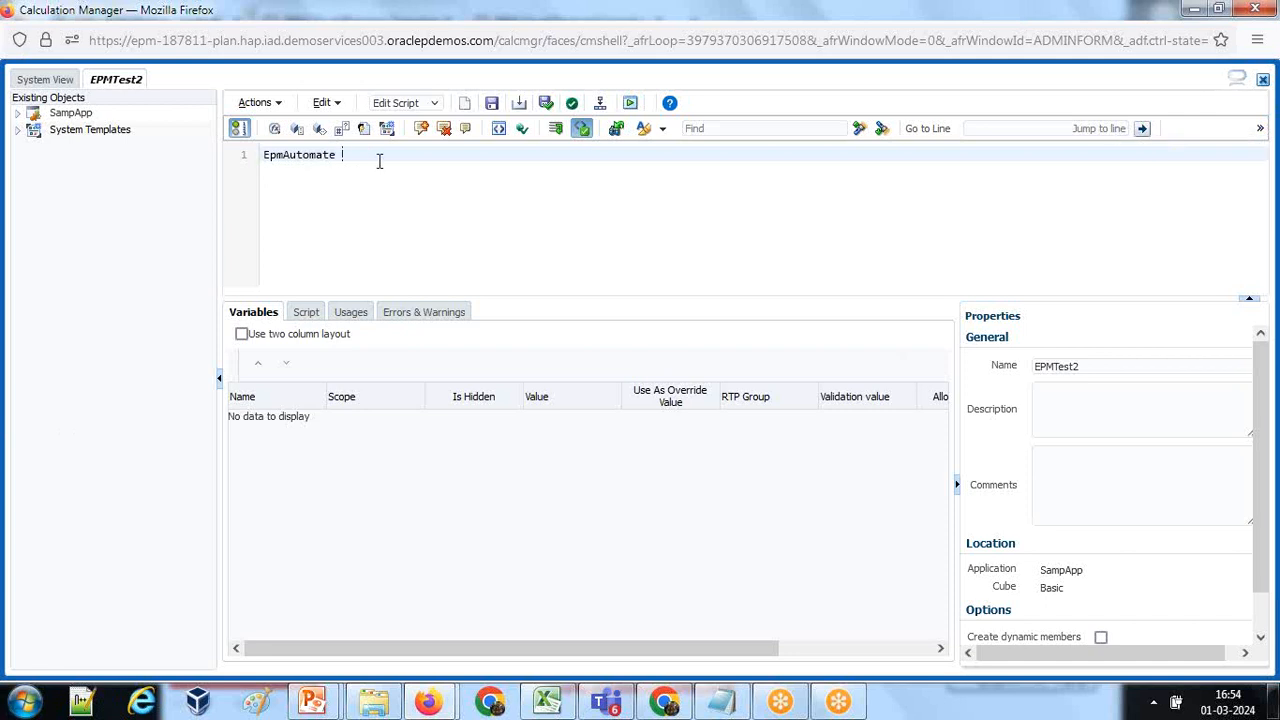
type("ep")
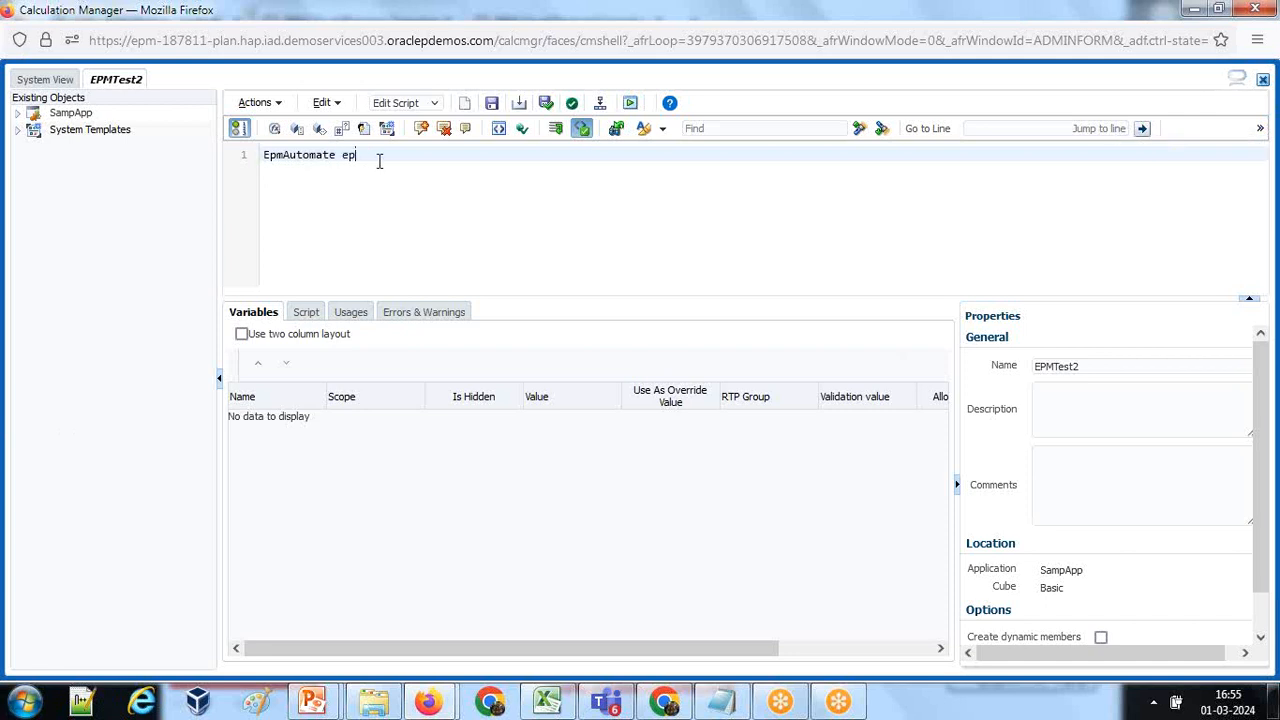
type("mObe")
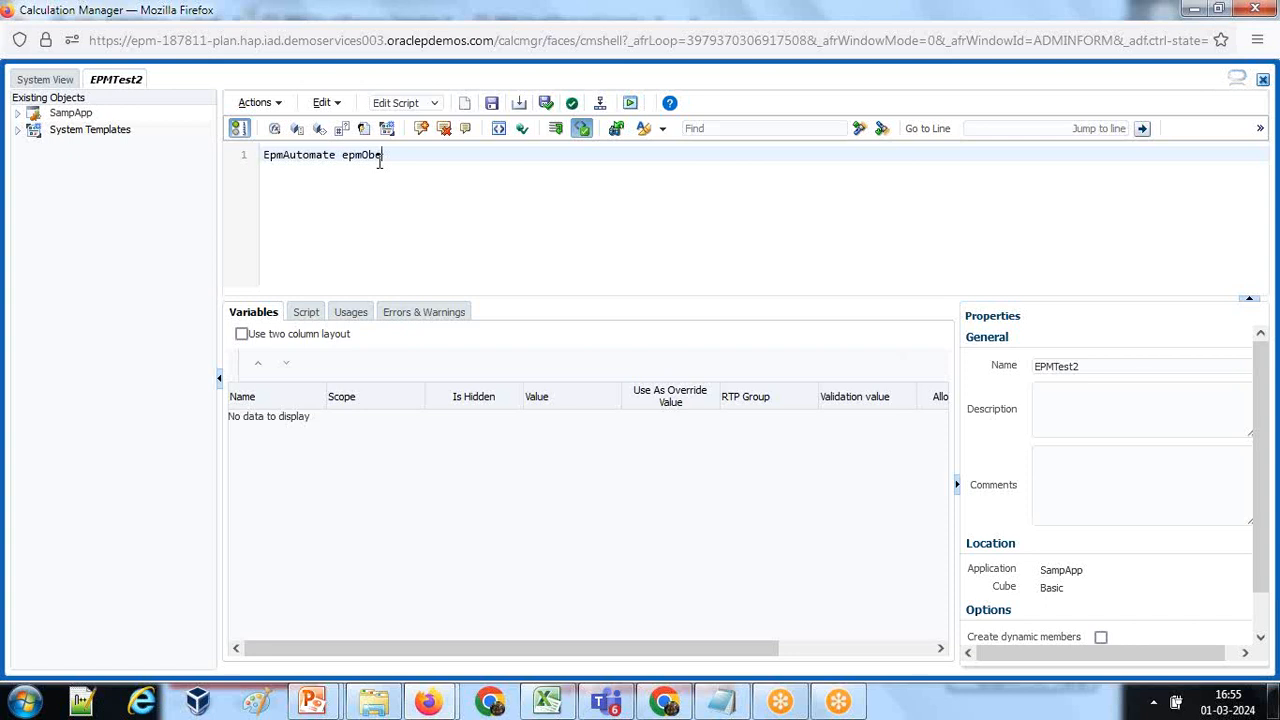
type("j")
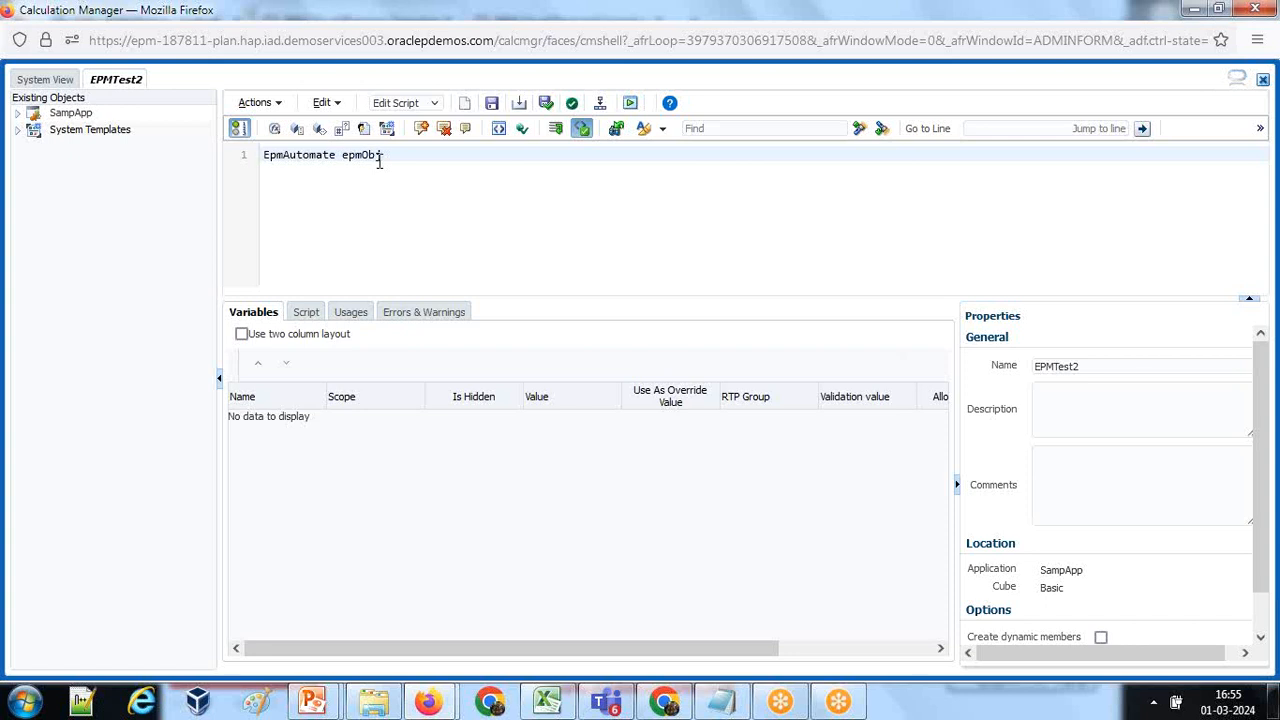
type("=")
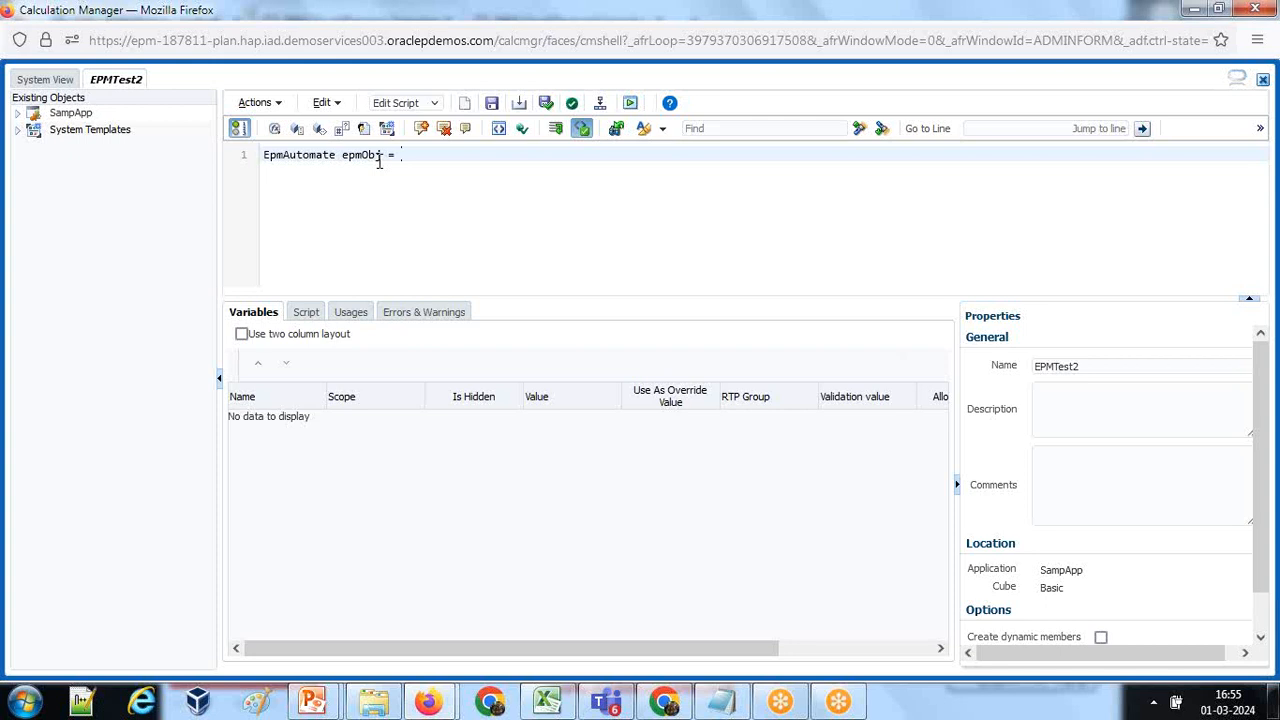
type("getEPMAutomate(")
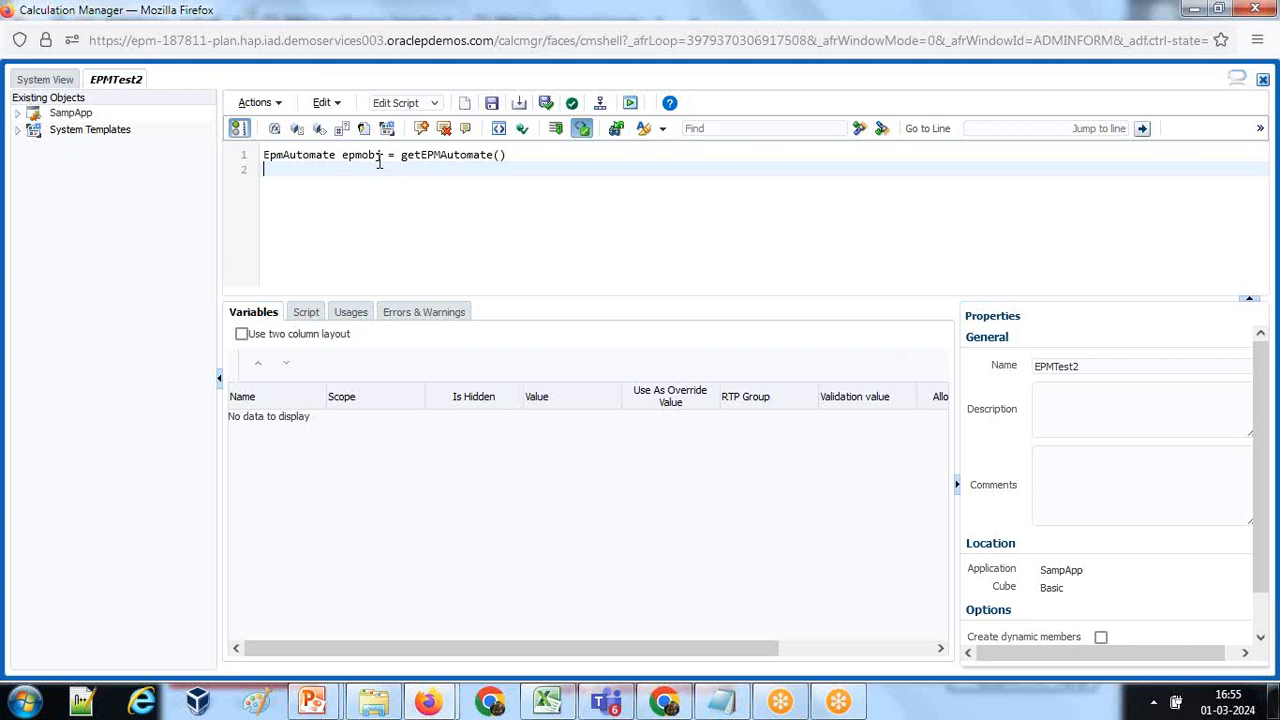
Write line 2 declaring EpmAutomateStatus epmStatus = with corrected spacing.
type("Epm")
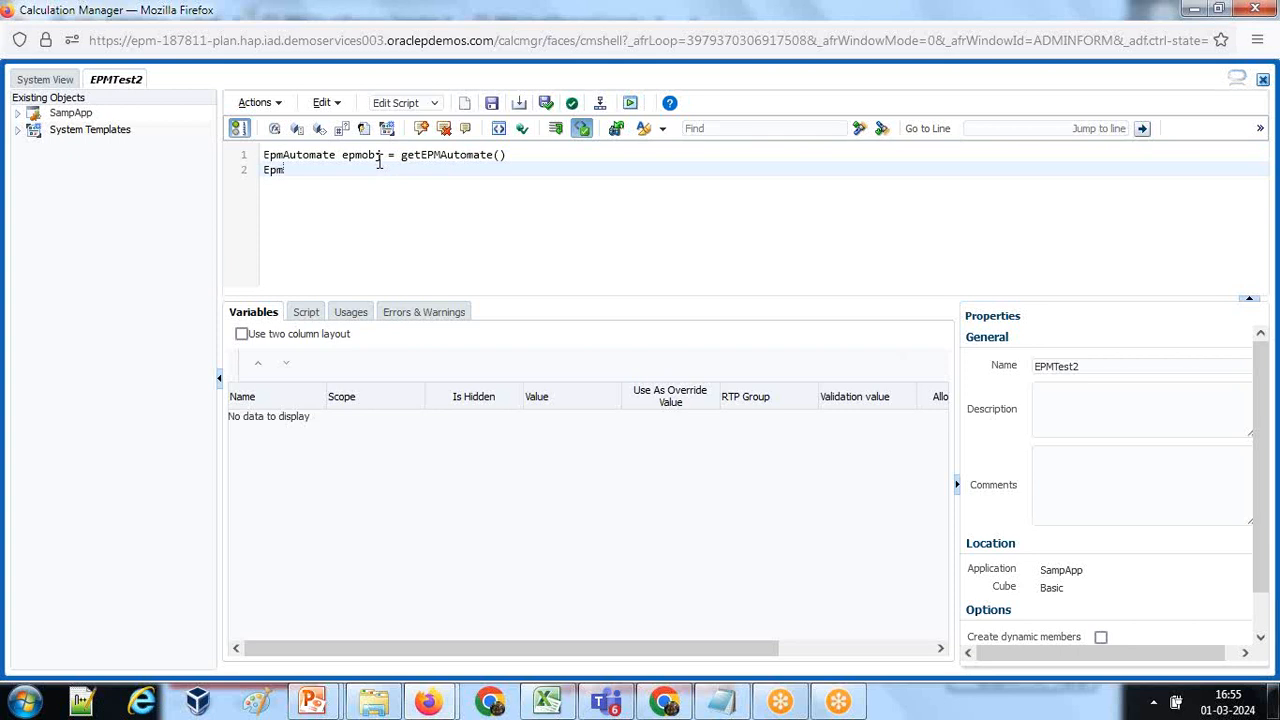
type("Automate")
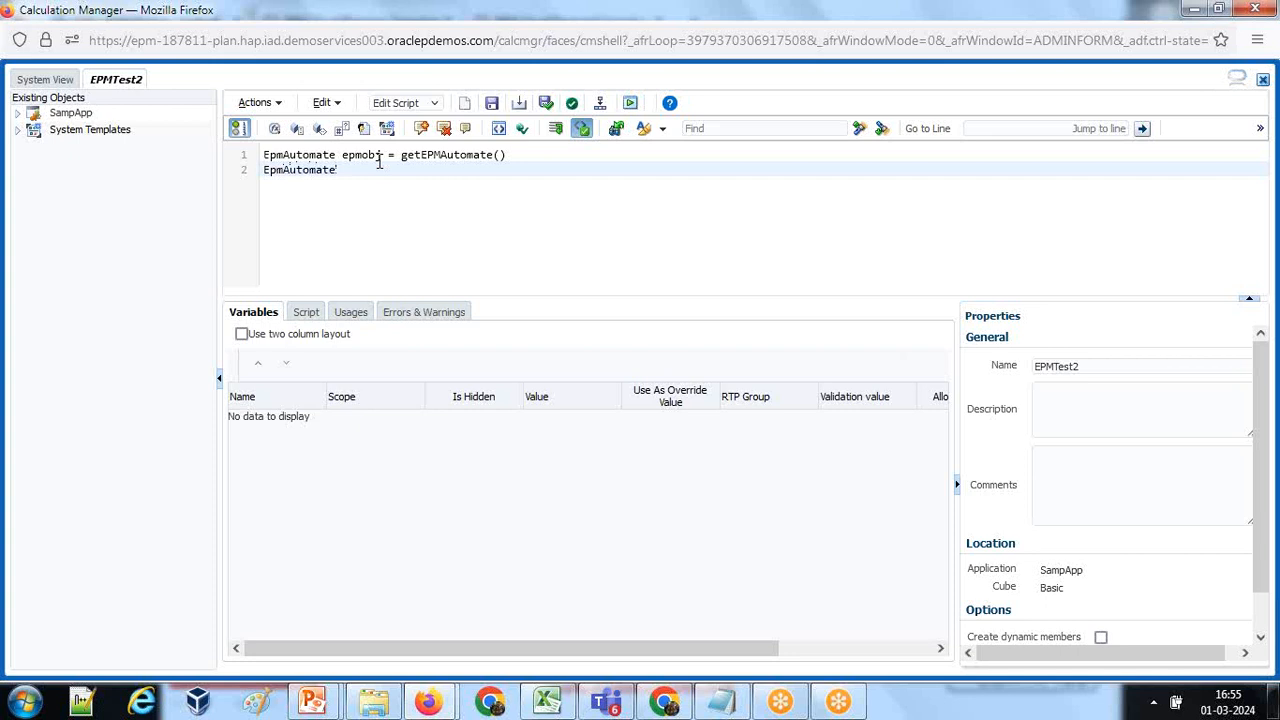
type("S")
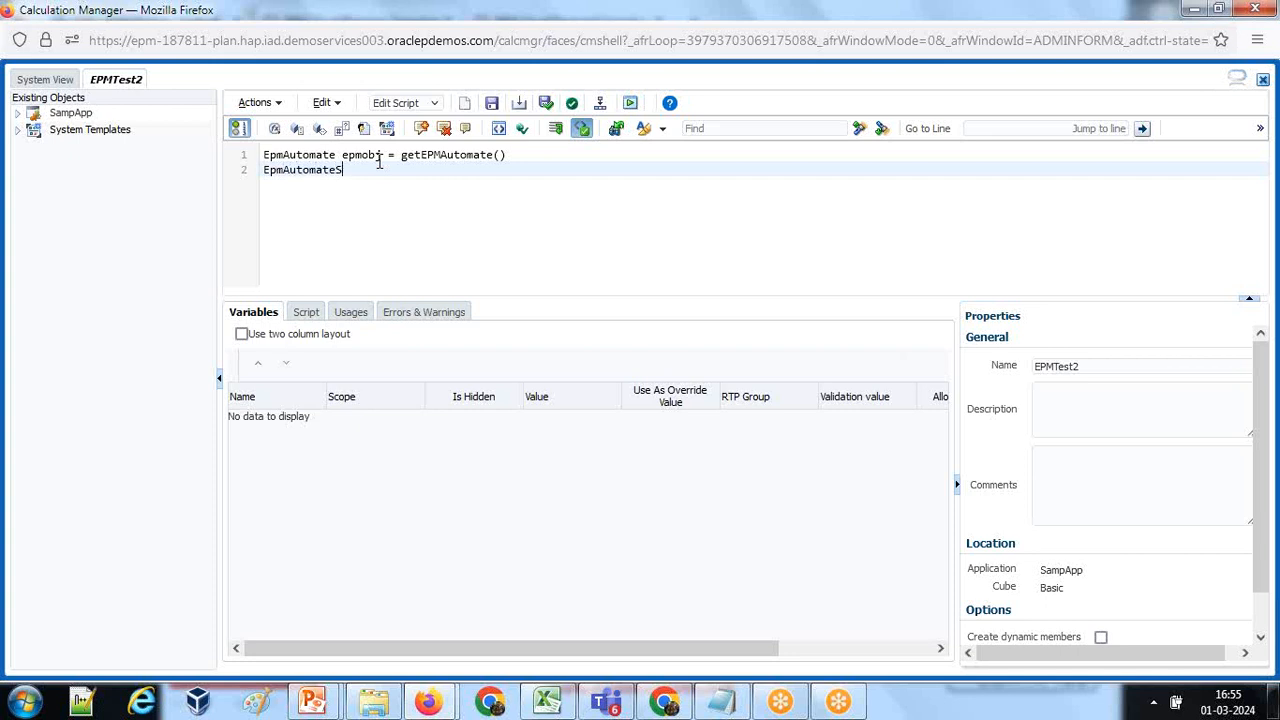
type("tatus")
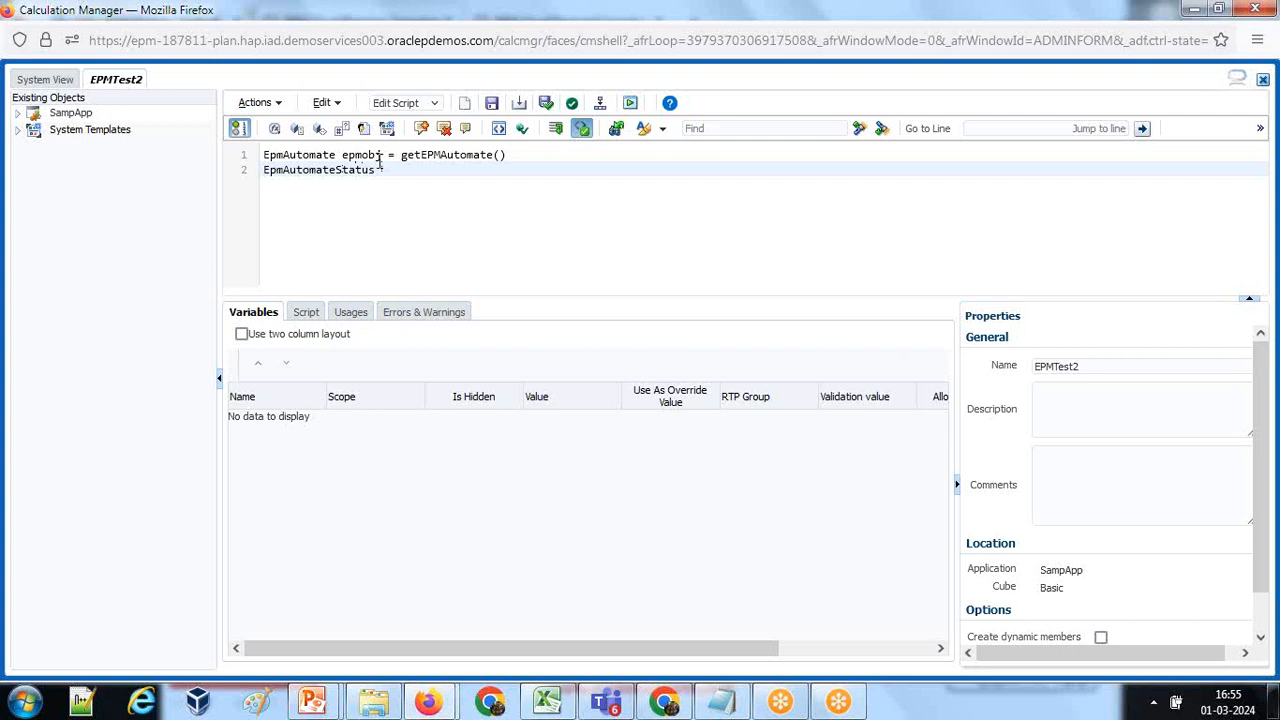
type("epm")
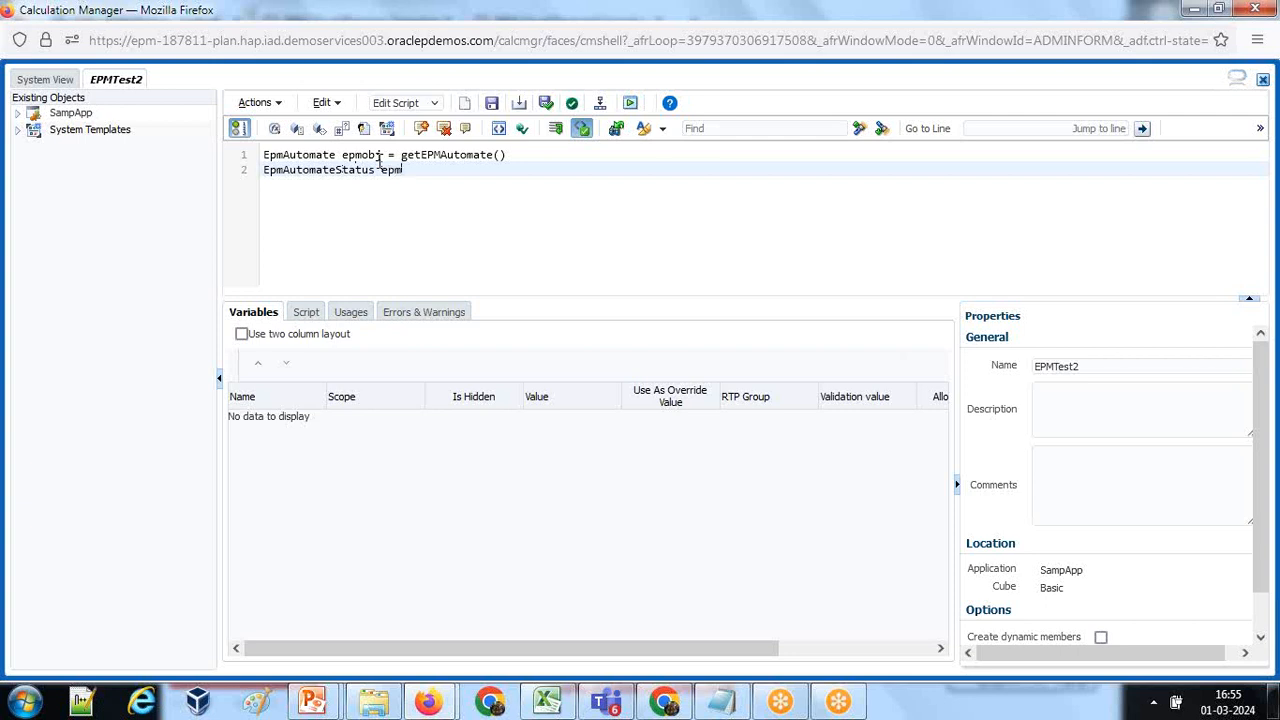
type("Status")
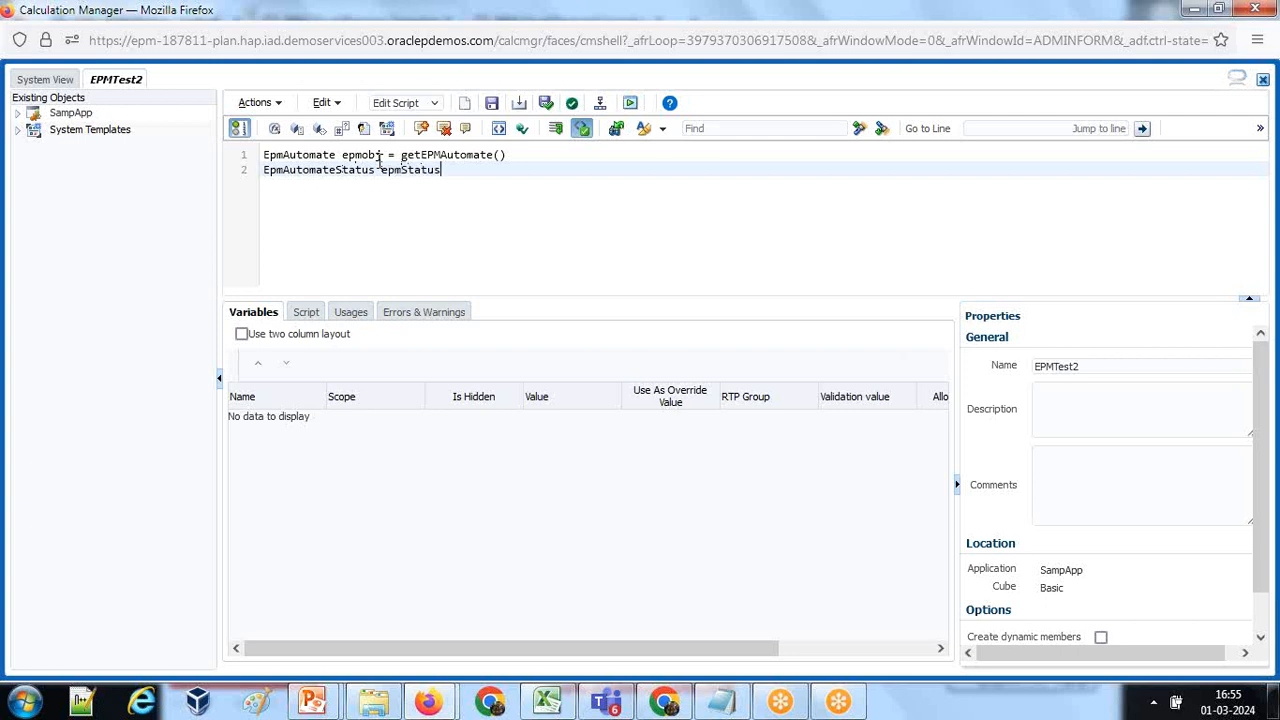
type("=")
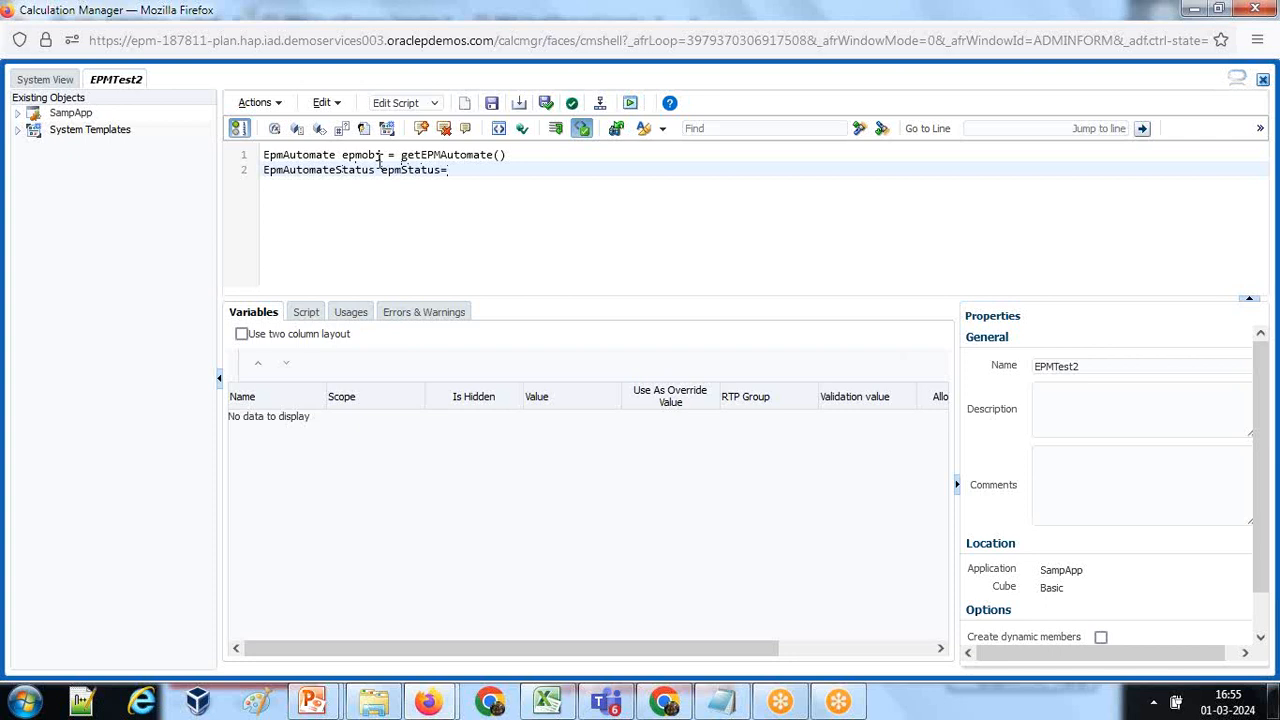
key("Backspace")
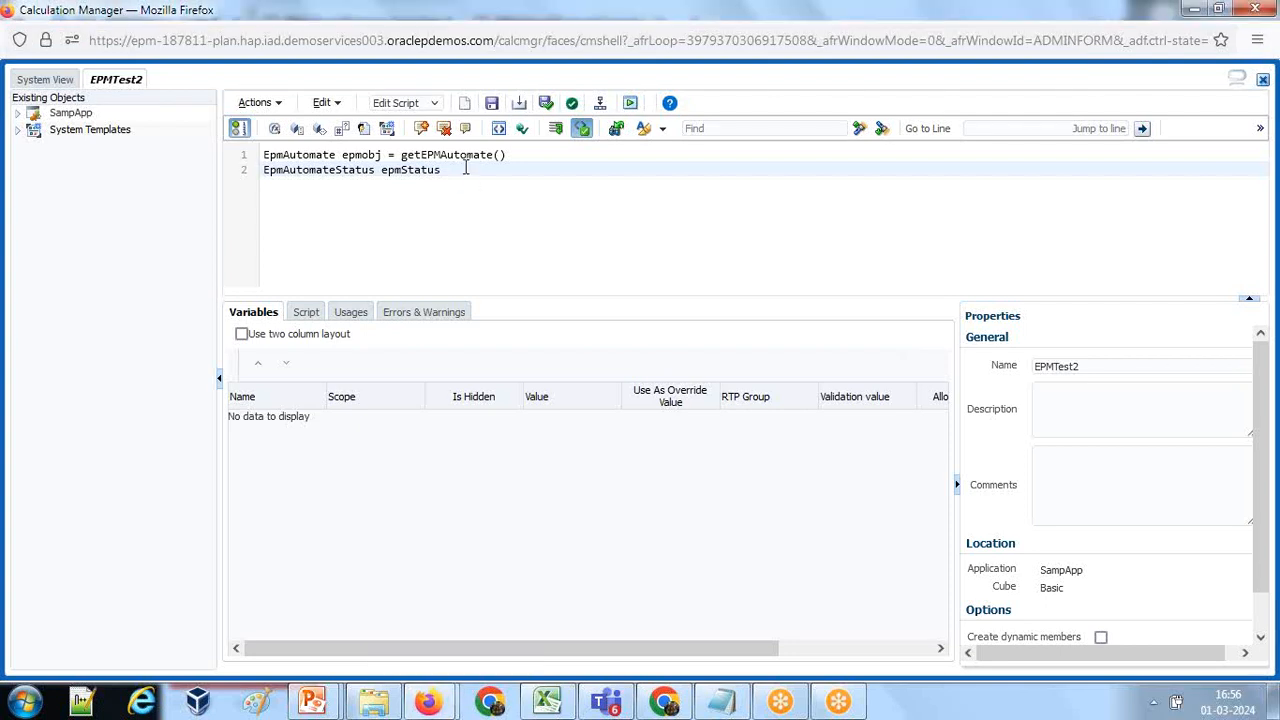
type("=")
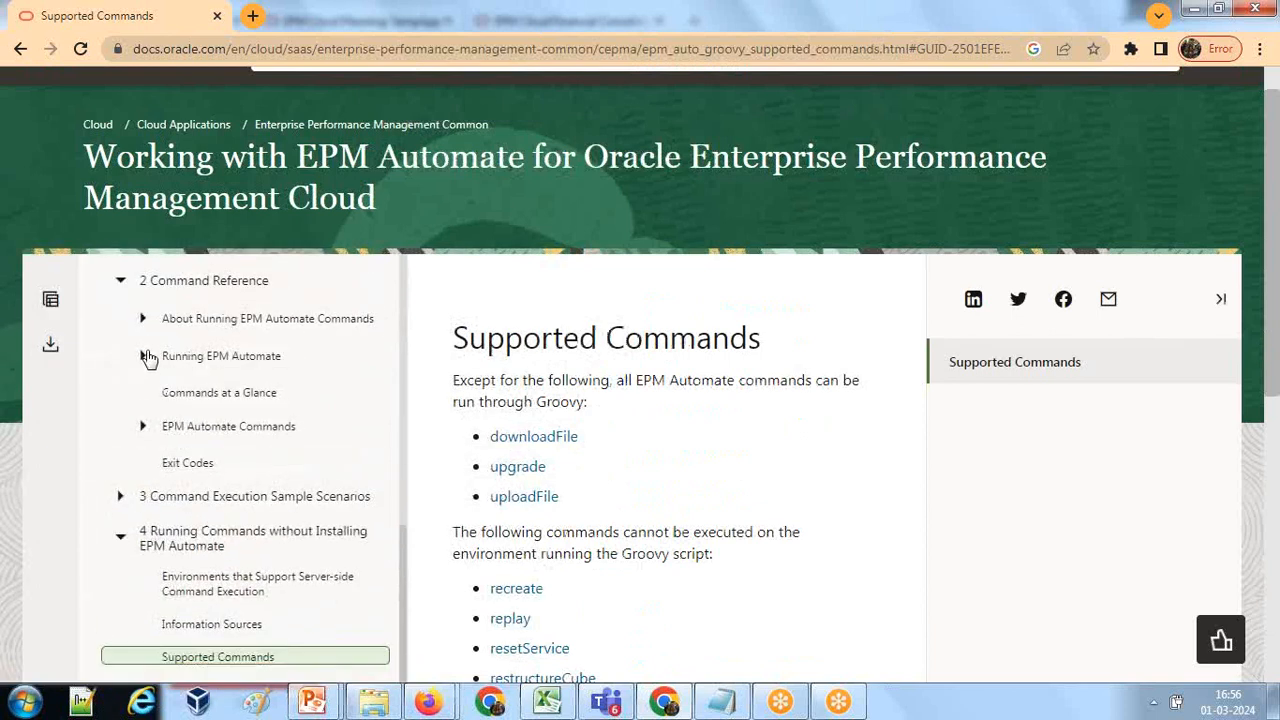
In the docs, go to Running EPM Automate > Commands at a Glance.
left_click(142, 356)
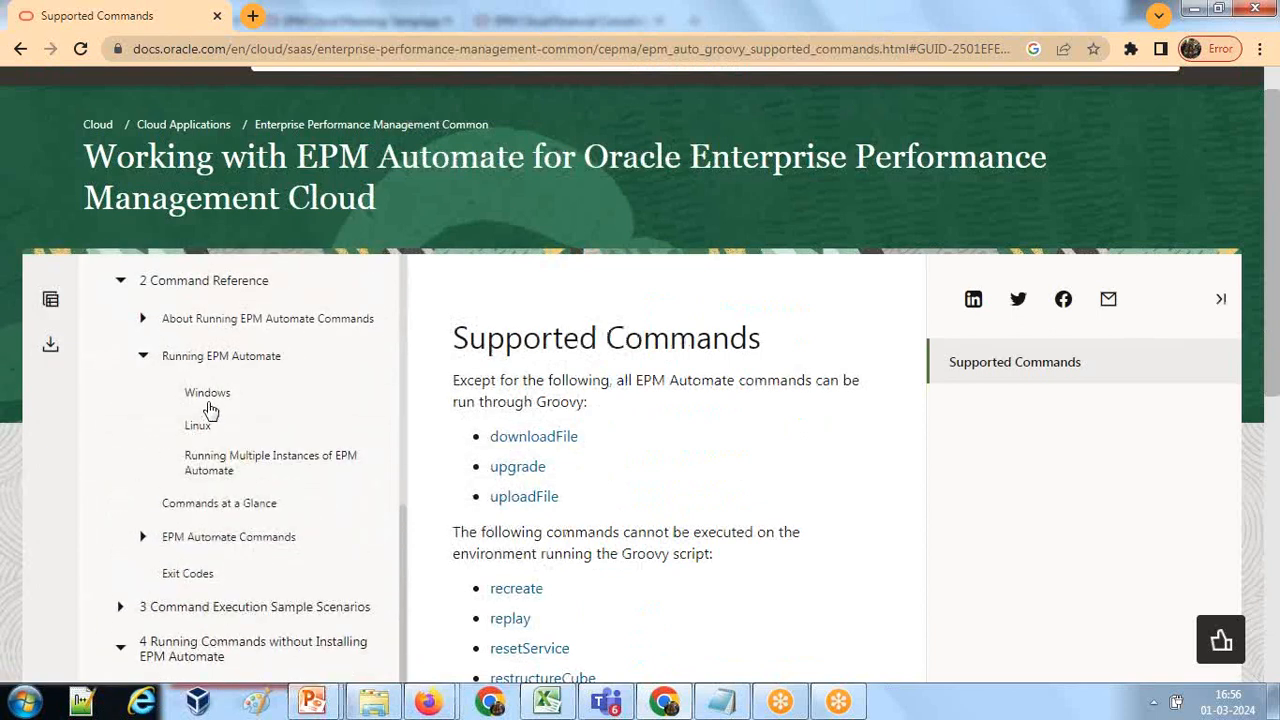
left_click(220, 504)
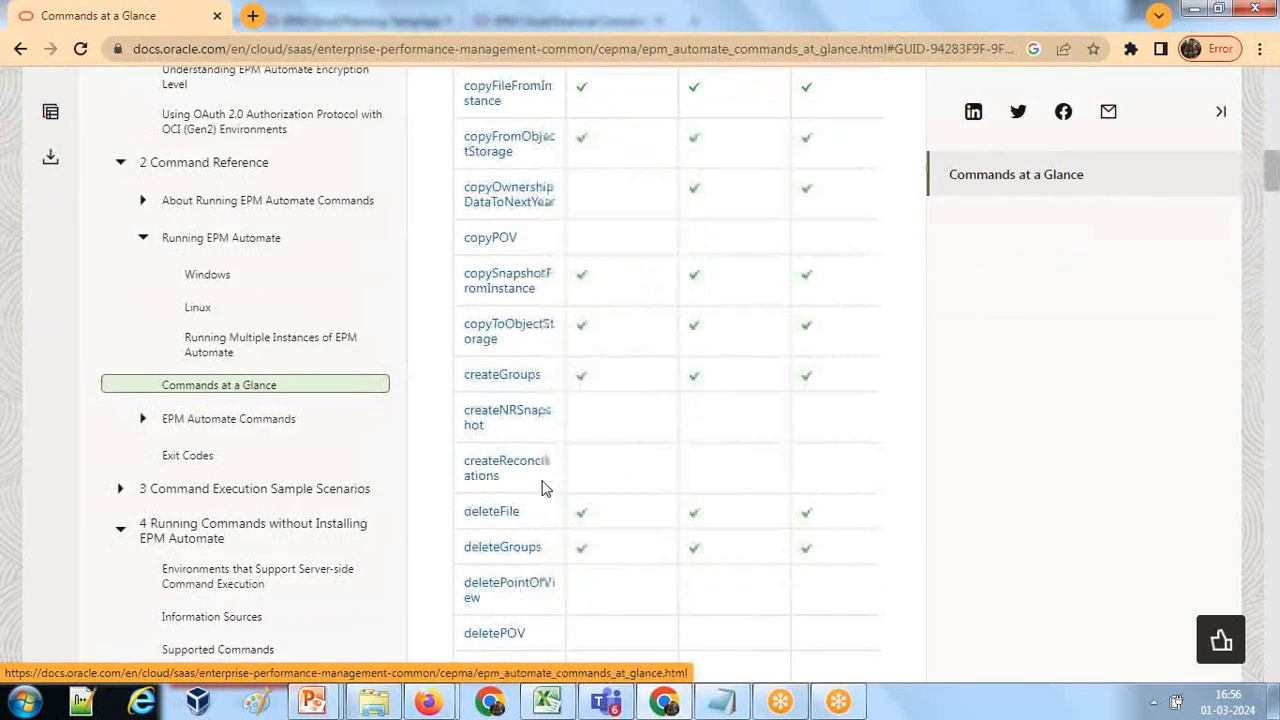
scroll("down", 3)
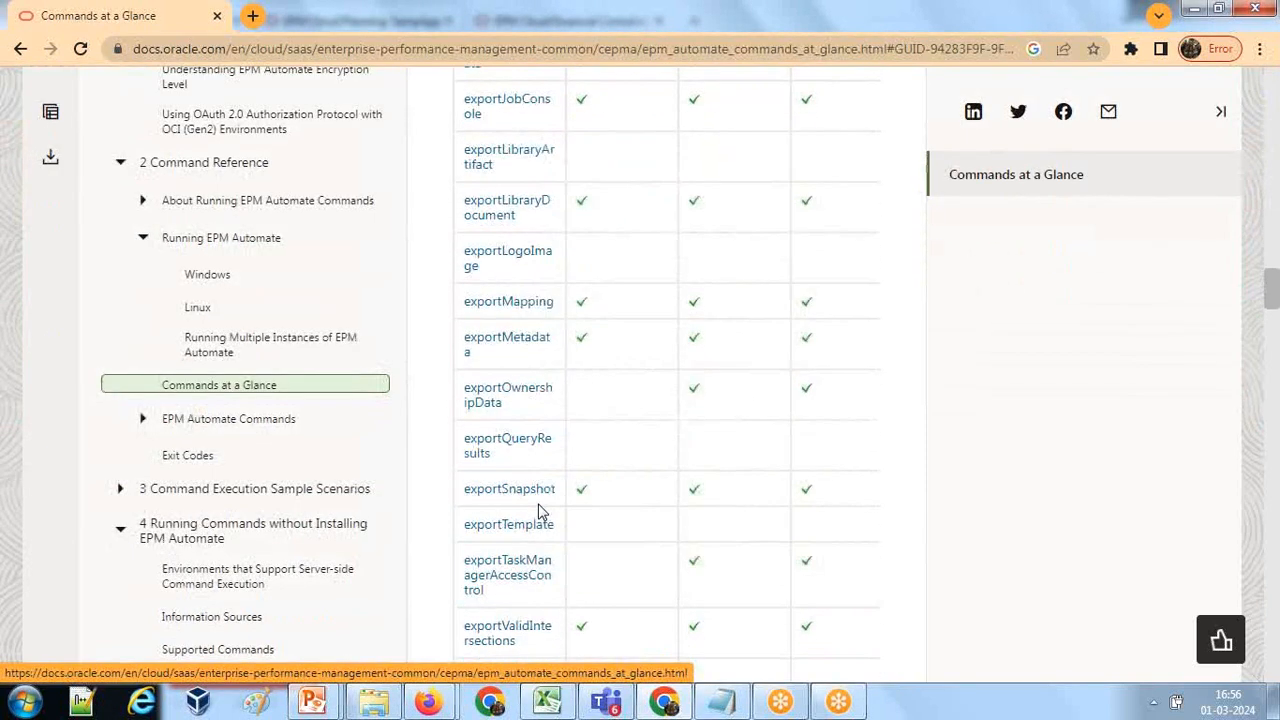
mouse_move(500, 150)
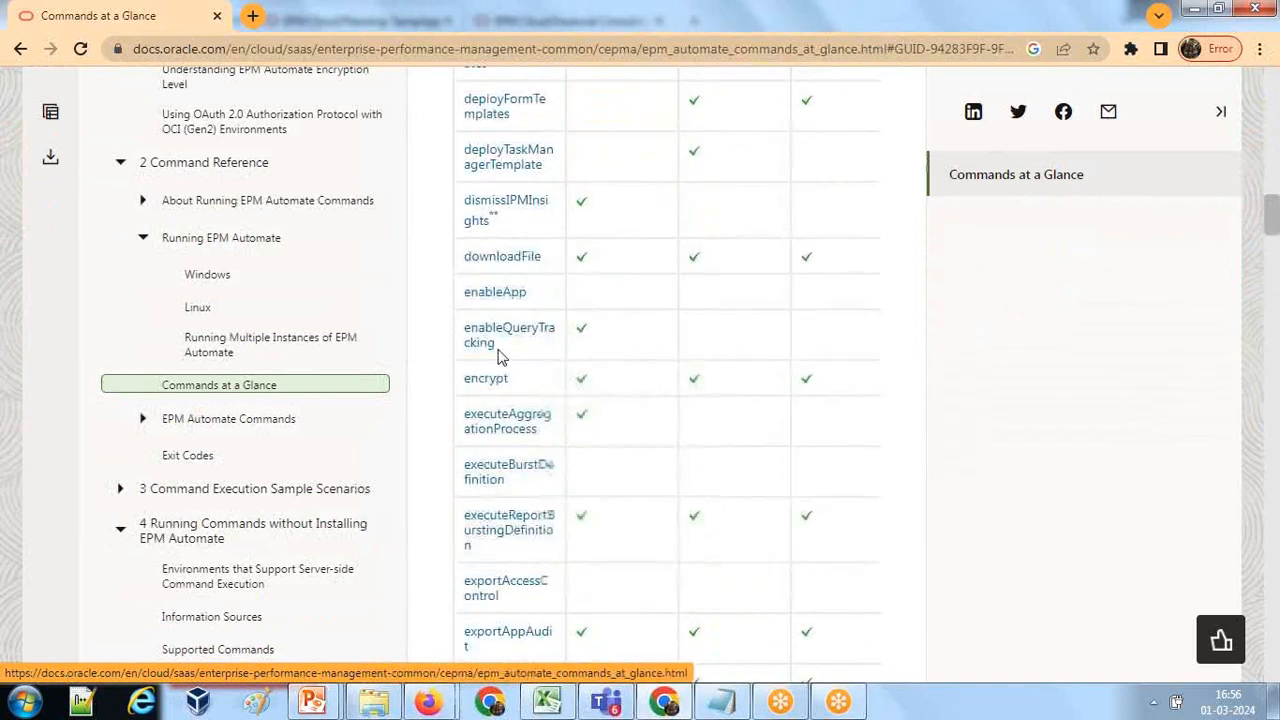
mouse_move(492, 390)
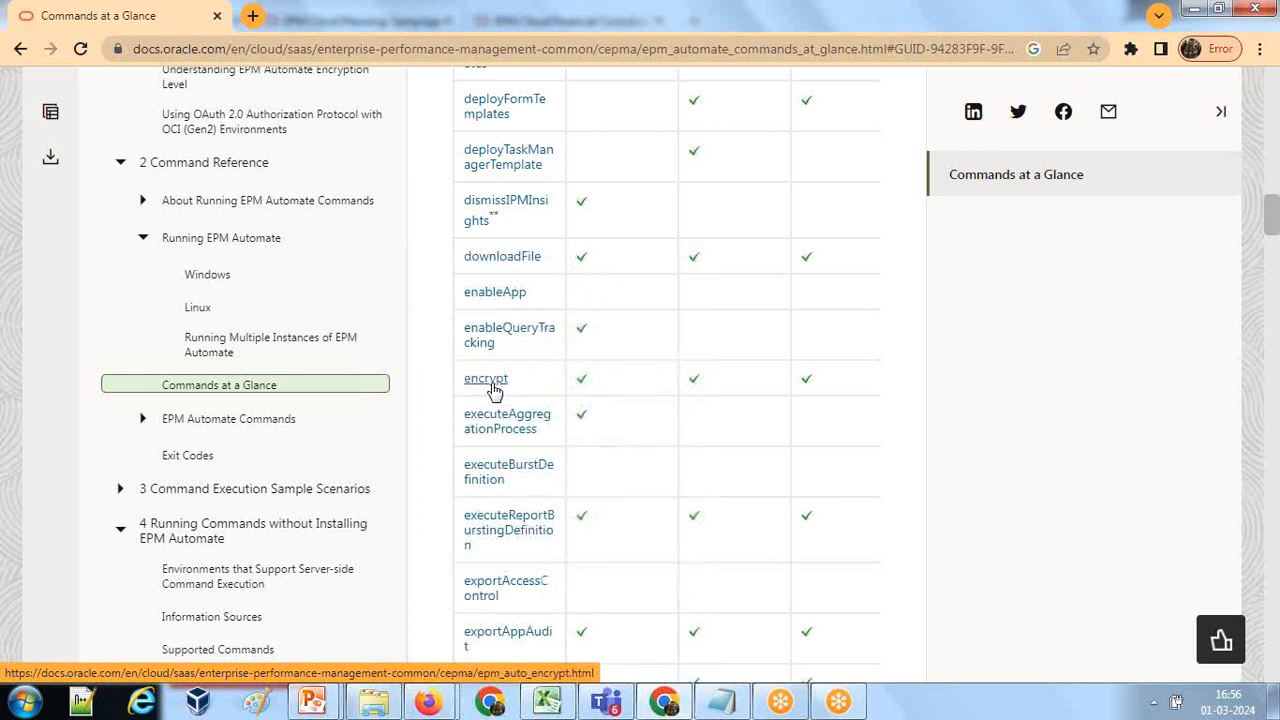
Read the encrypt command reference page down to its Examples.
left_click(484, 378)
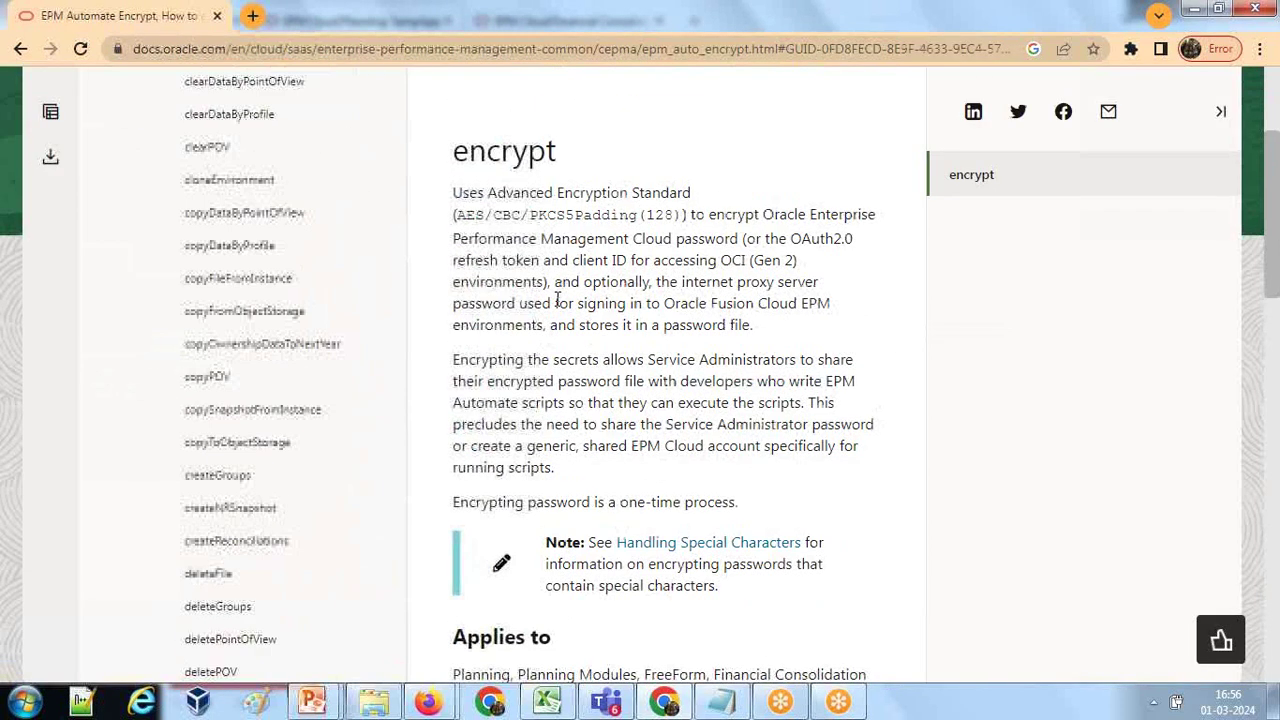
scroll("down", 3)
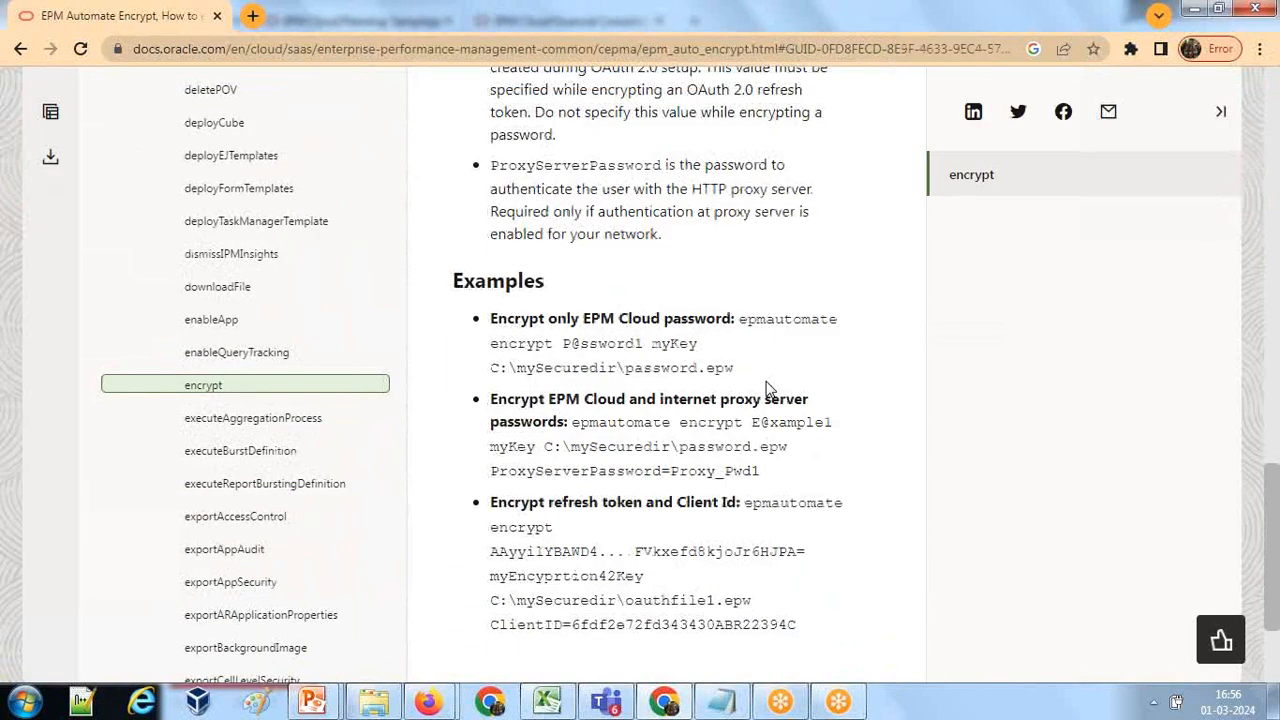
scroll("down", 3)
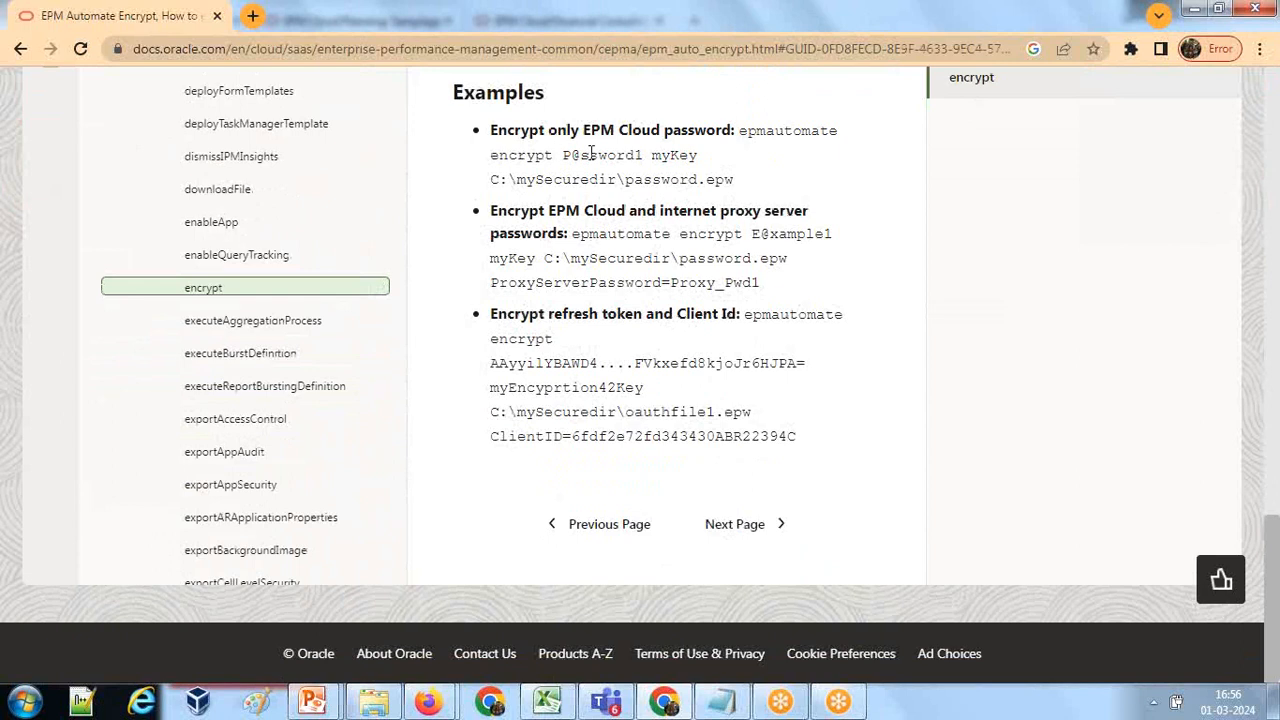
mouse_move(720, 192)
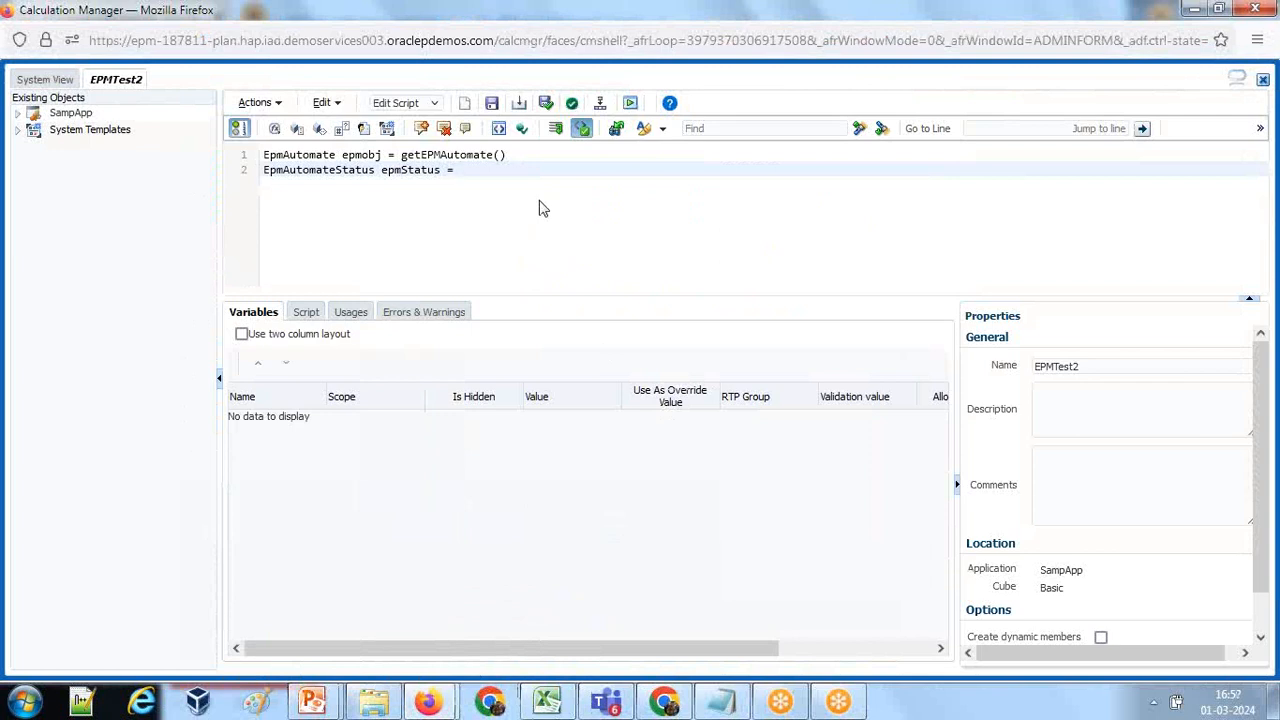
Continue line 2 with epmObj.execute( after epmStatus =.
left_click(458, 168)
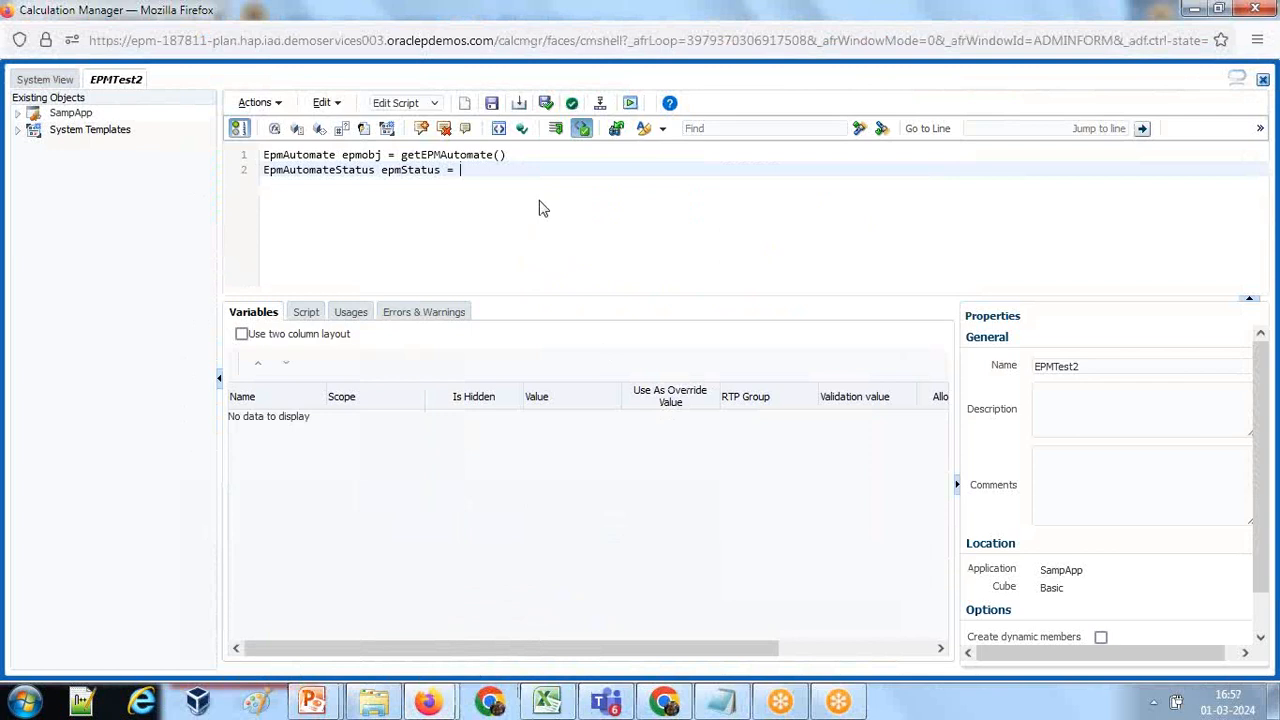
type("EpmA")
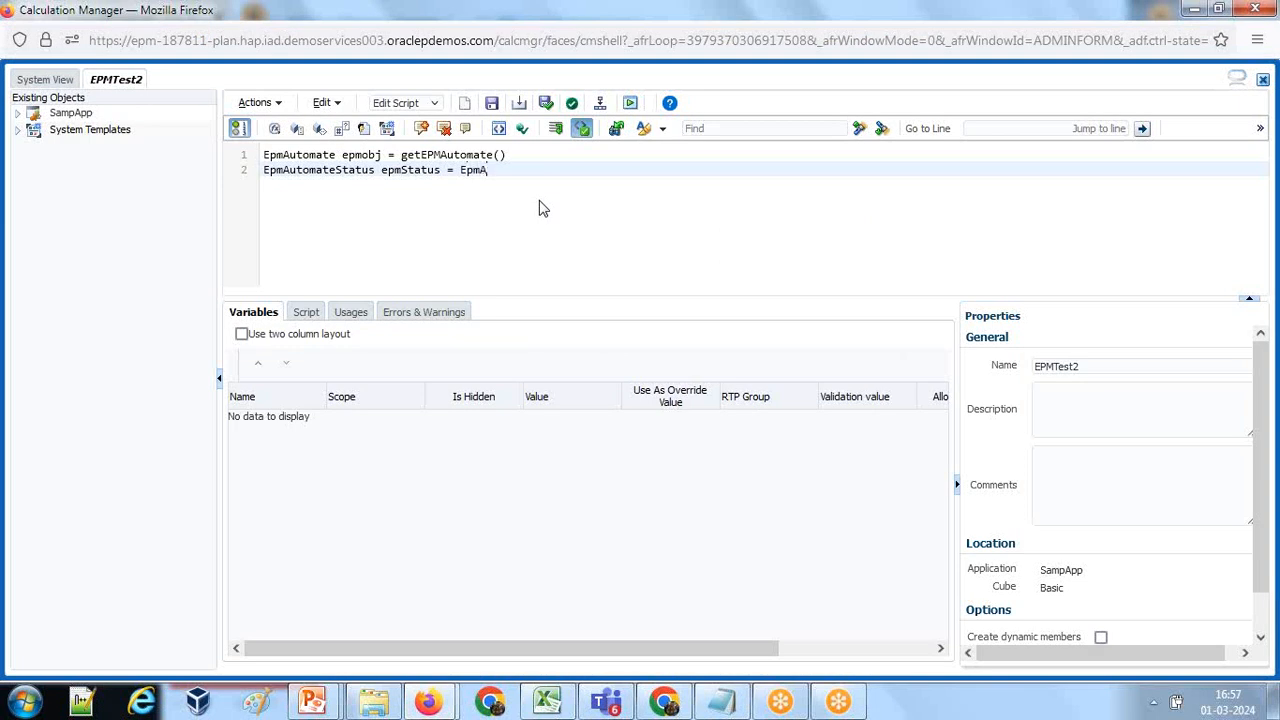
type("utomate")
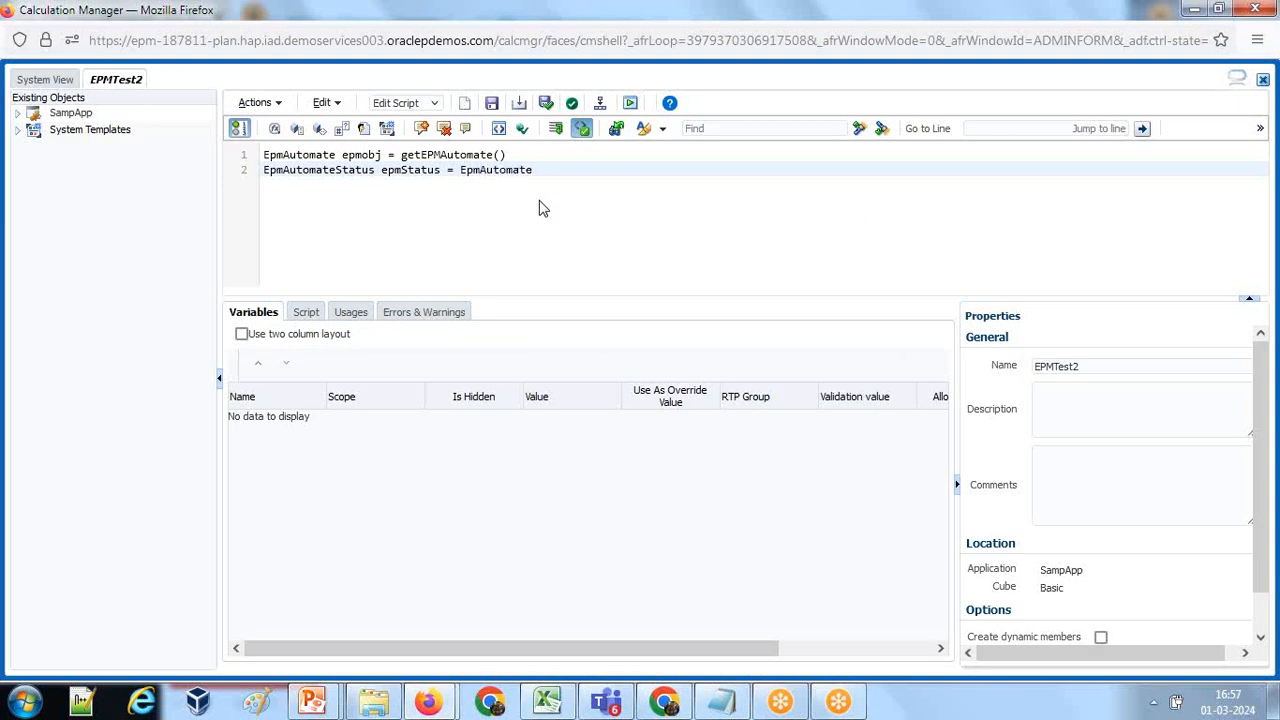
type(".")
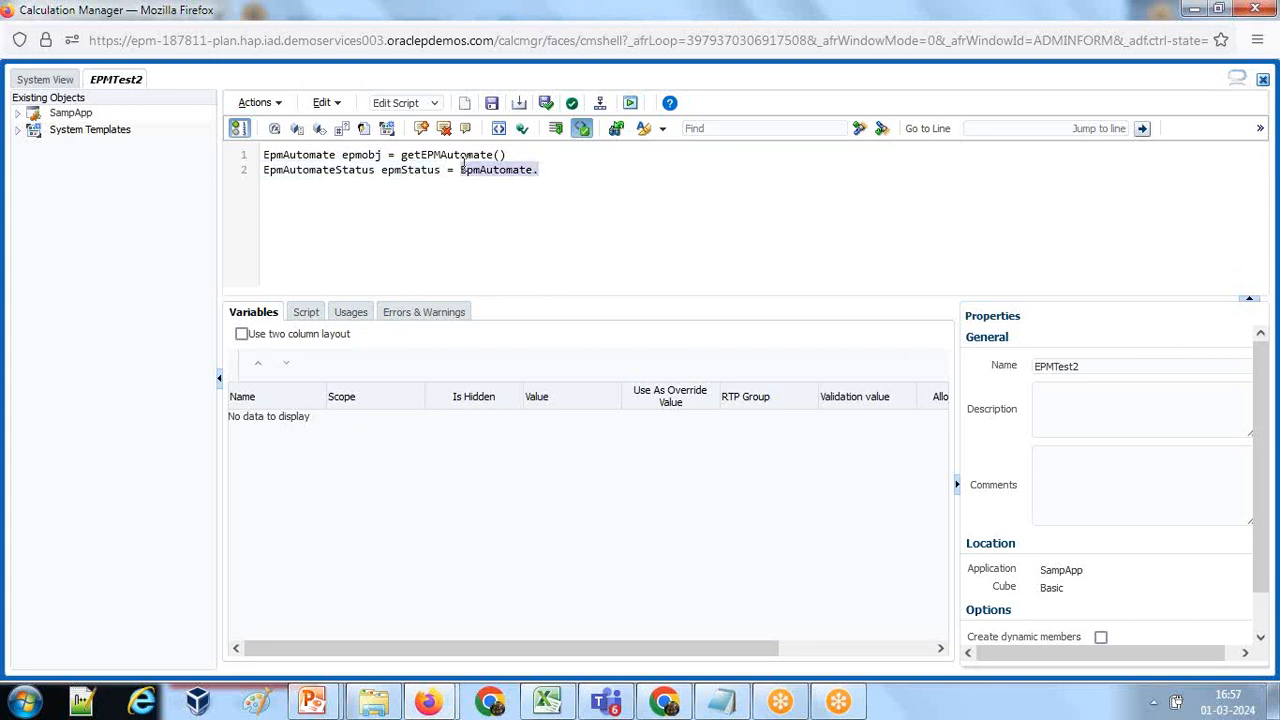
type("epmobj.")
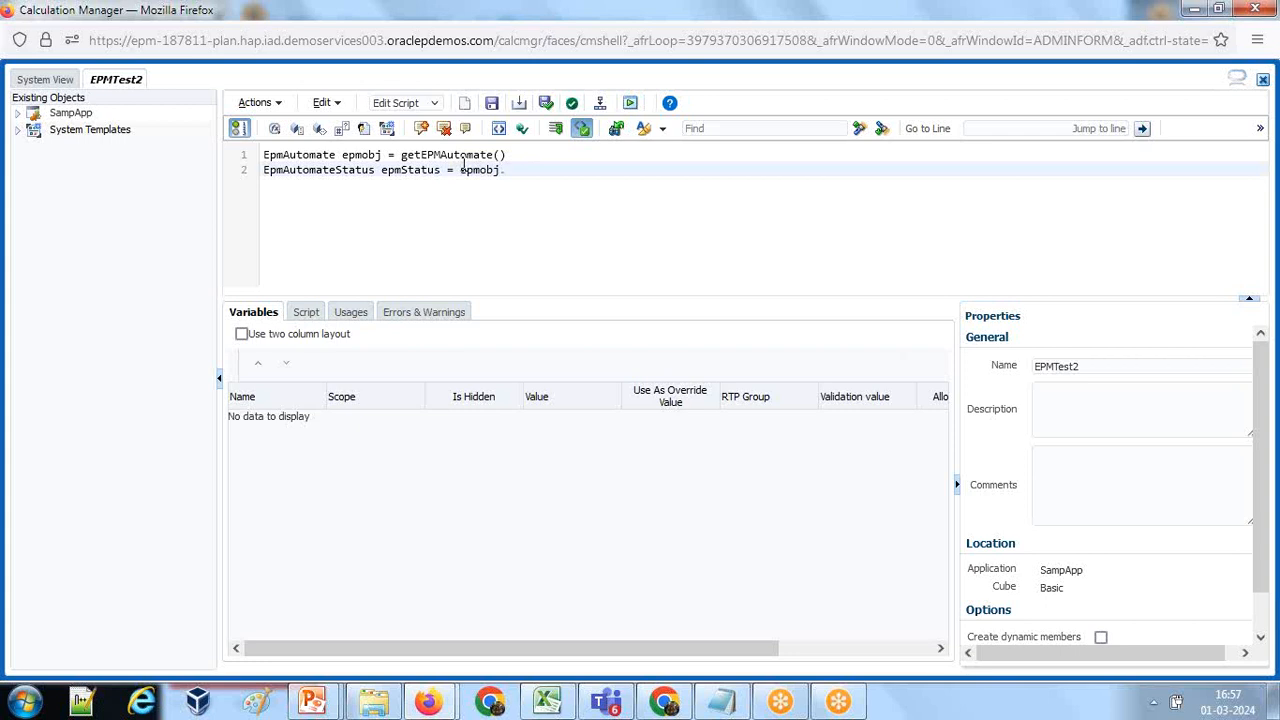
type("automate")
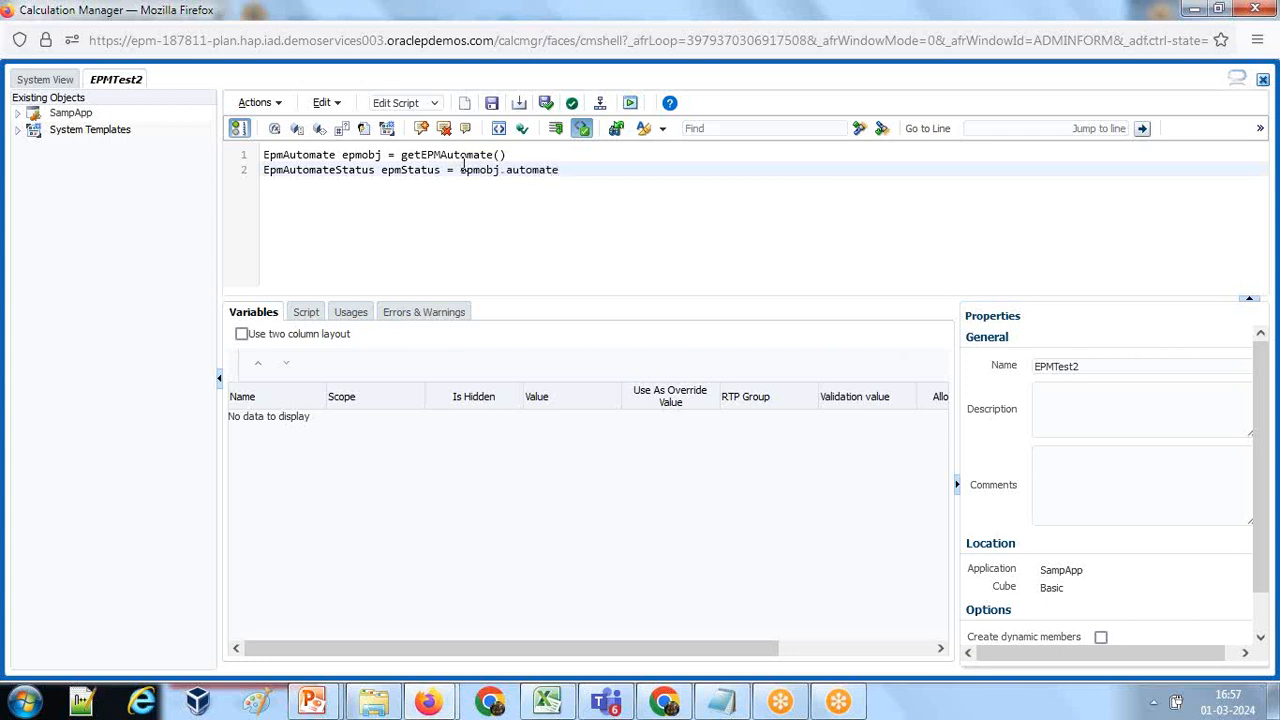
type("c")
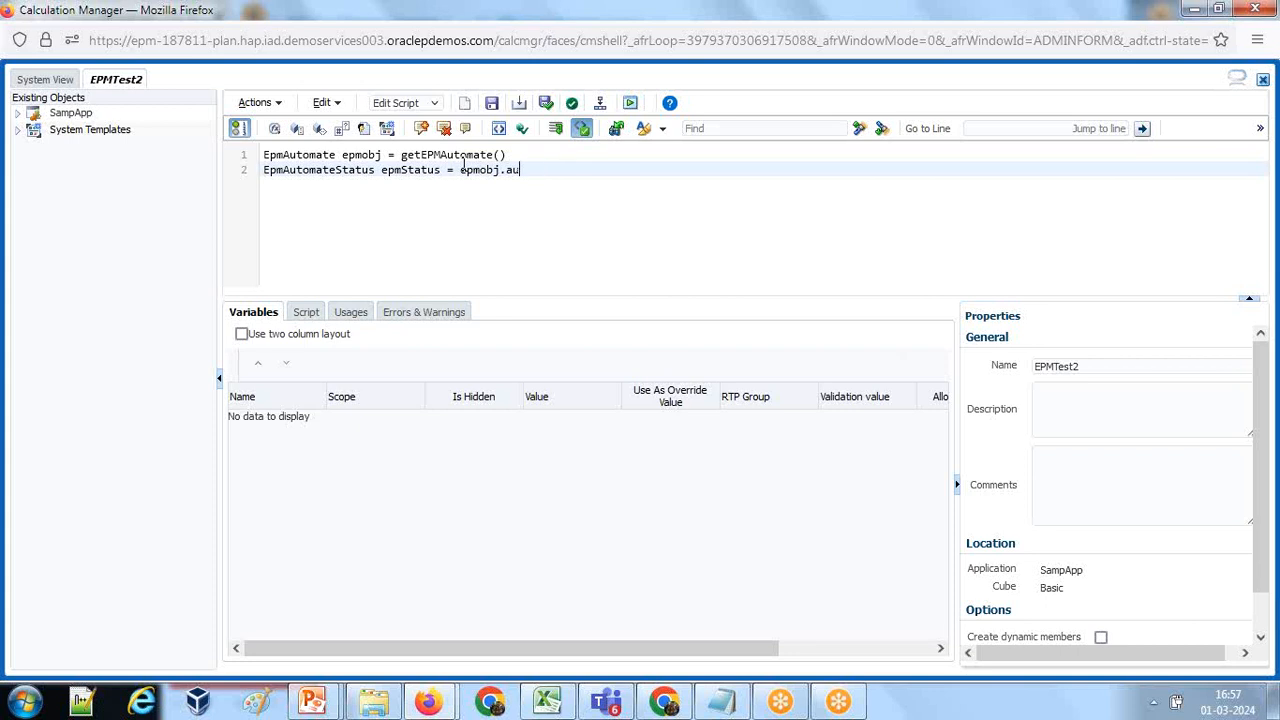
type("execute")
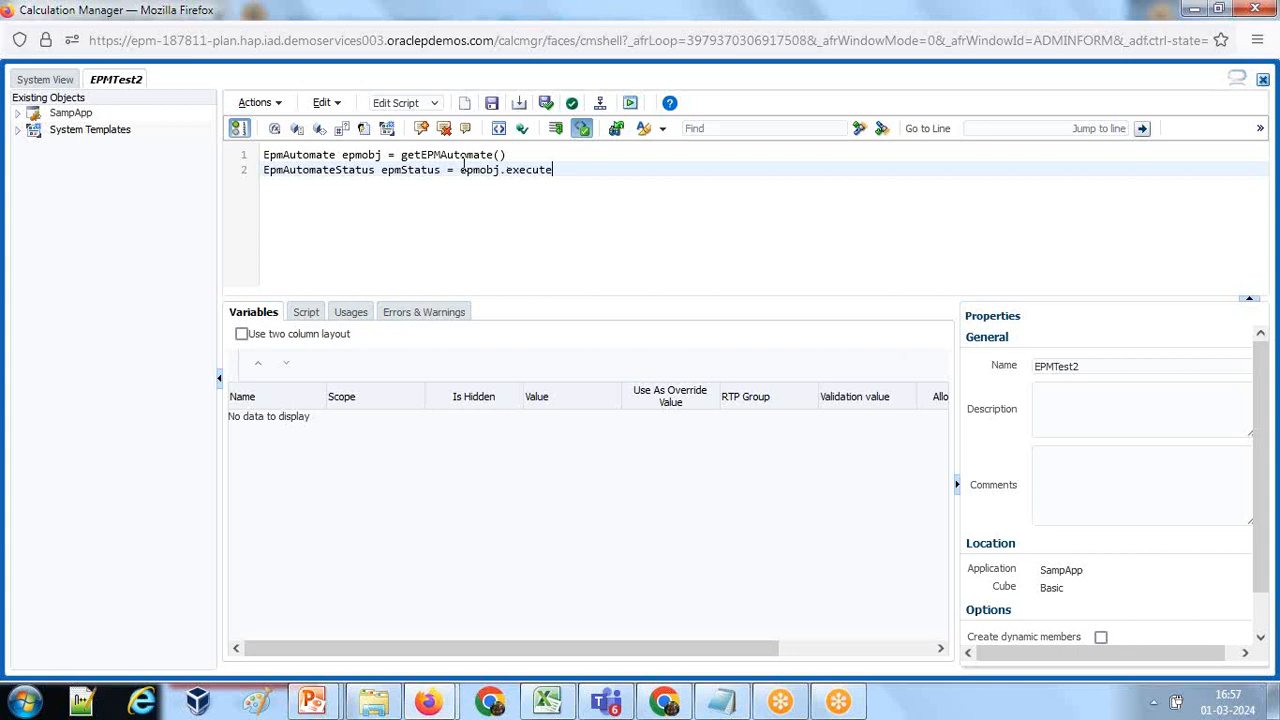
type("()")
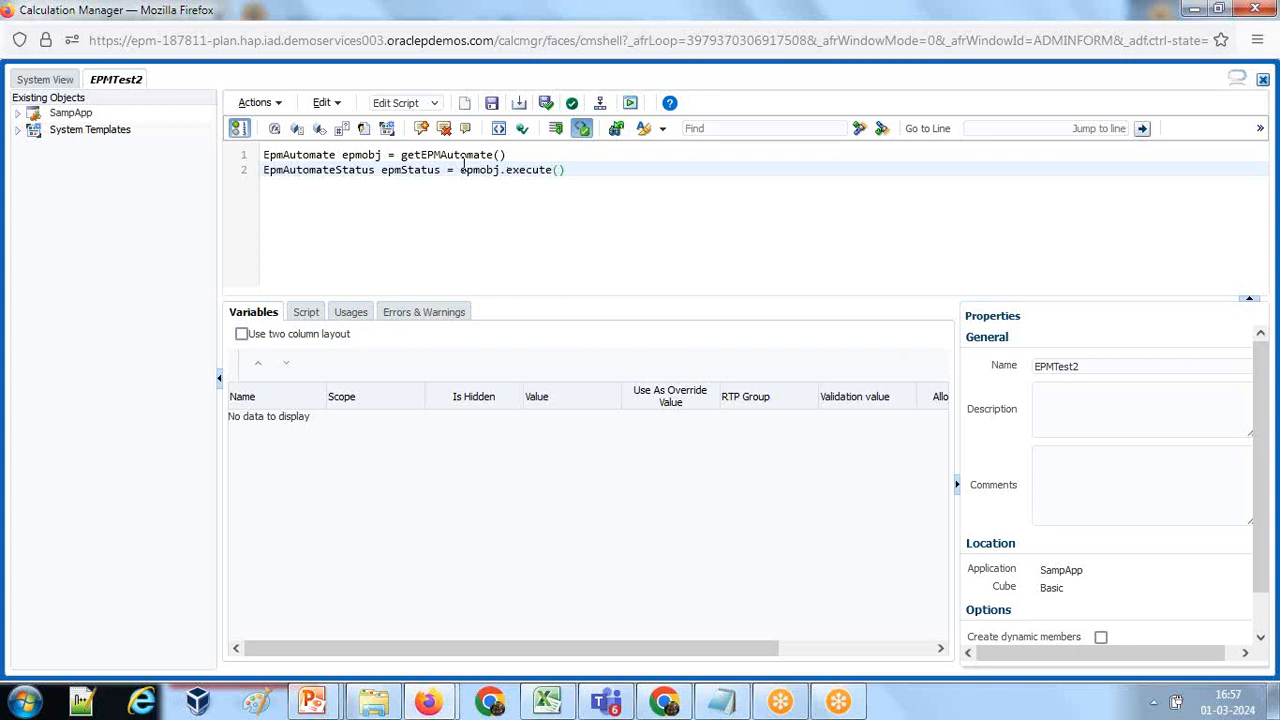
type("'enc'")
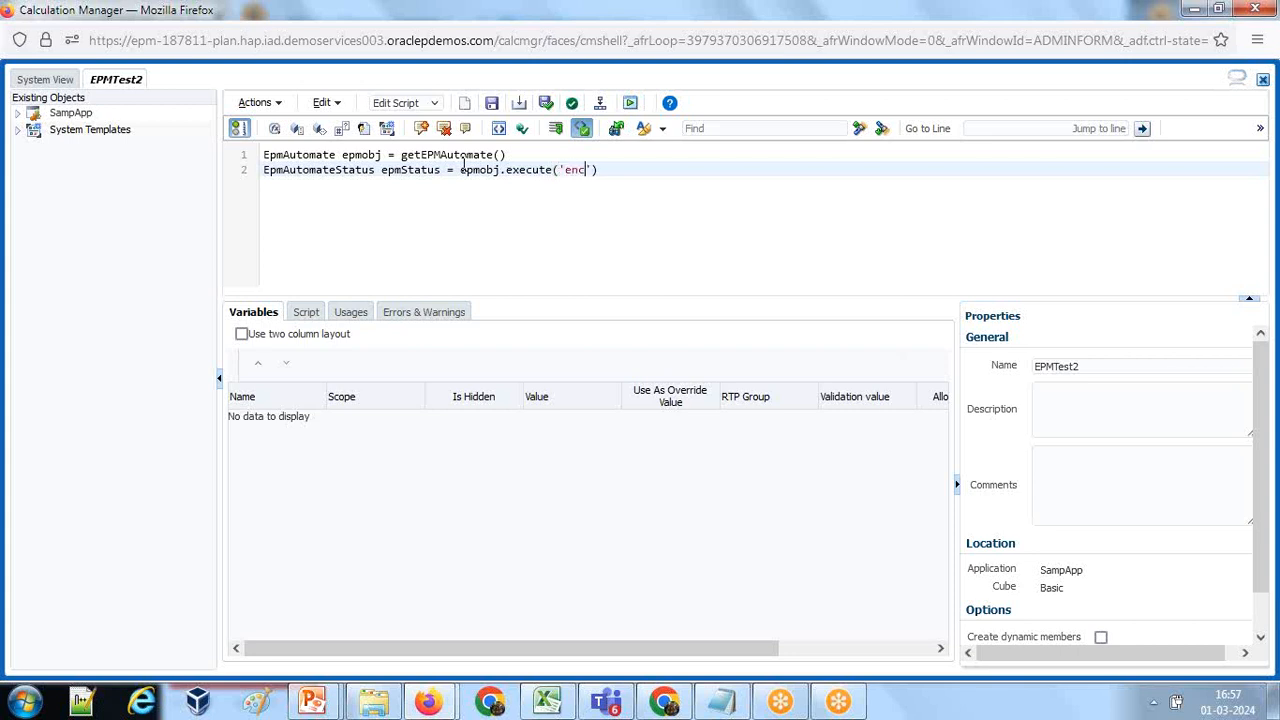
type("rypt")
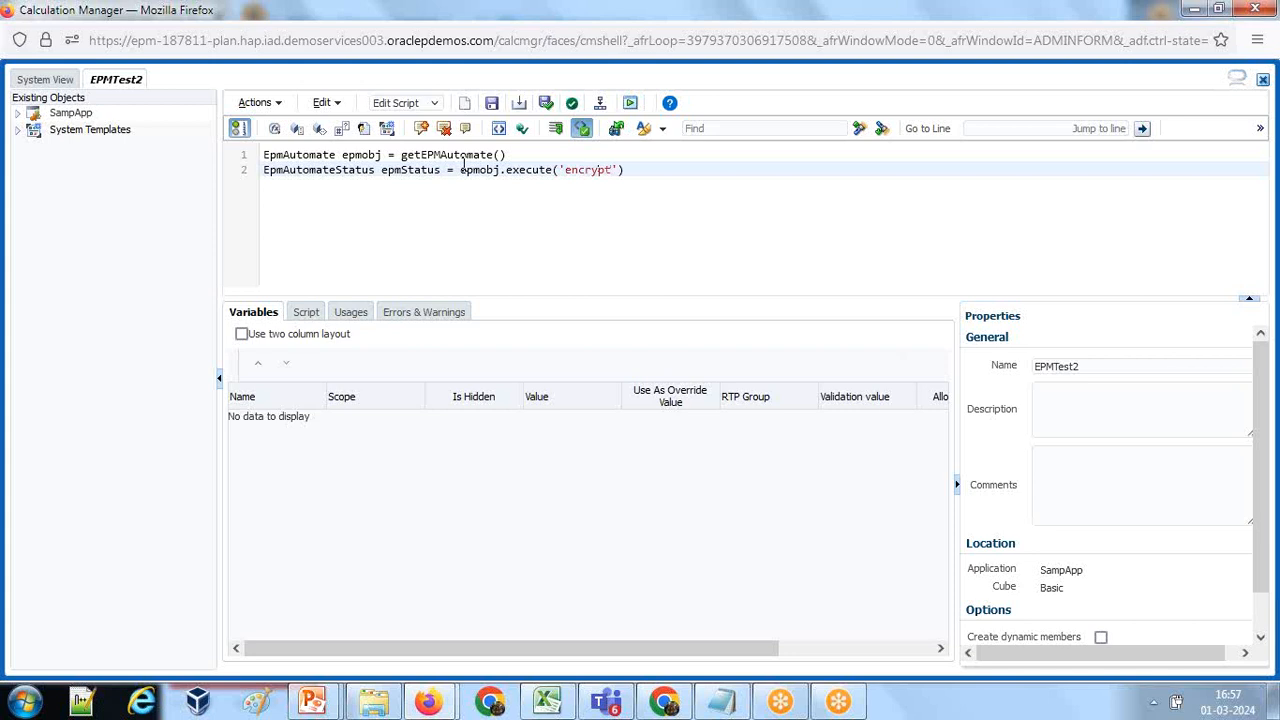
type(",")
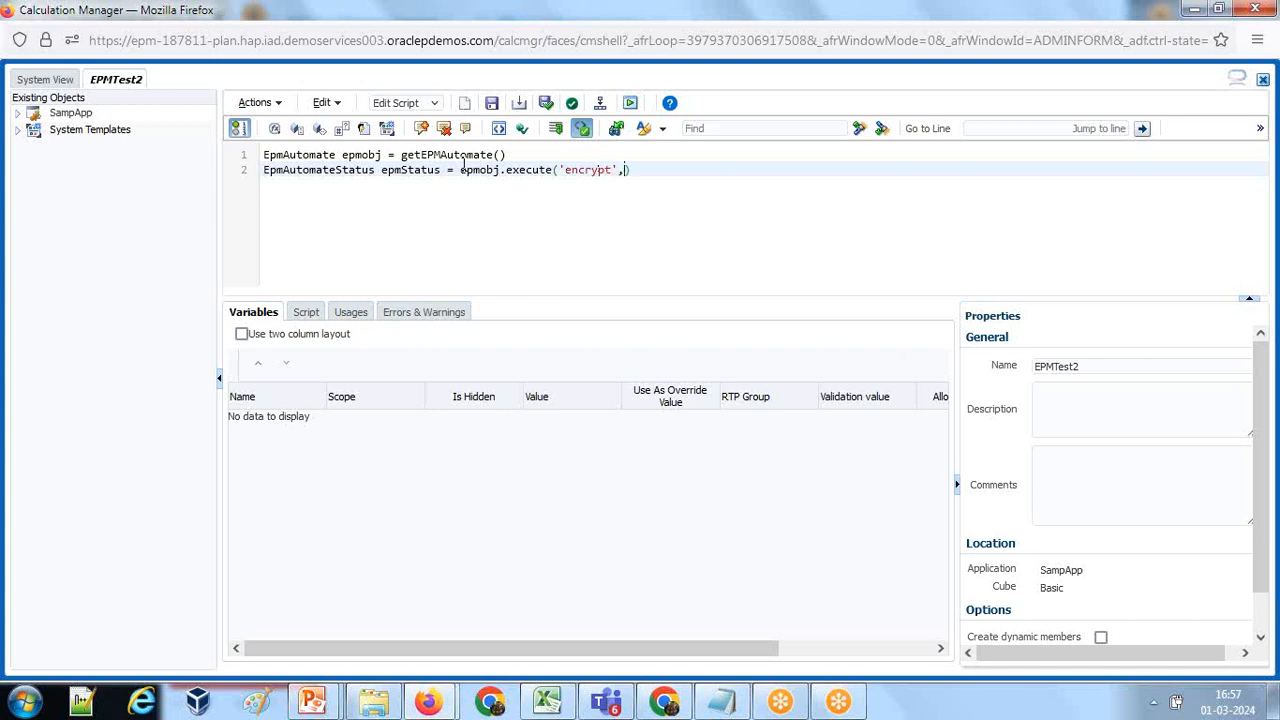
type("'p'")
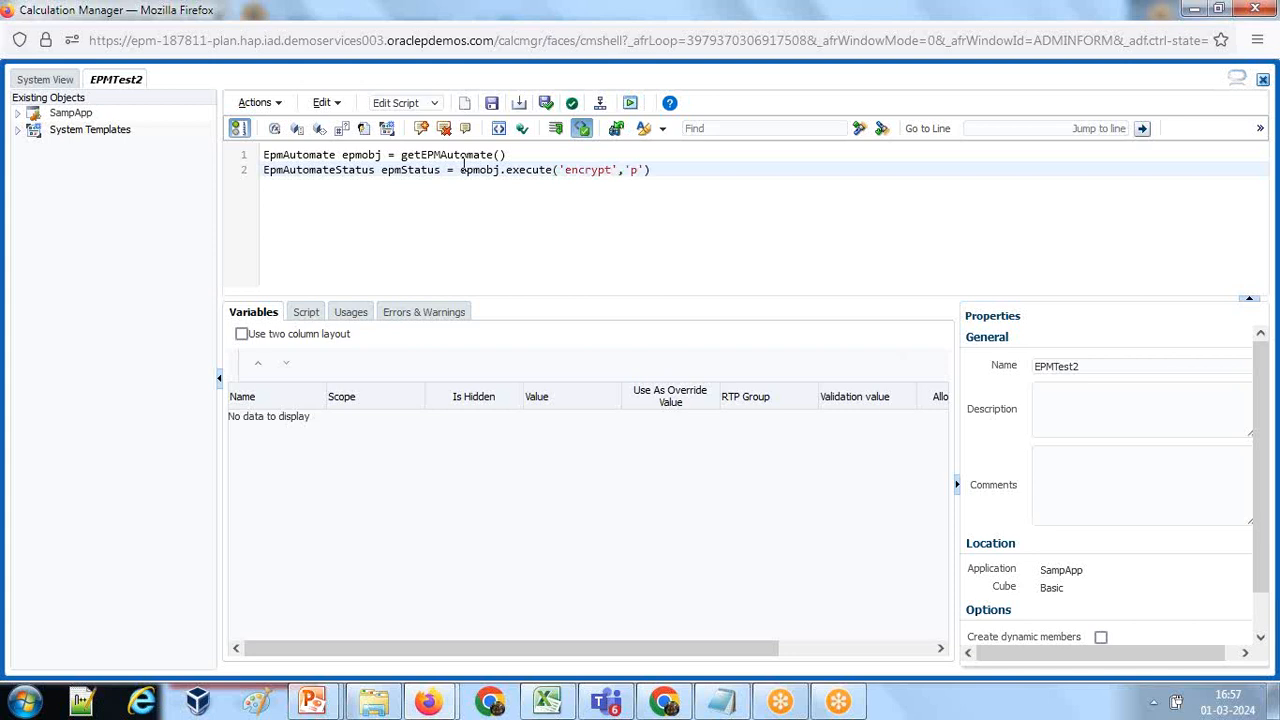
type("assword")
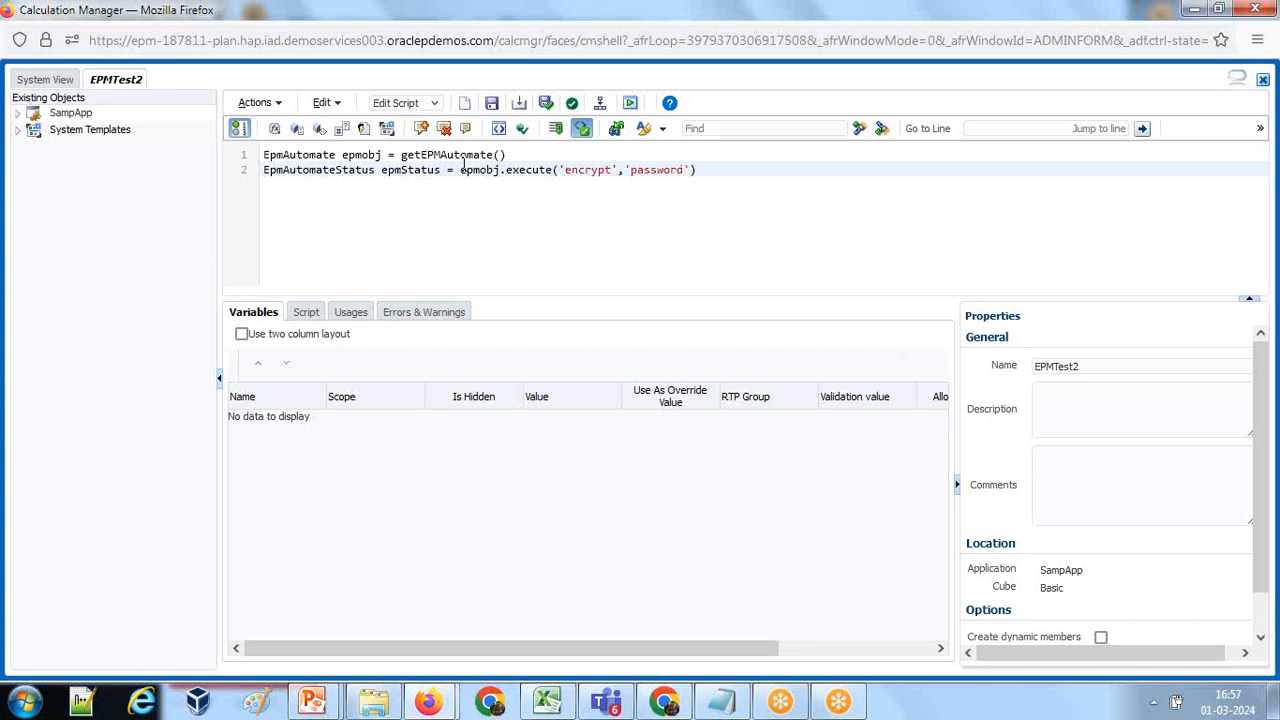
type(",")
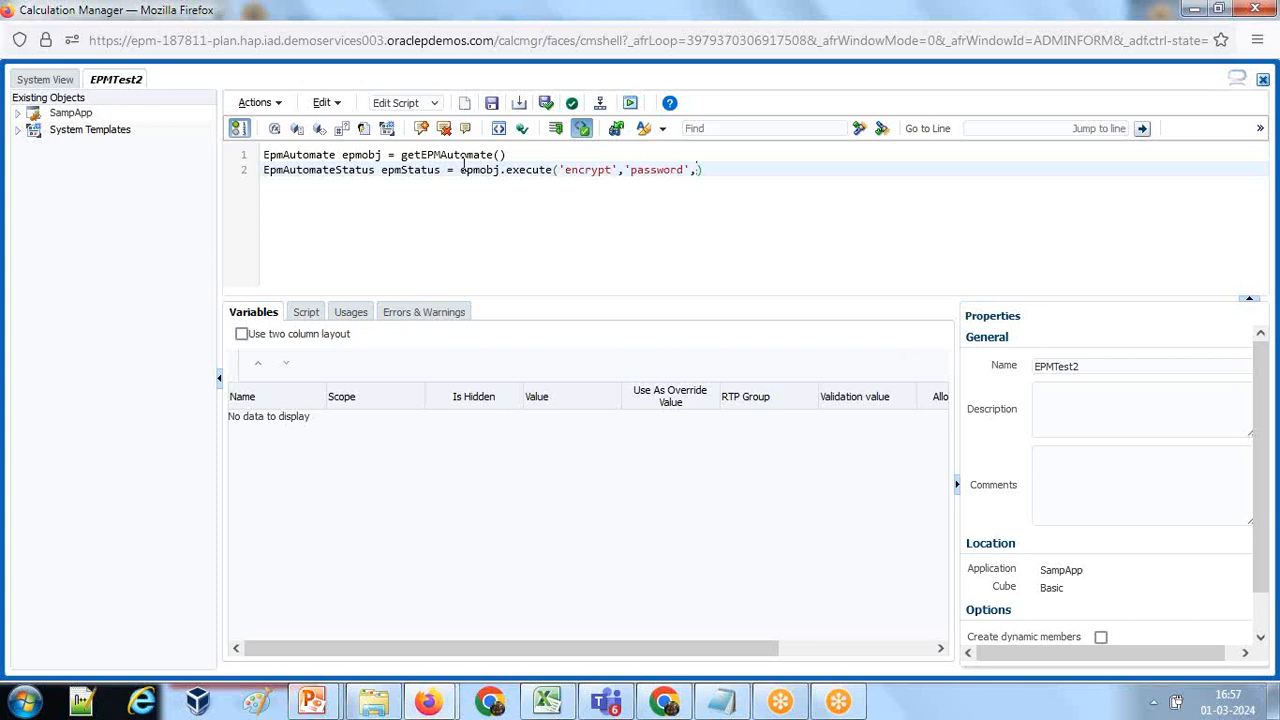
type("encryptKey',")
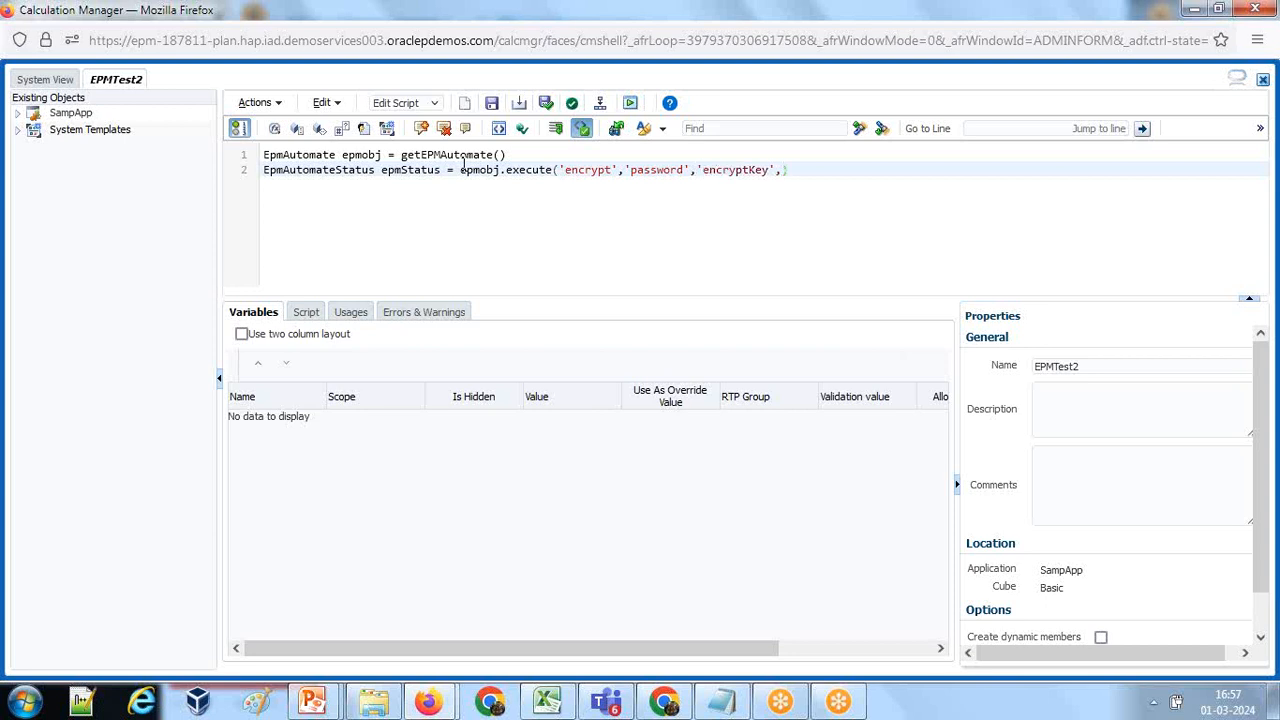
type("''")
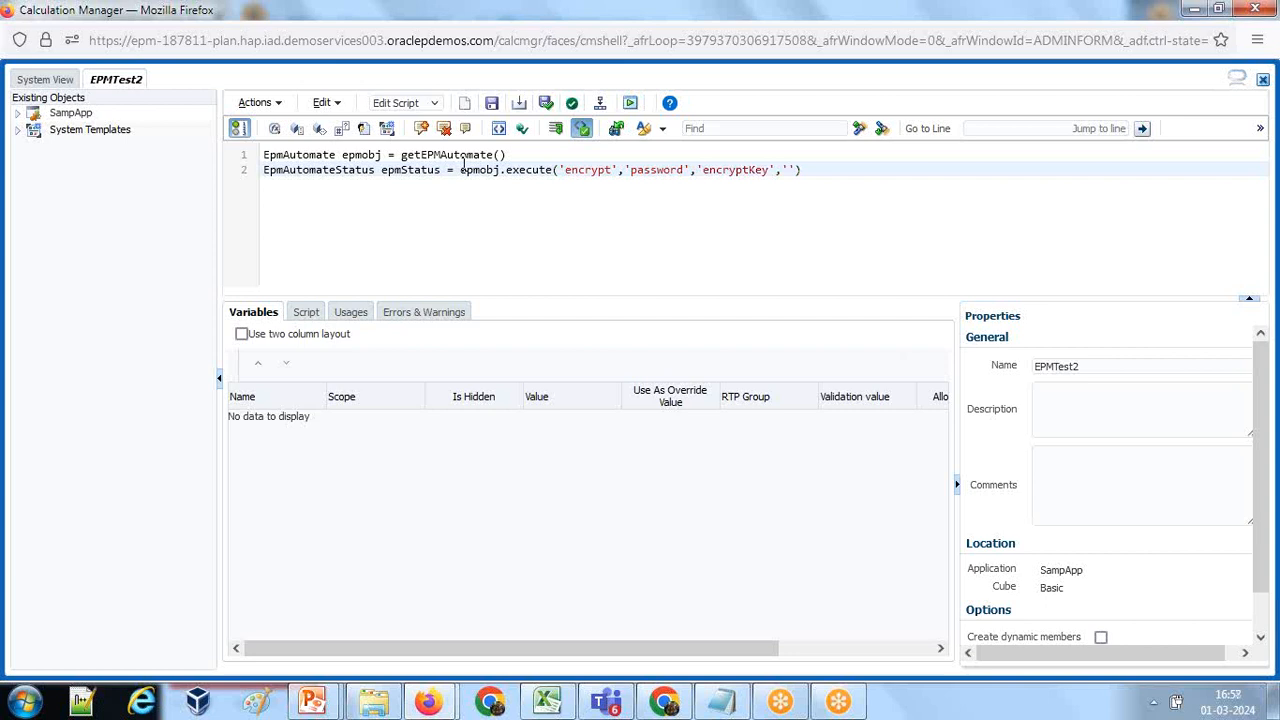
type("Pwd")
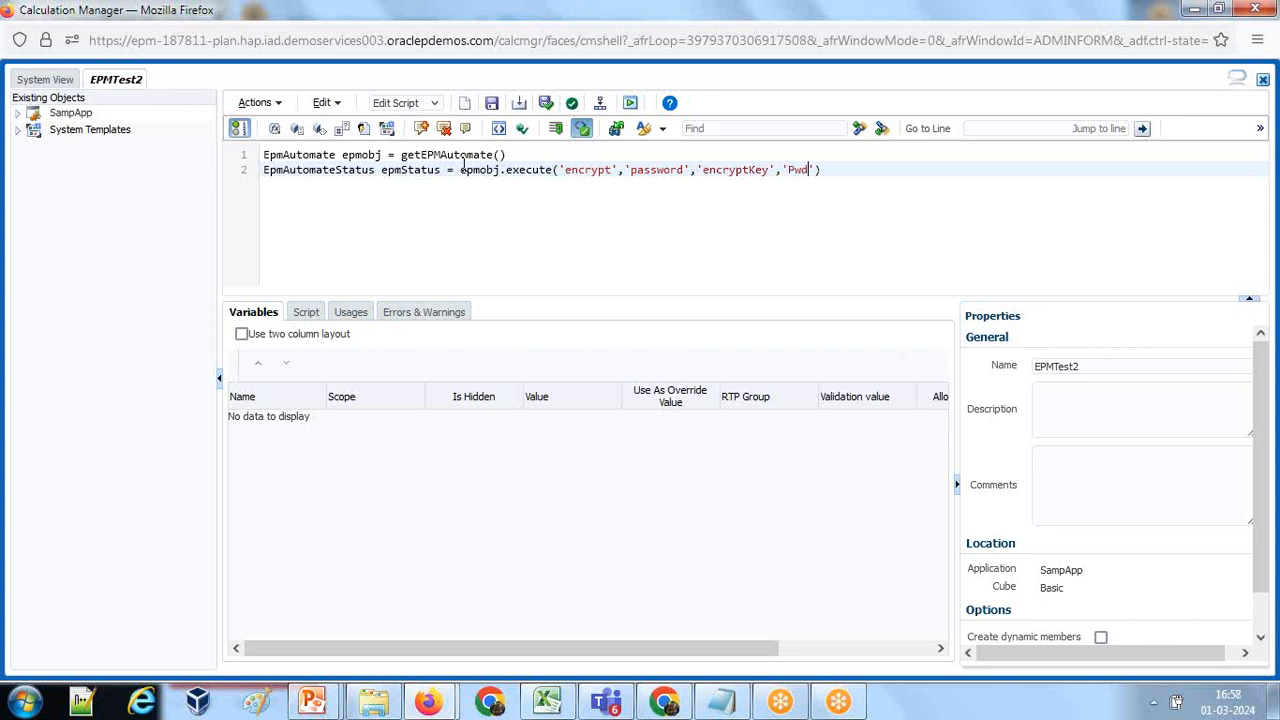
type(".epx")
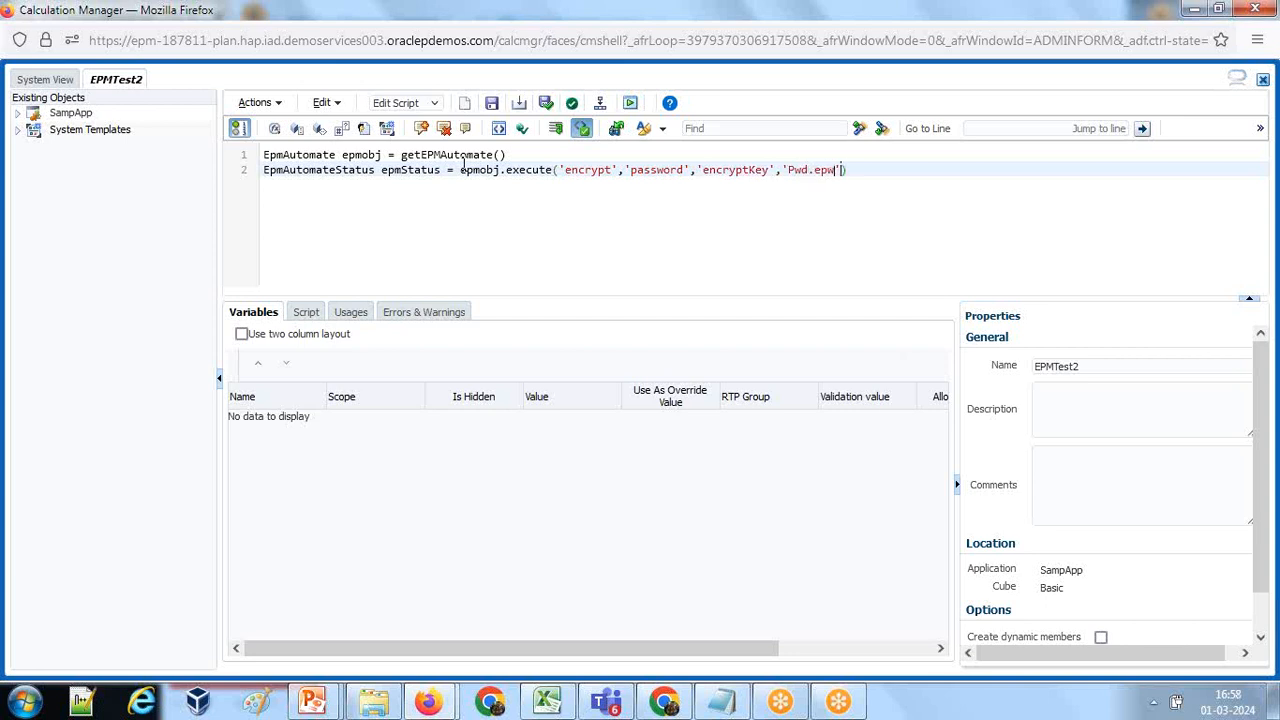
key("Enter")
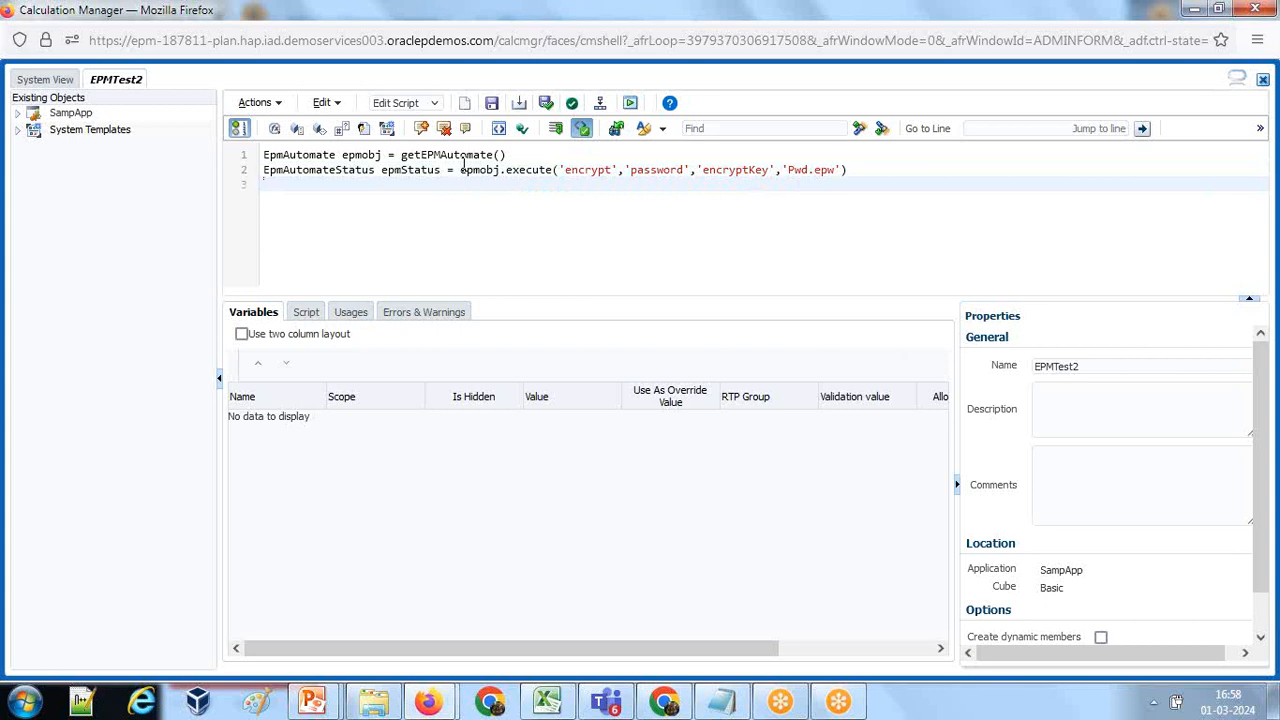
Add the condition if (epmStatus.getStatus() != 0).
type("if")
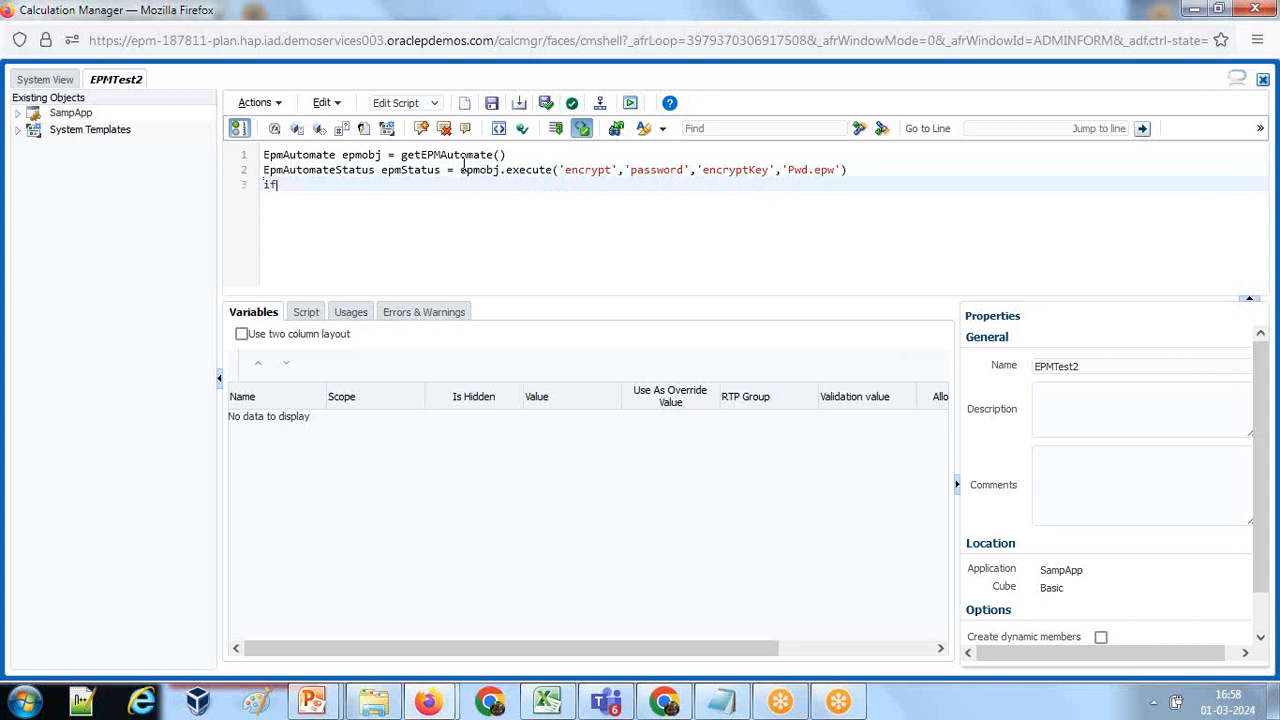
type("()")
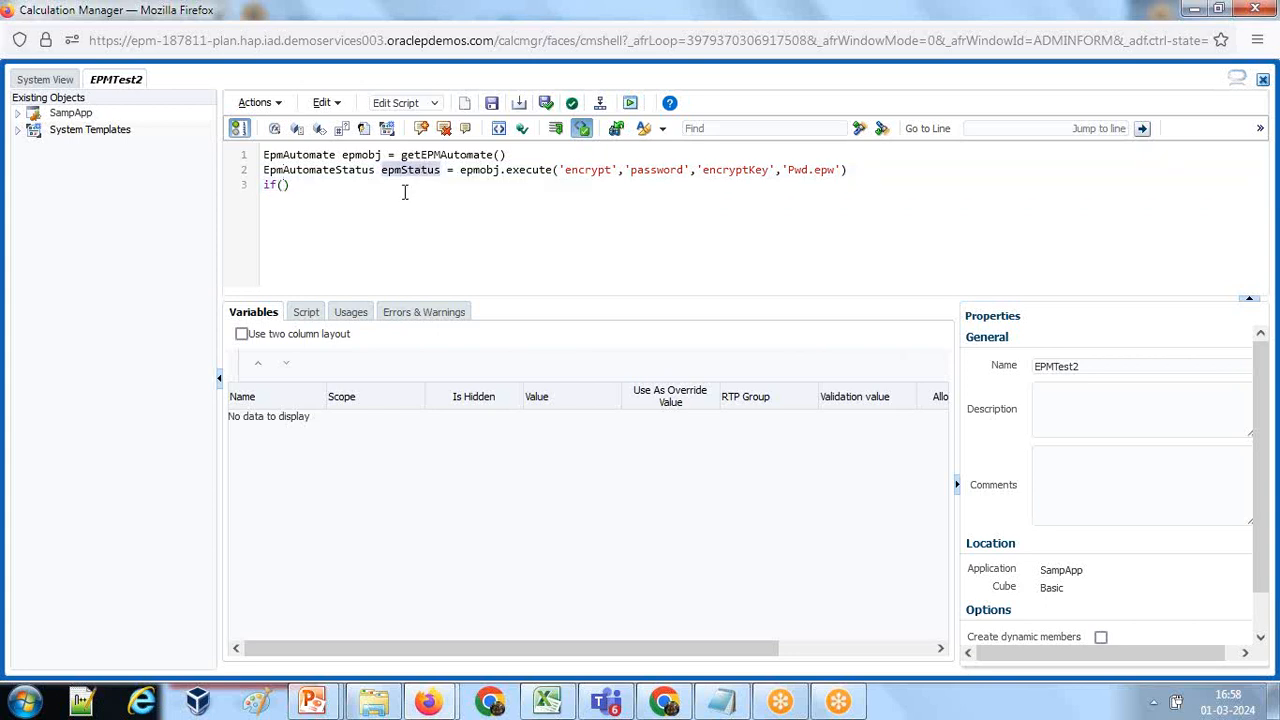
type("epmStatus")
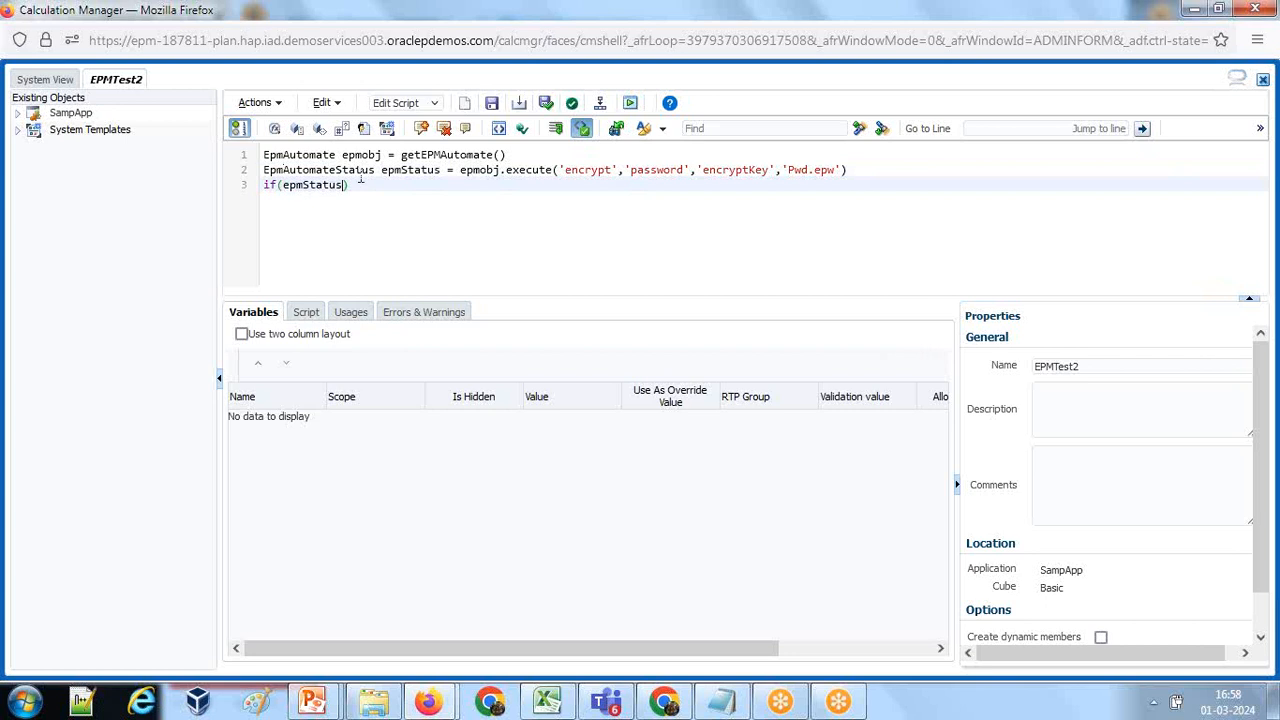
type(".")
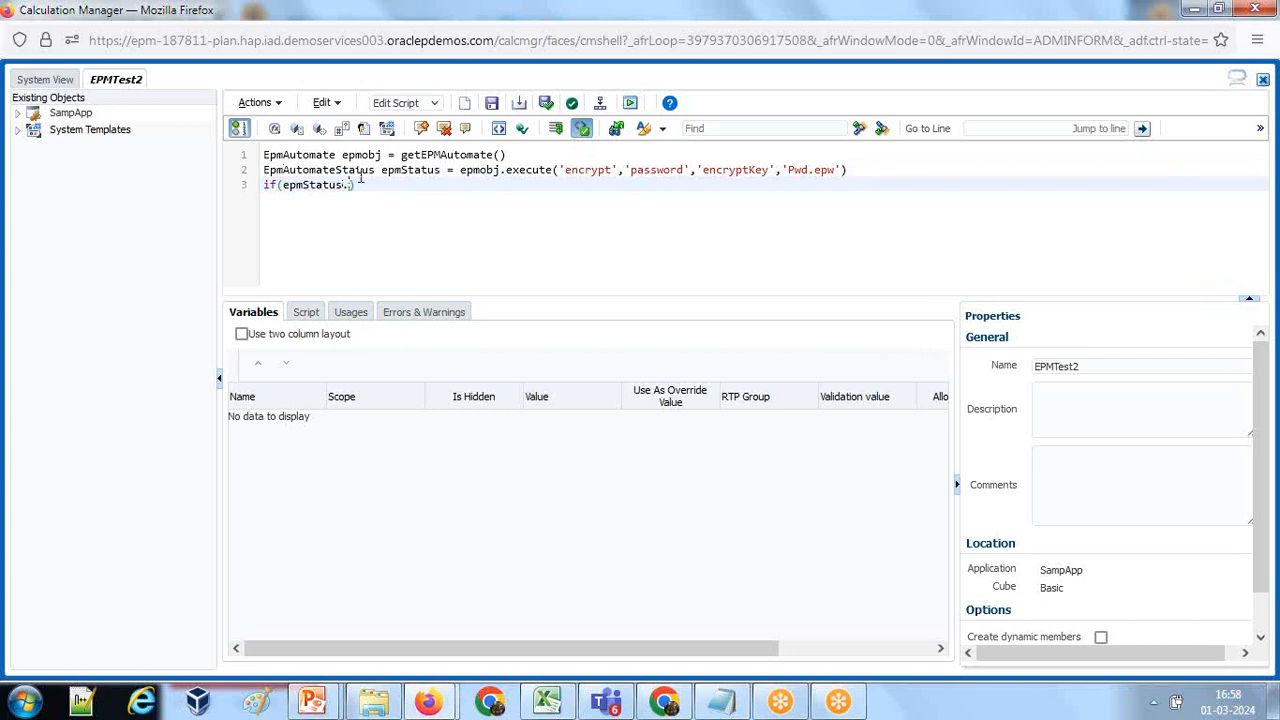
type("getStatus")
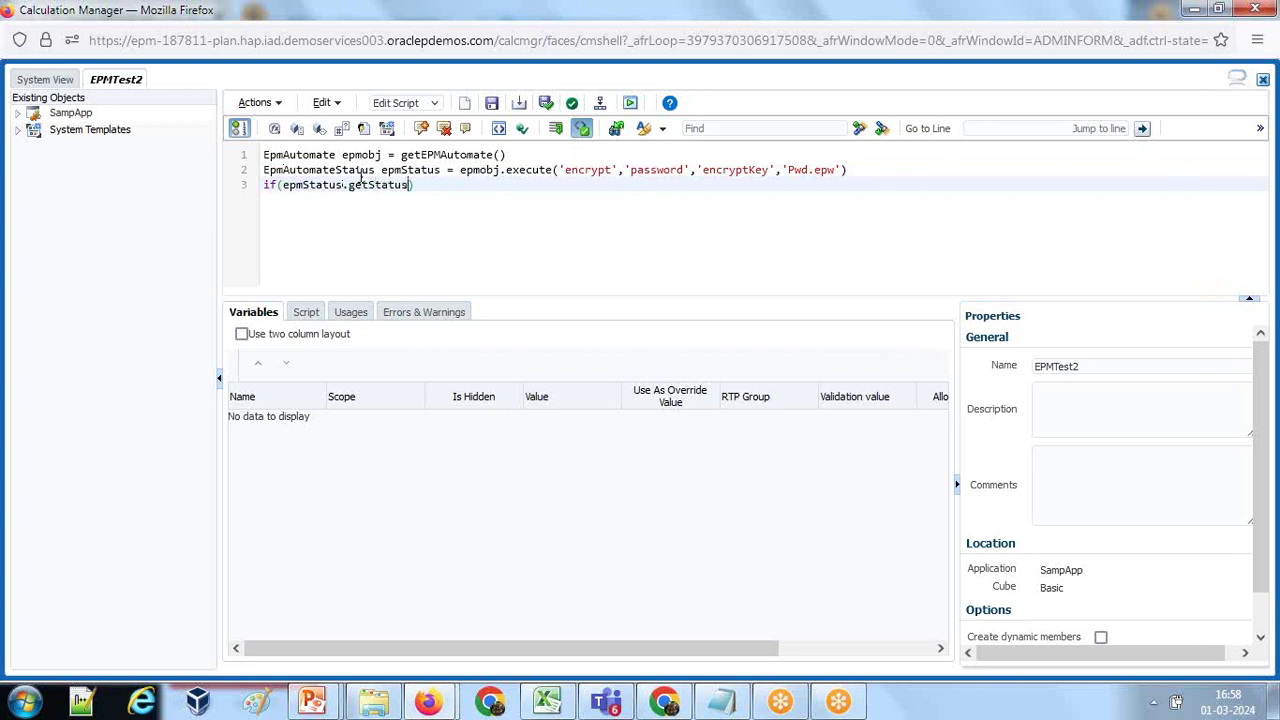
type("()")
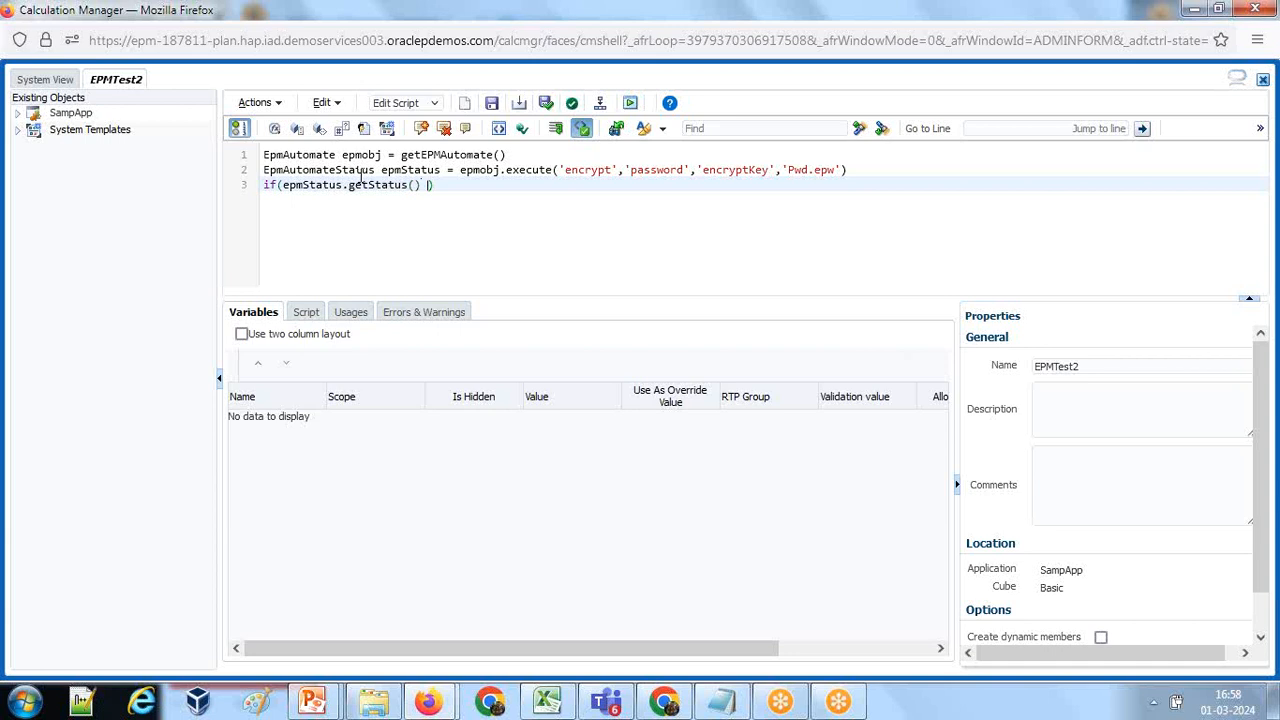
type("=")
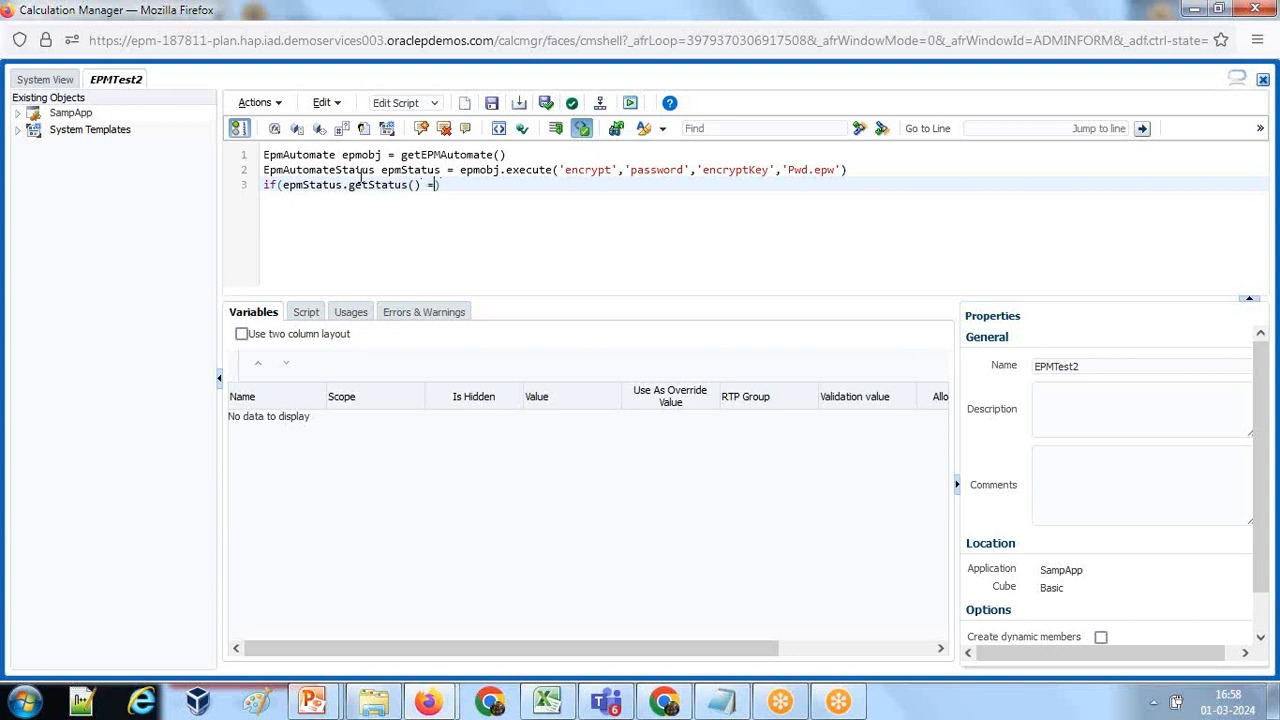
type("!")
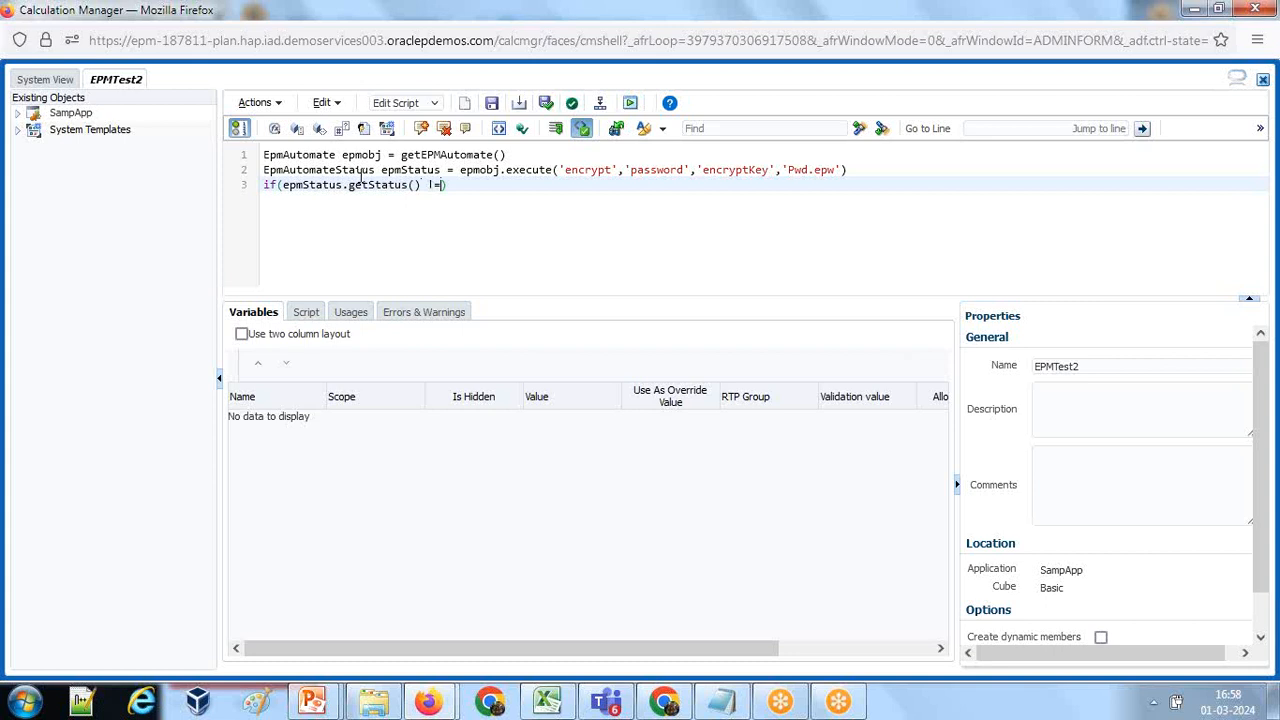
type("0")
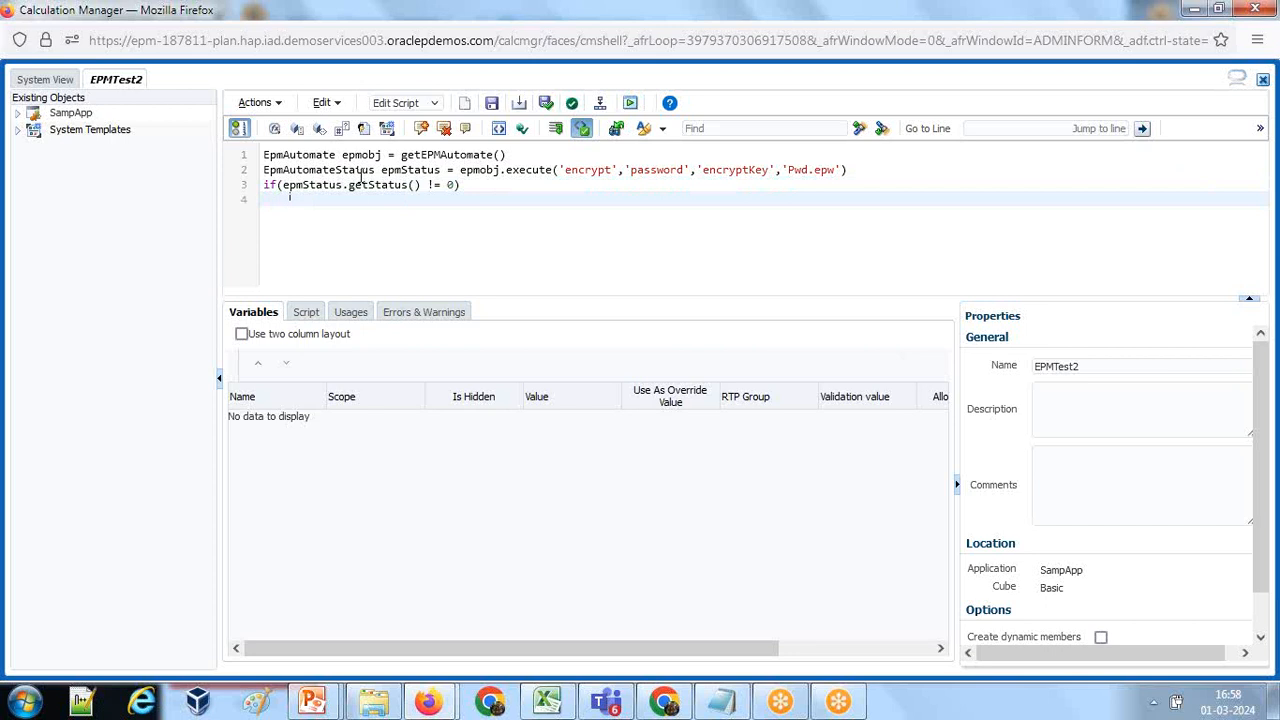
Print "Encrypt Failed" under the if, else print "Encrypt Successful".
type("println")
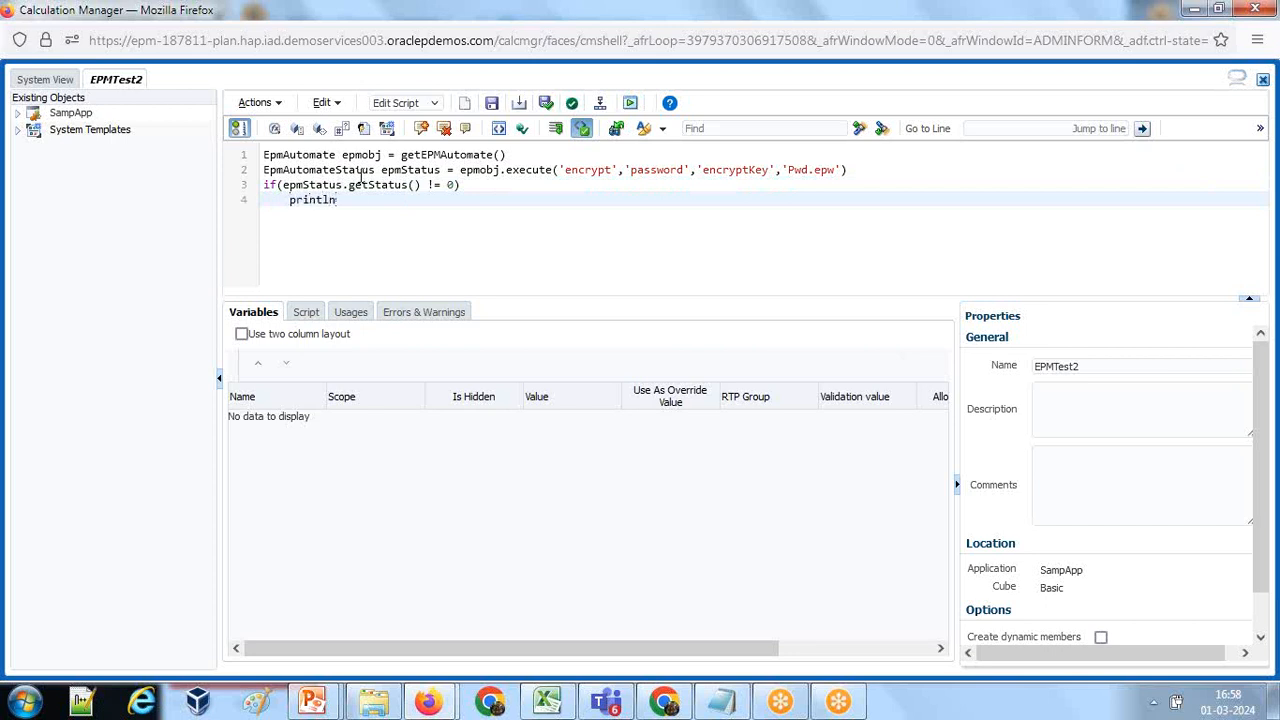
type("(")
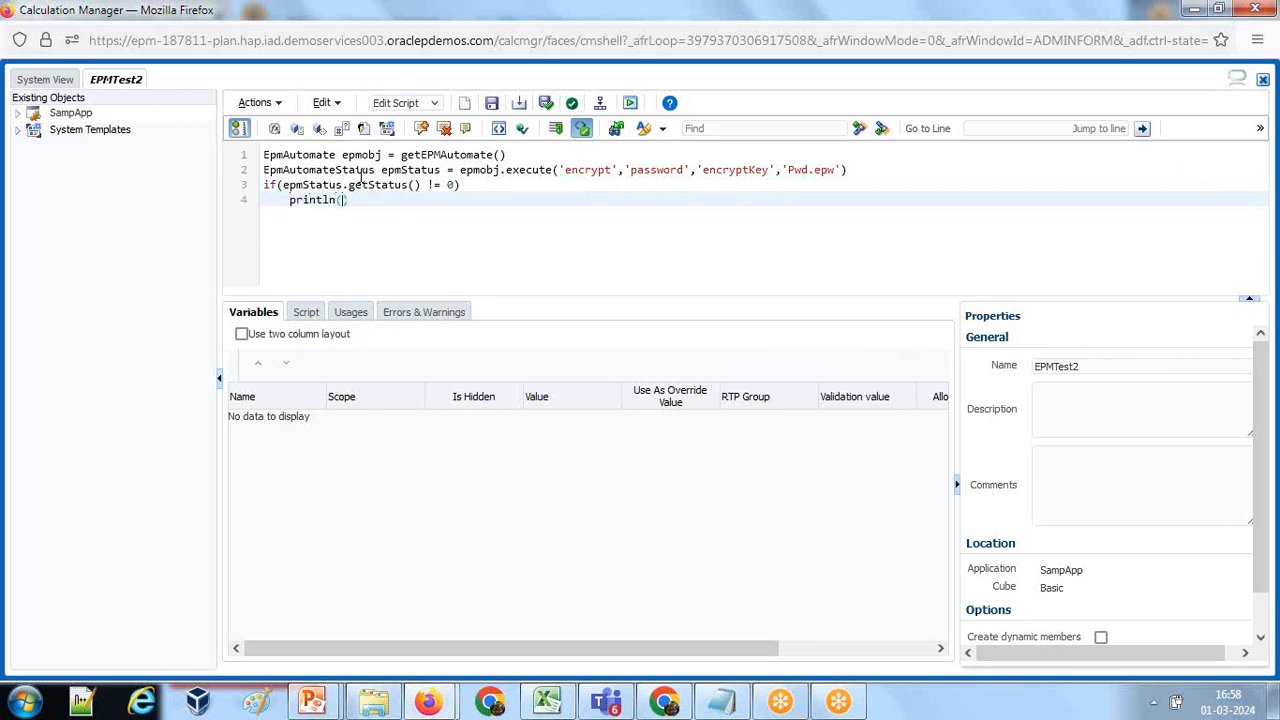
type("\"\"")
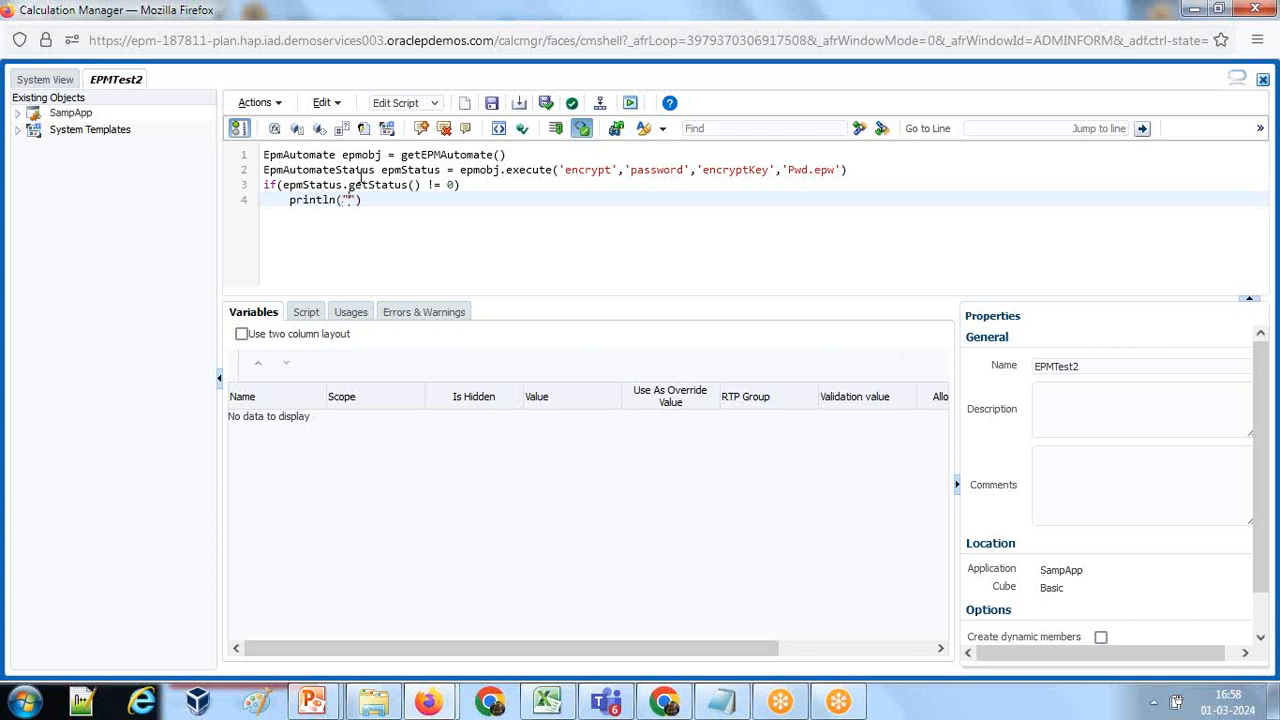
type("E")
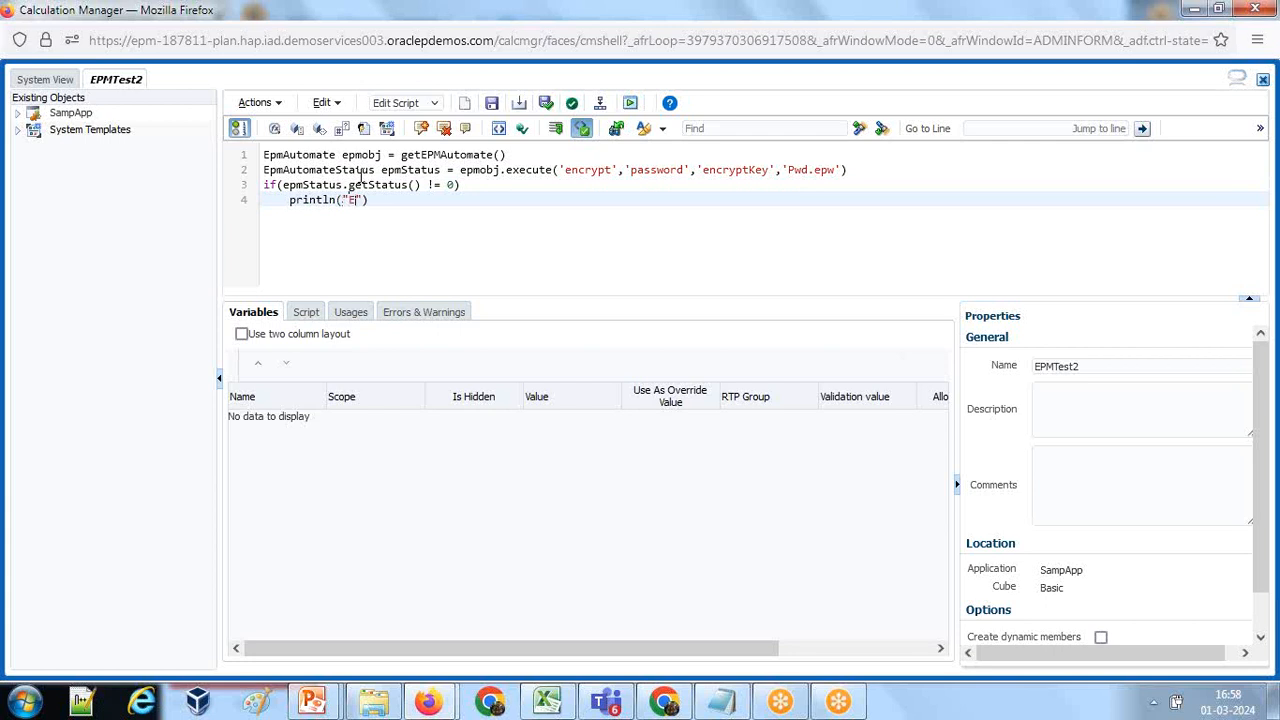
type("ncy")
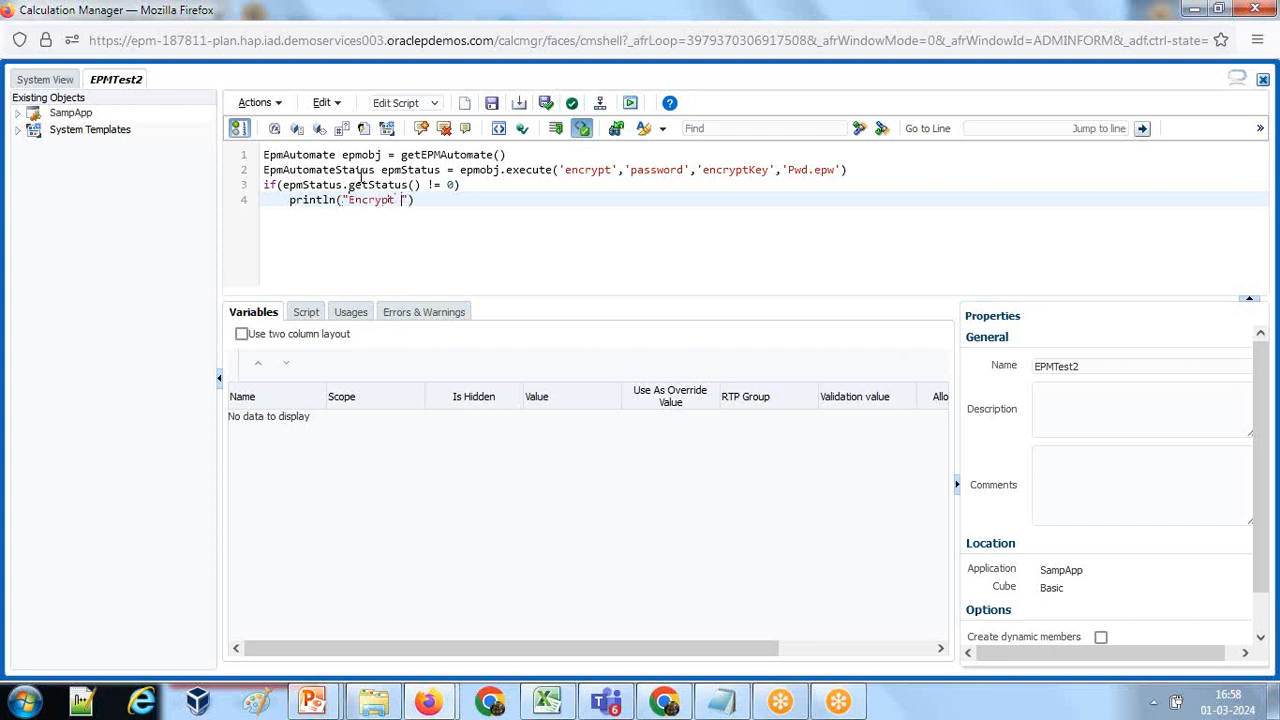
type("Failed")
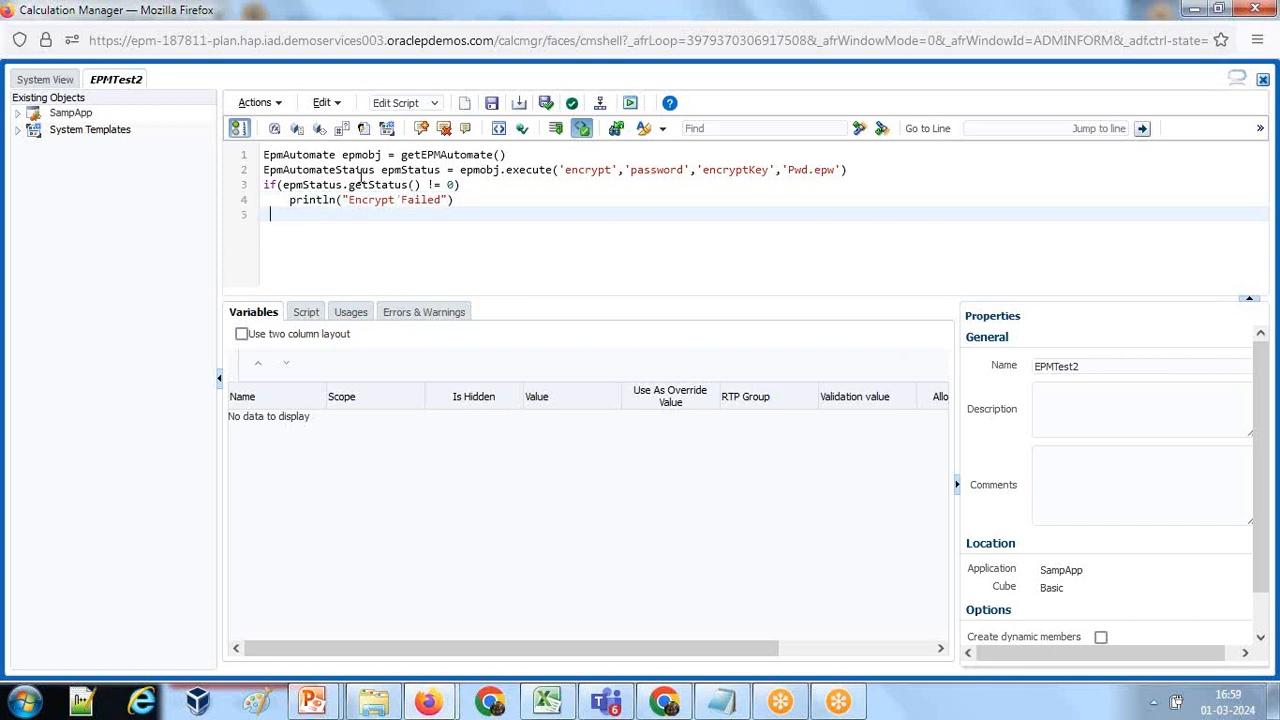
type("else")
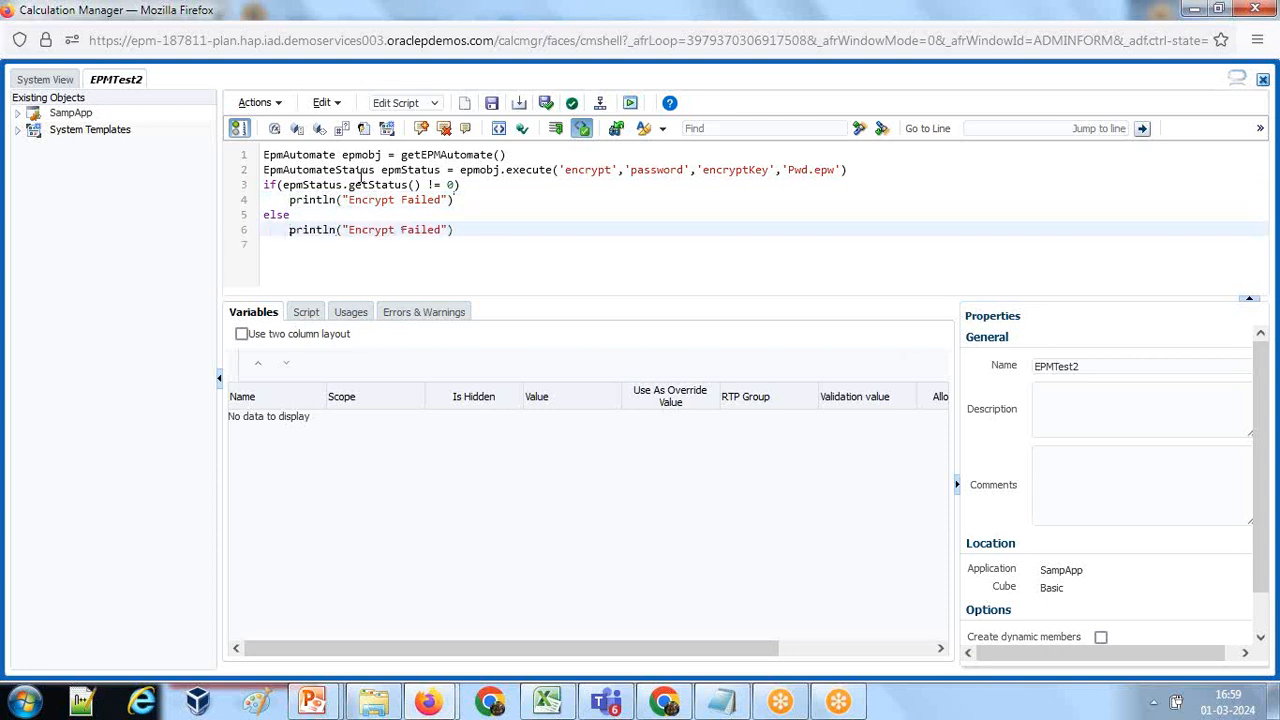
double_click(422, 230)
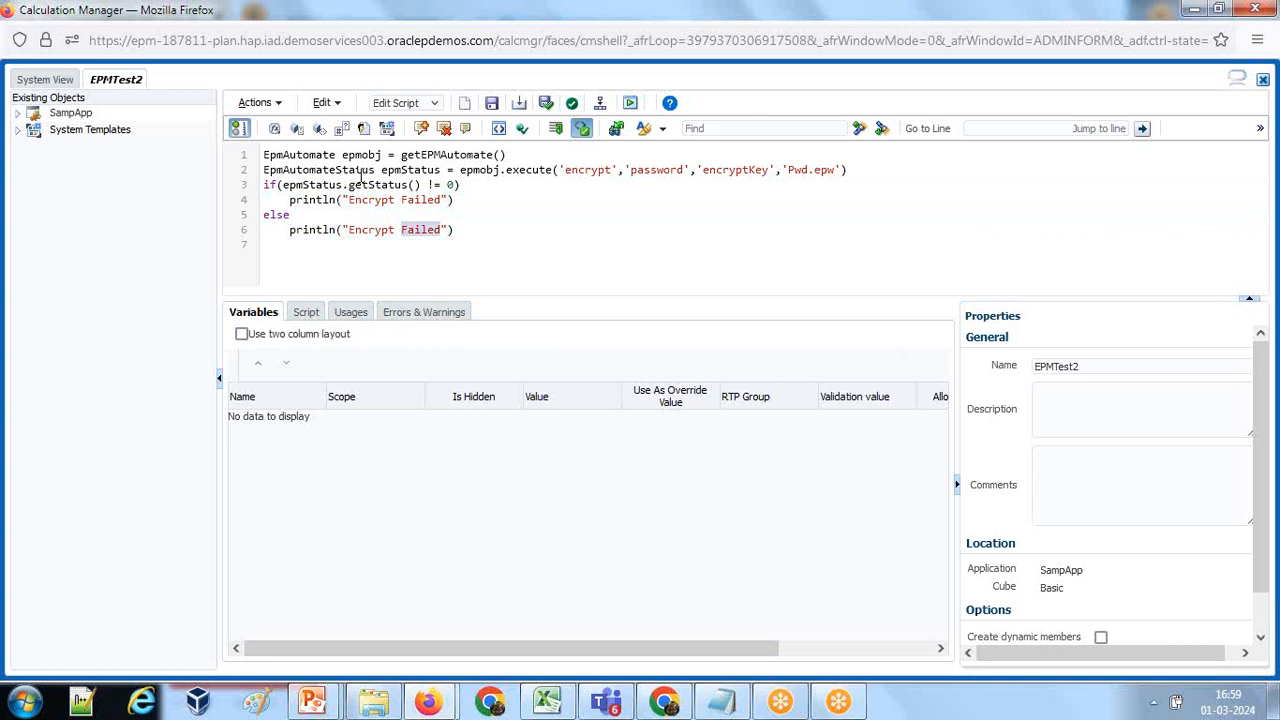
type("Successfu")
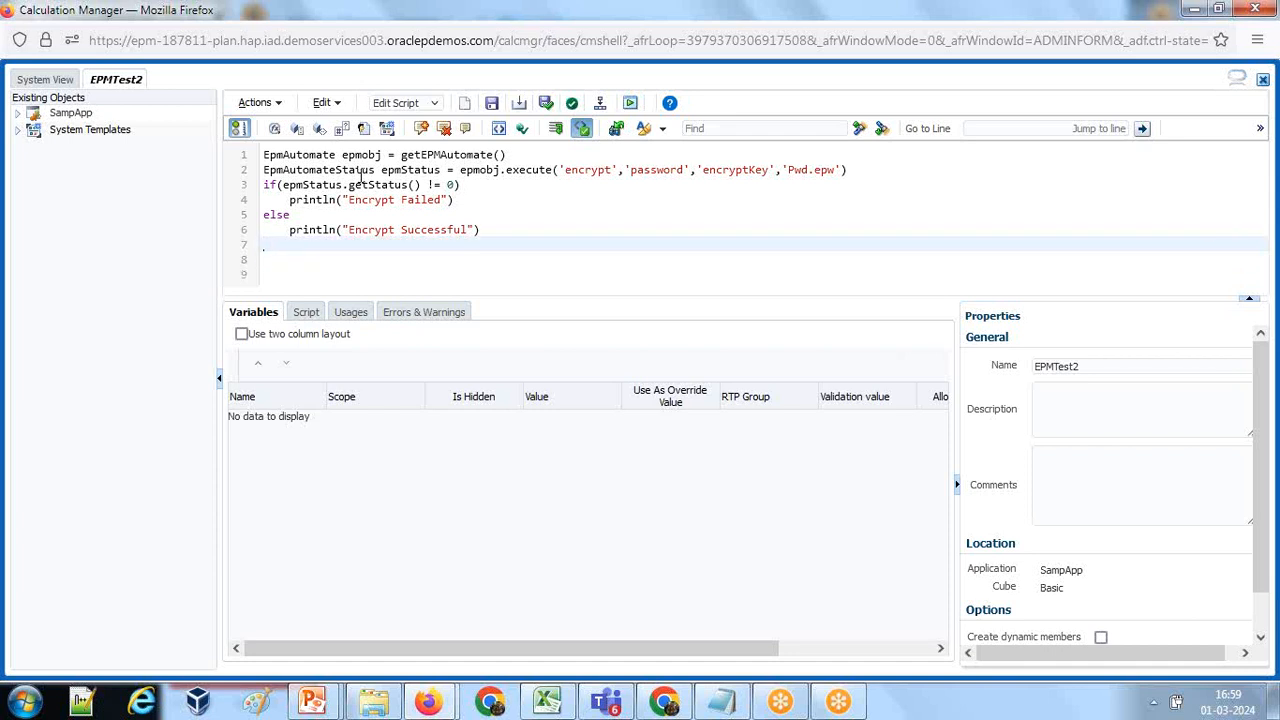
Start line 7: EpmAutomateStatus epmLogin = epmObj.execute('login'.
type("E")
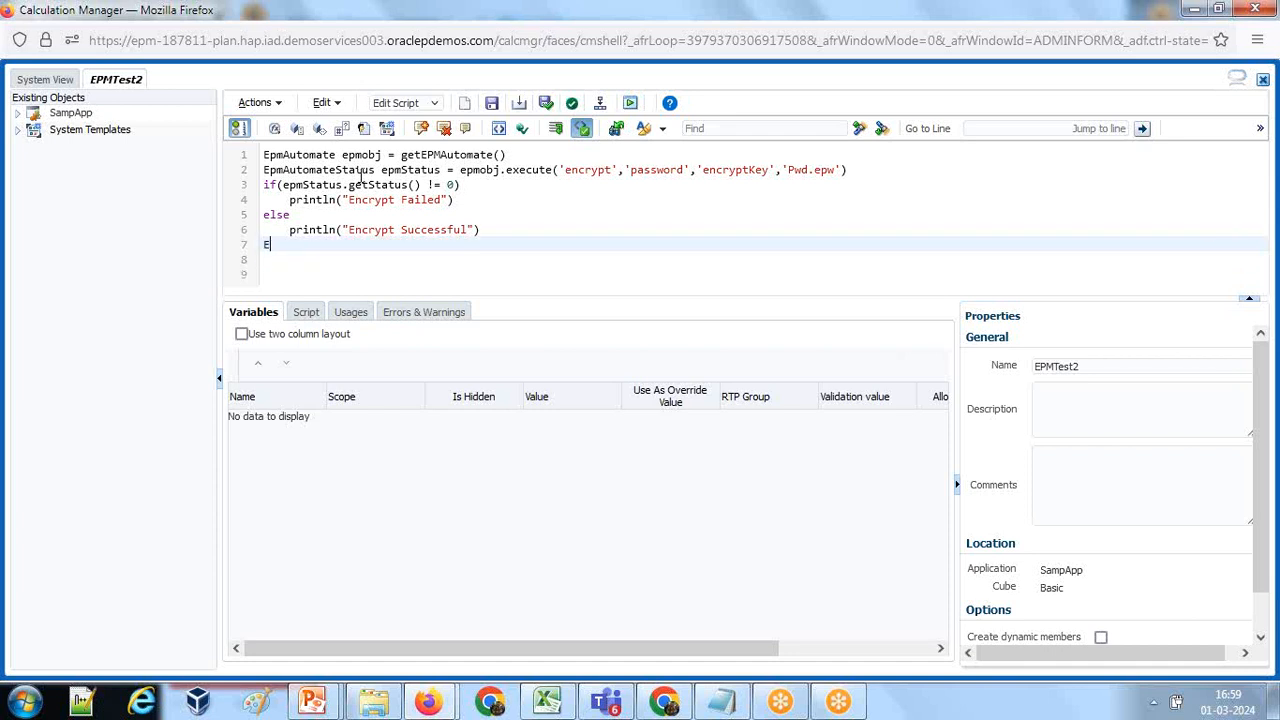
type("pmAutomate")
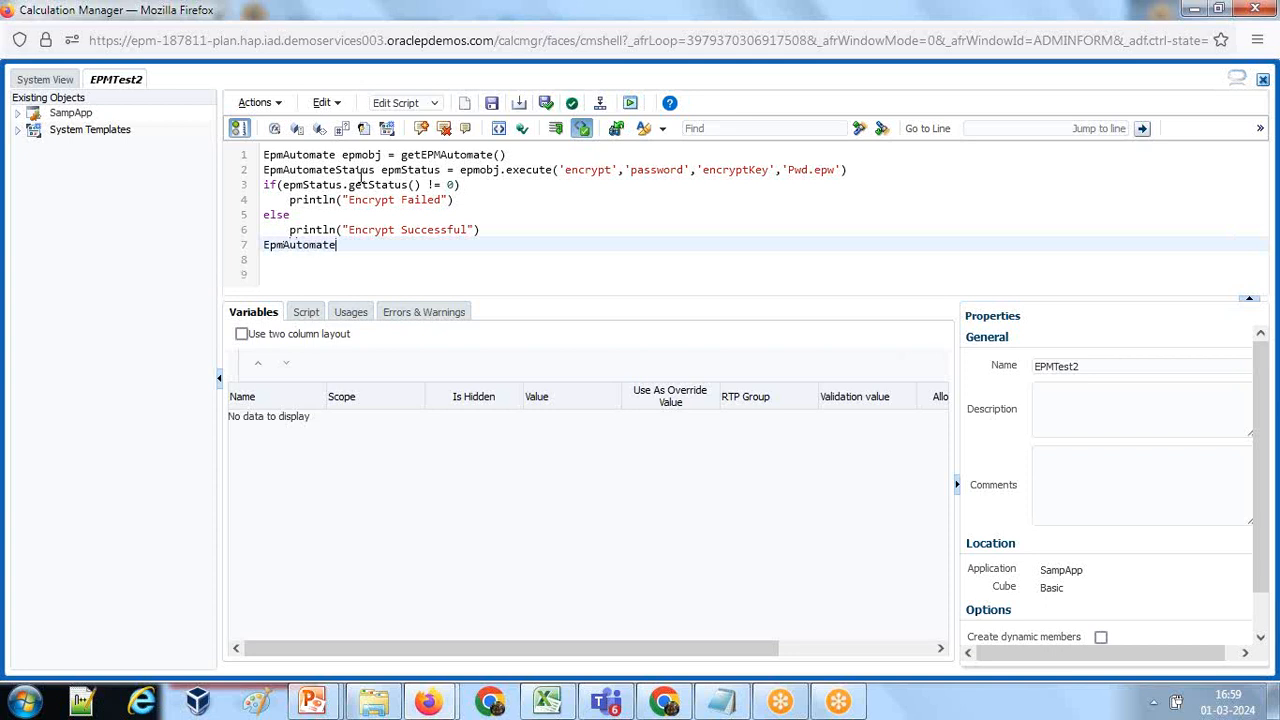
type("Status")
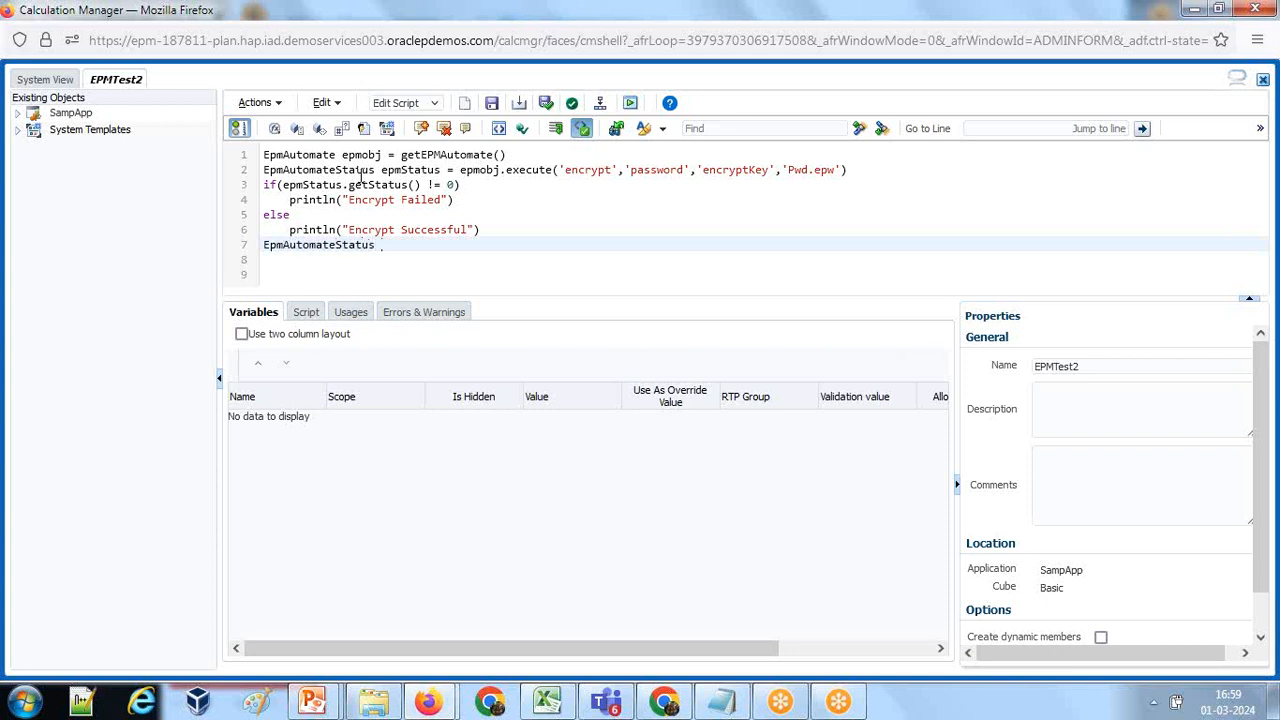
type("epmLogin =")
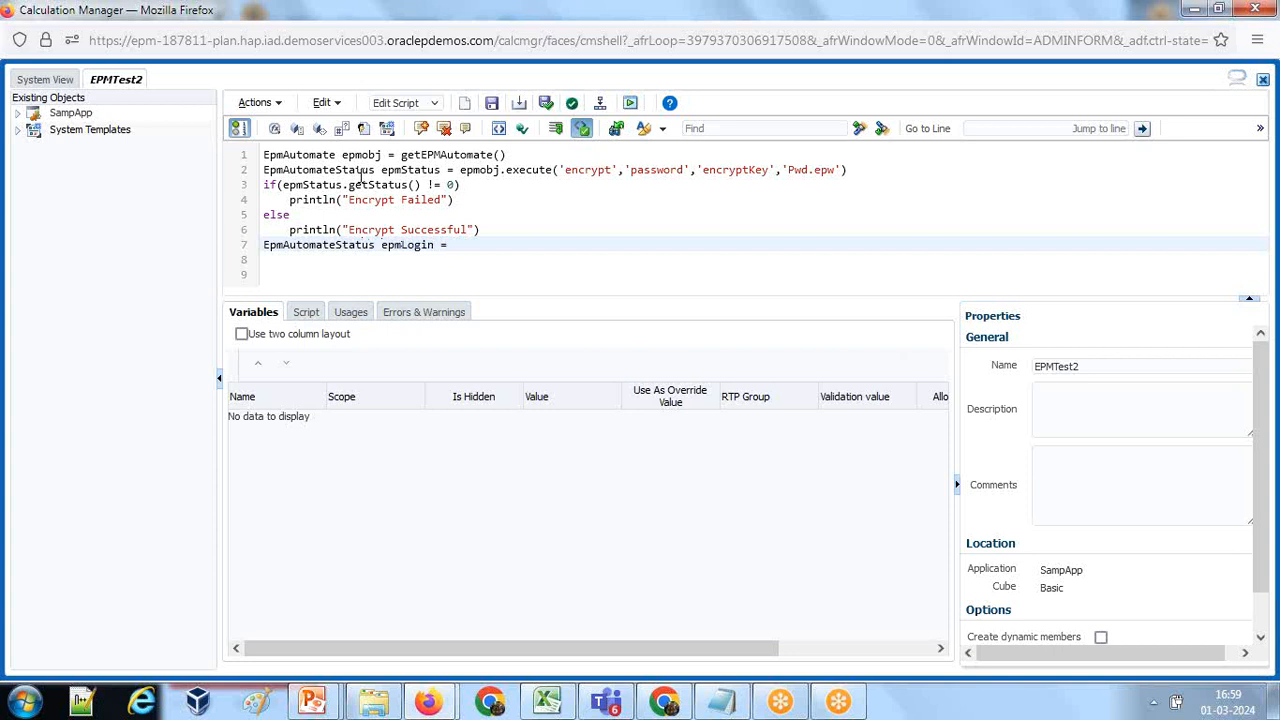
mouse_move(446, 176)
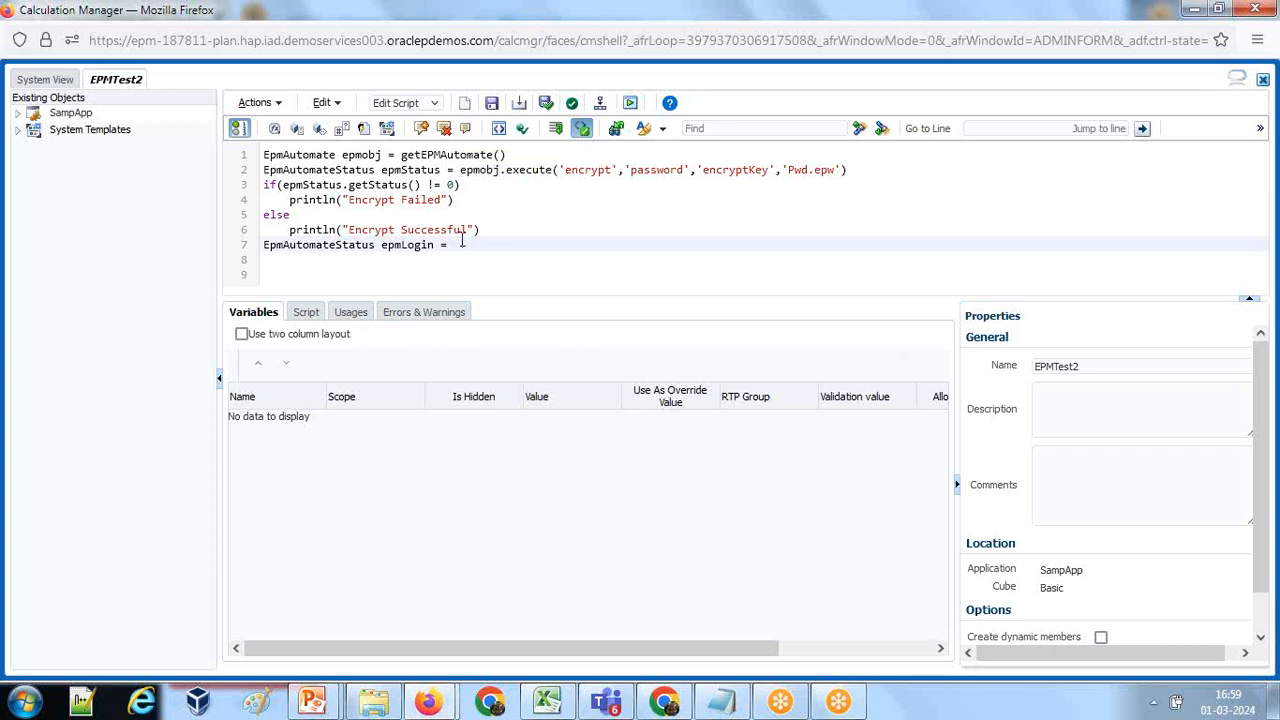
type("epmobj.execute(")
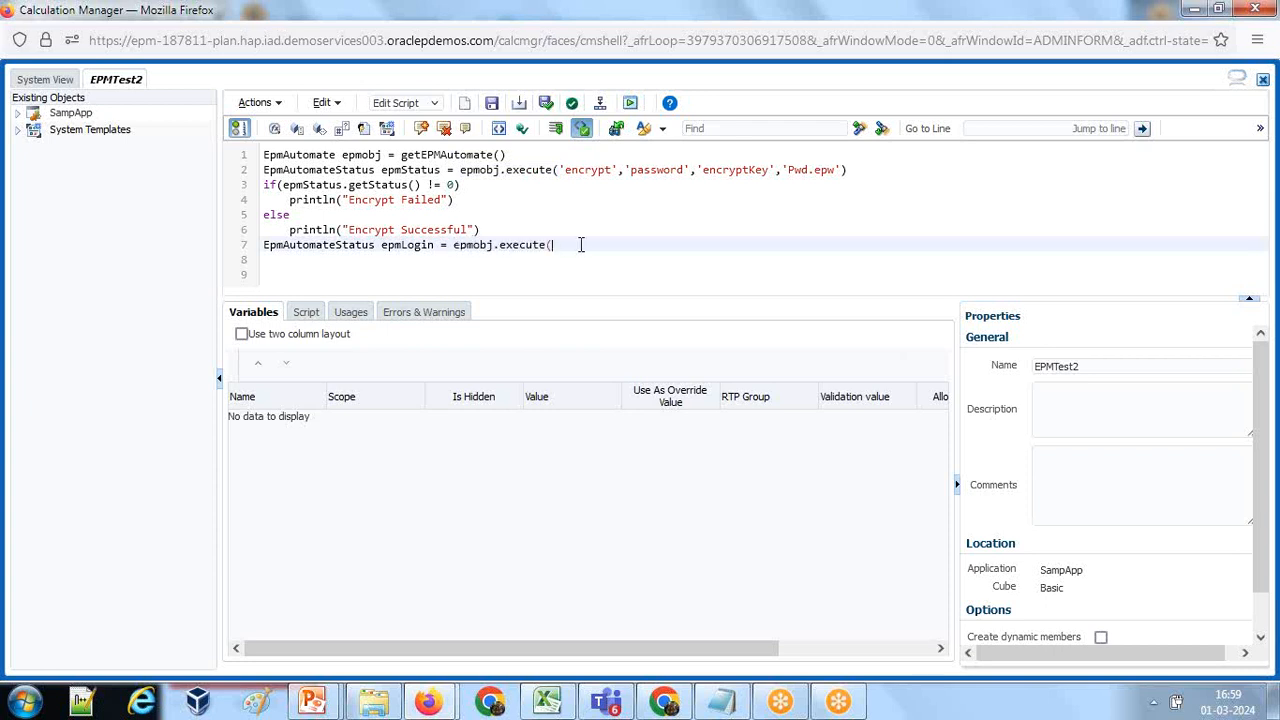
type("'1'")
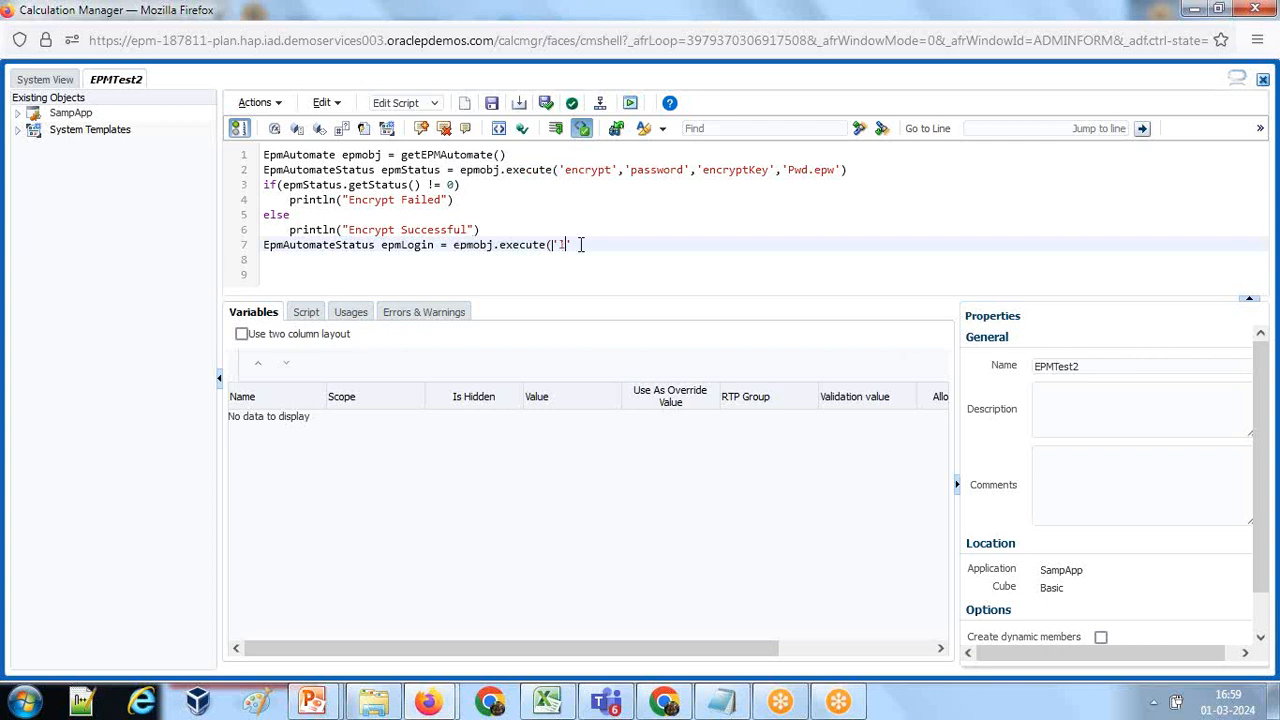
type("ogin")
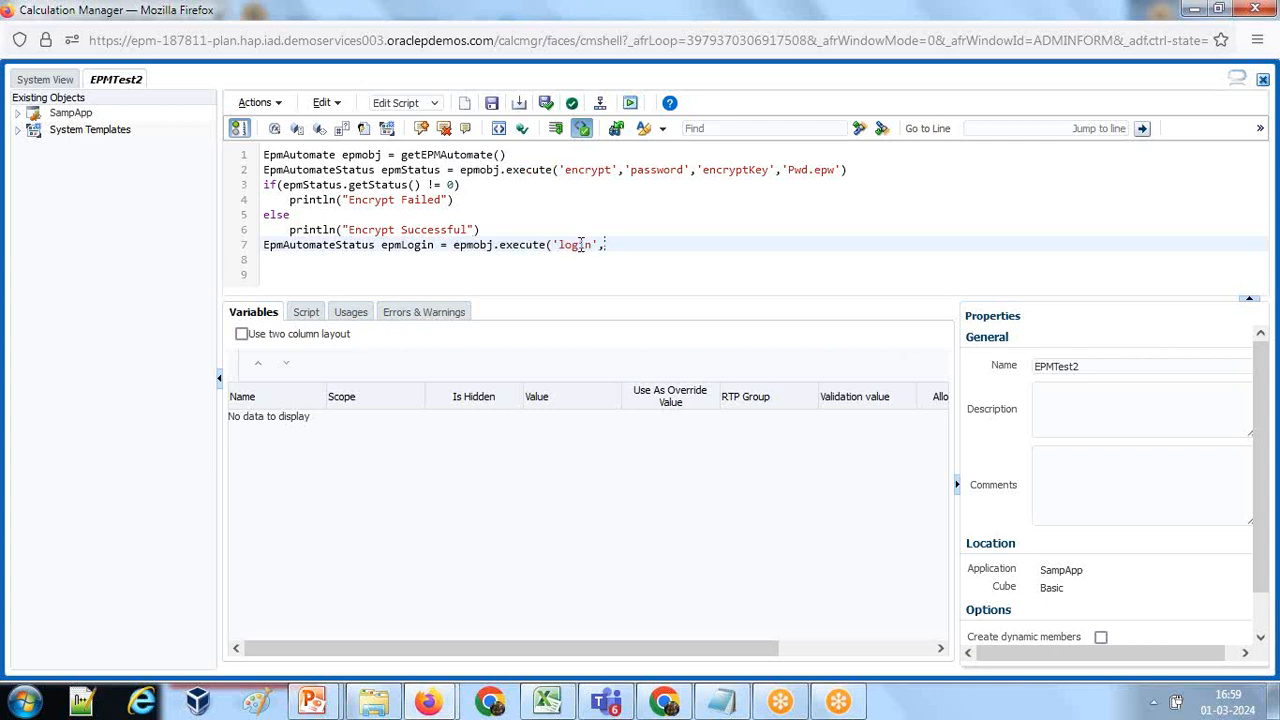
type(",Appl")
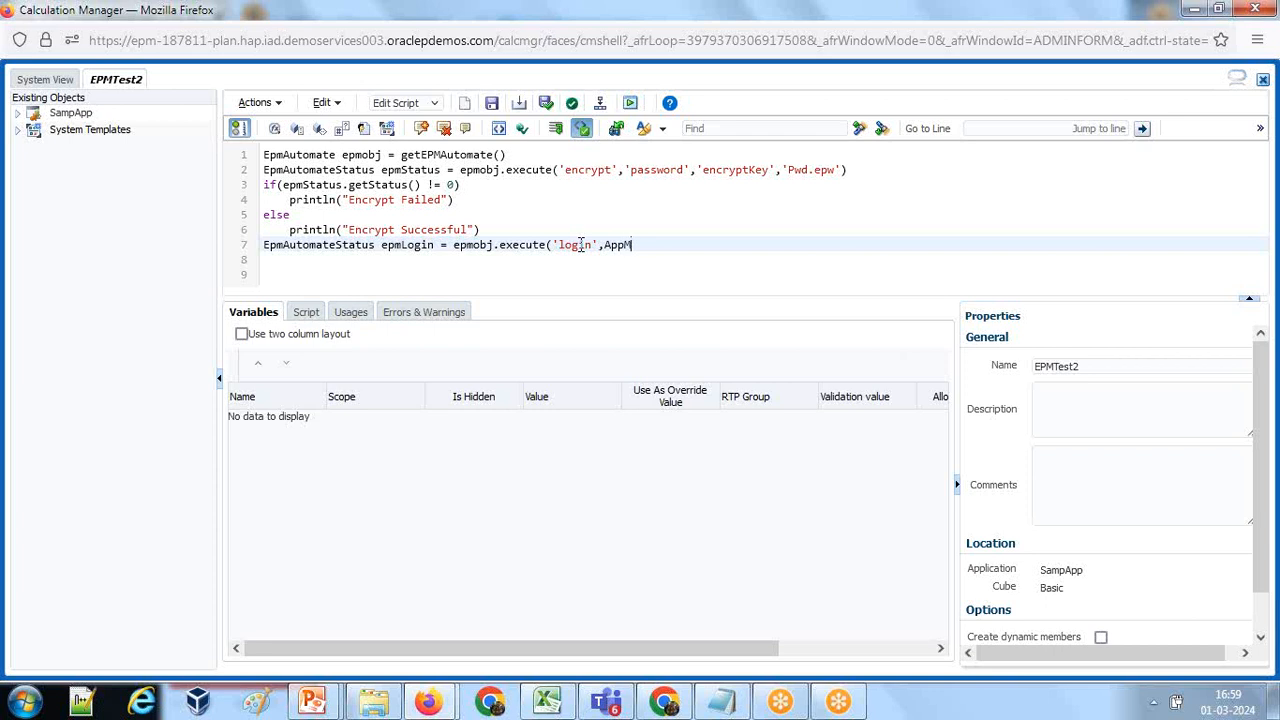
type("aintne")
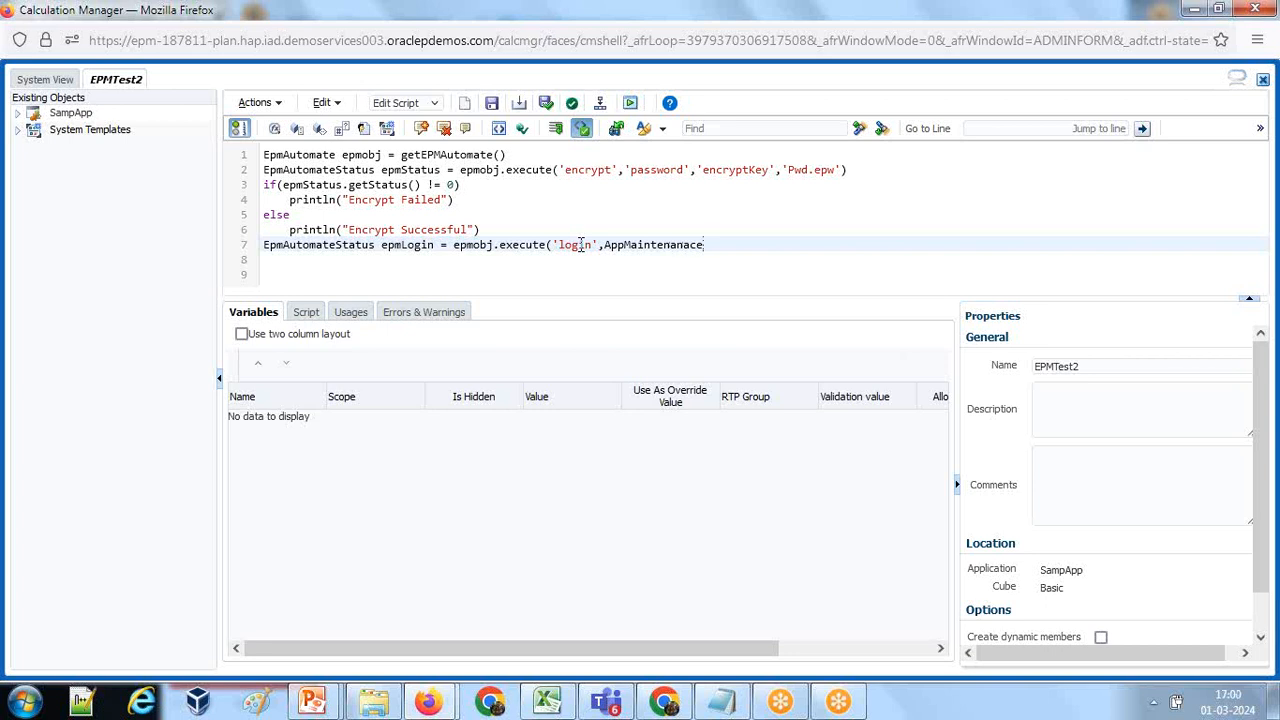
type(",'")
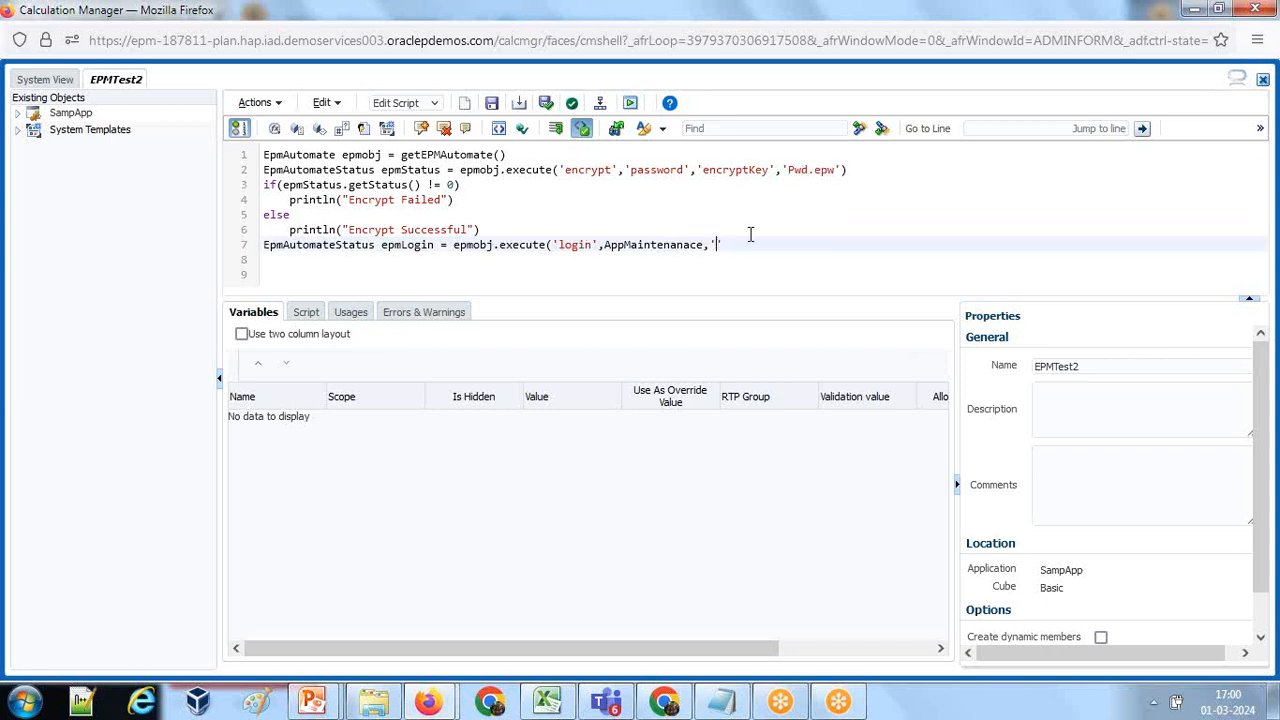
type("Pwd.epw'")
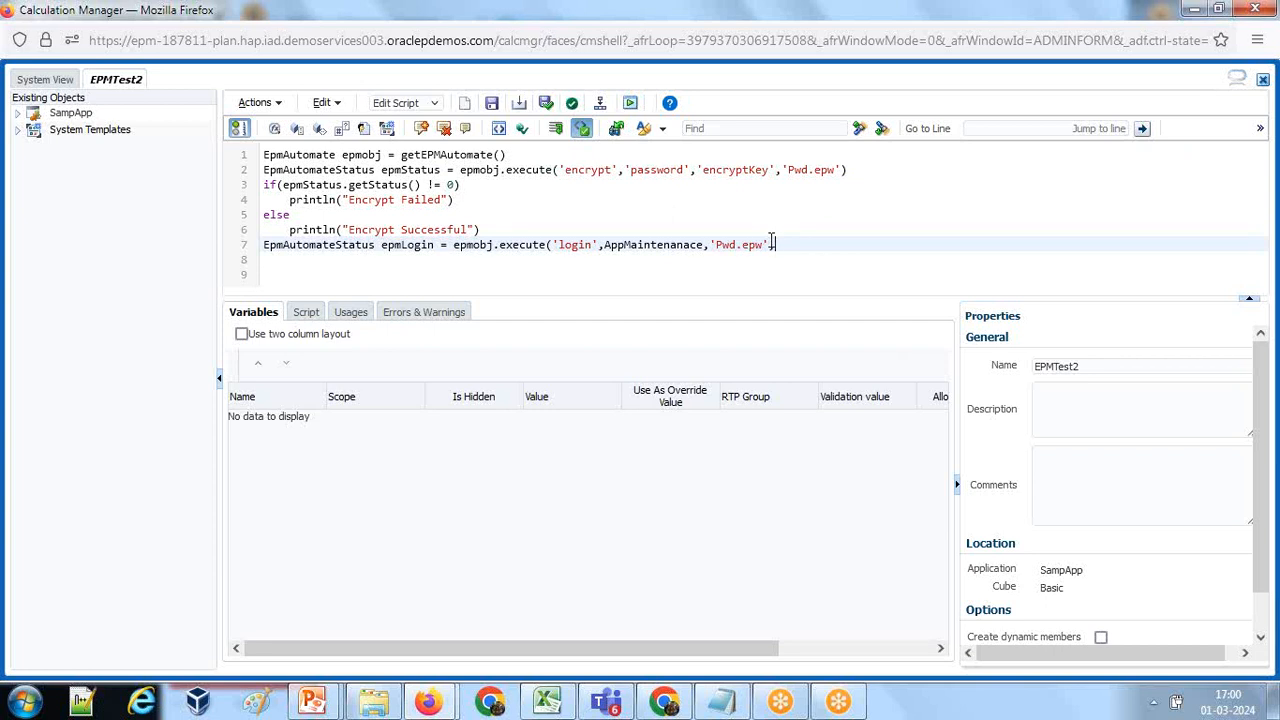
type(",")
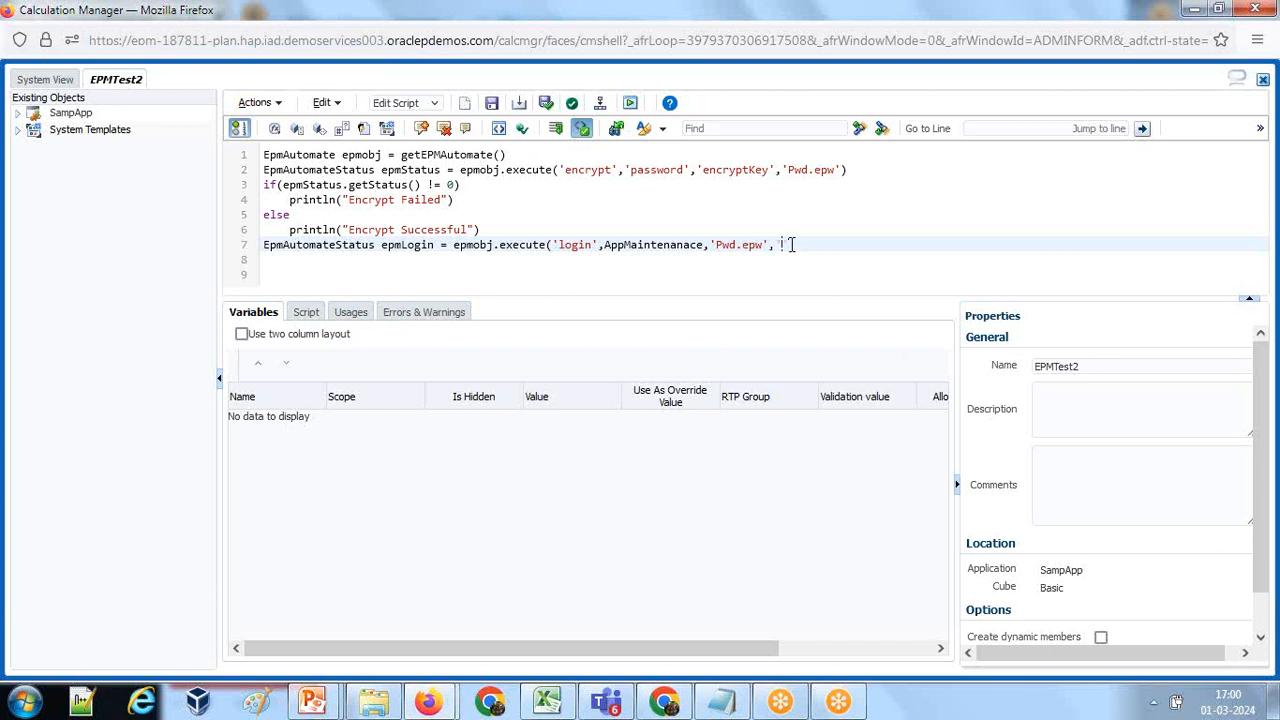
type("'https://epm-187811-plan.hap.iad.demoservices003.oraclepdemos.com'")
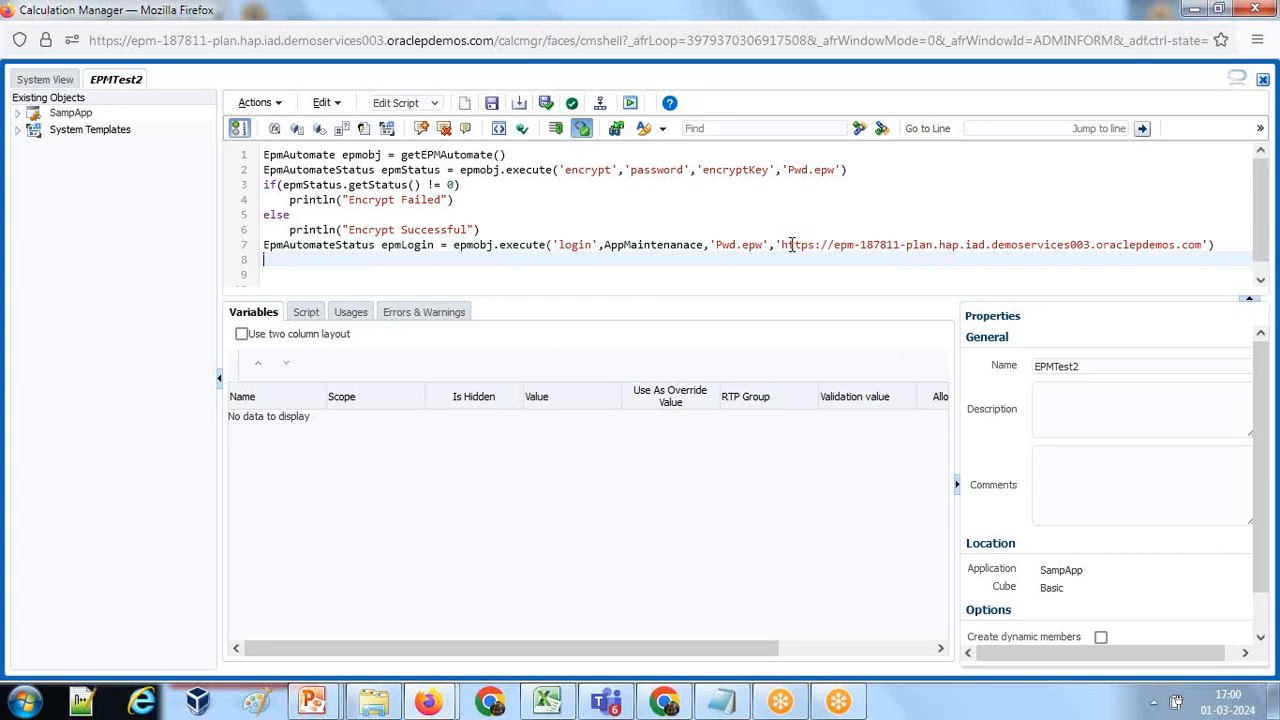
Add an if block checking epmLogin status != 0 that prints "Login Failed".
type("if")
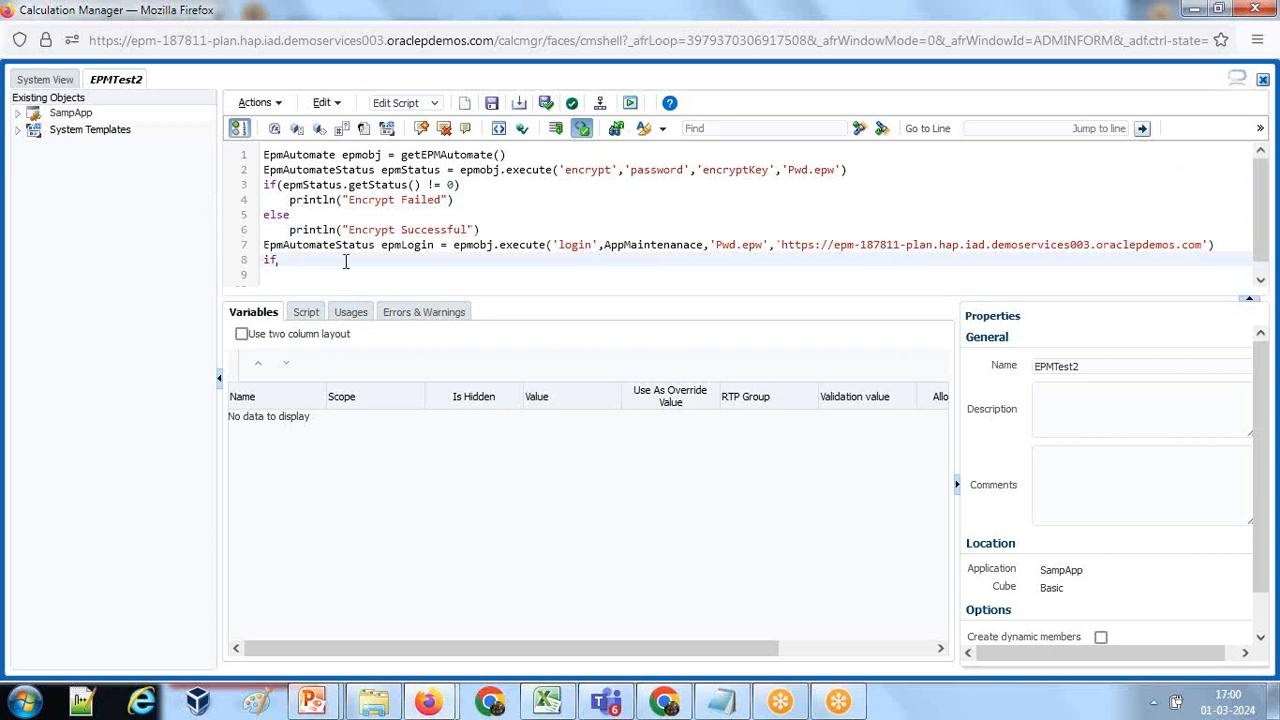
type("()")
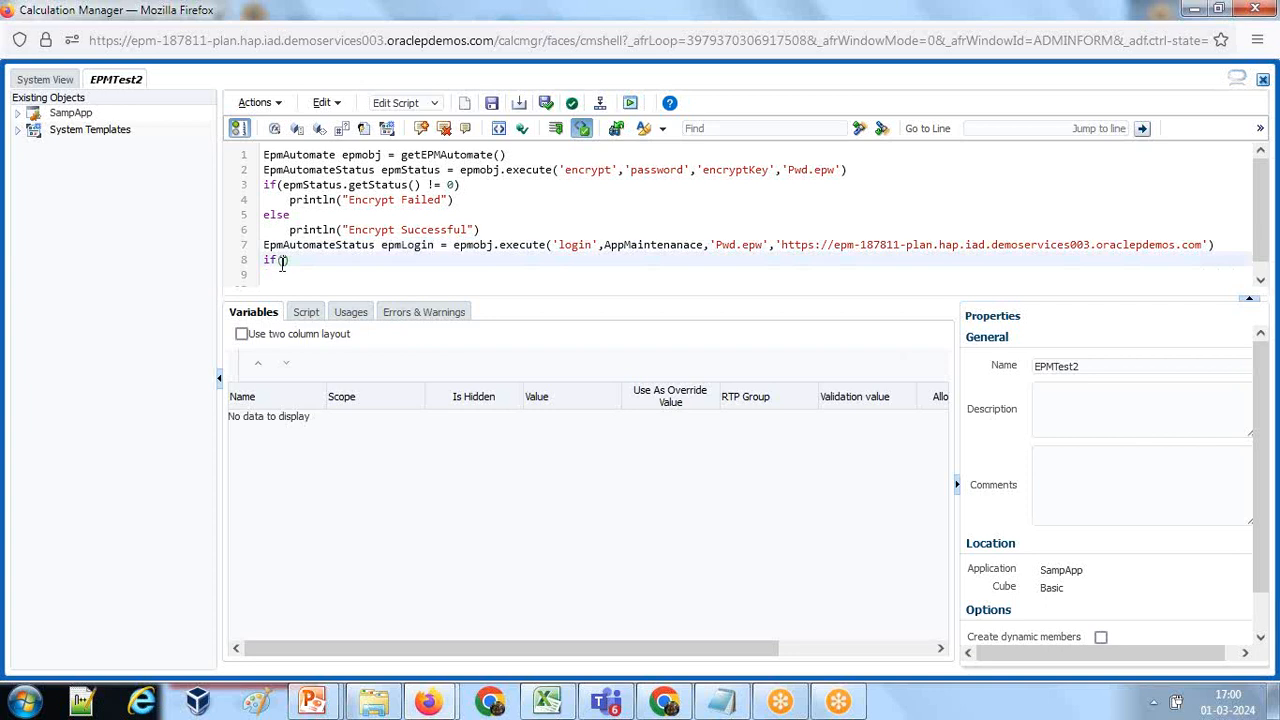
type("epmLogin.getStatus(")
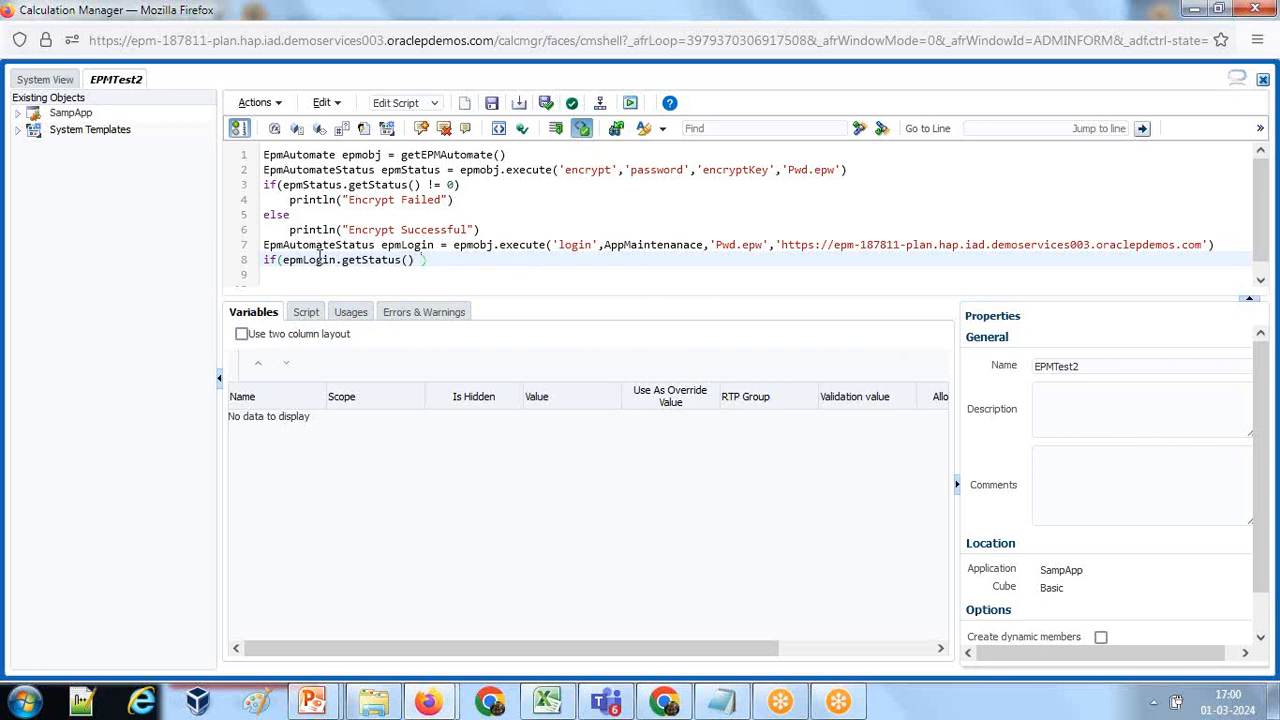
type("!=")
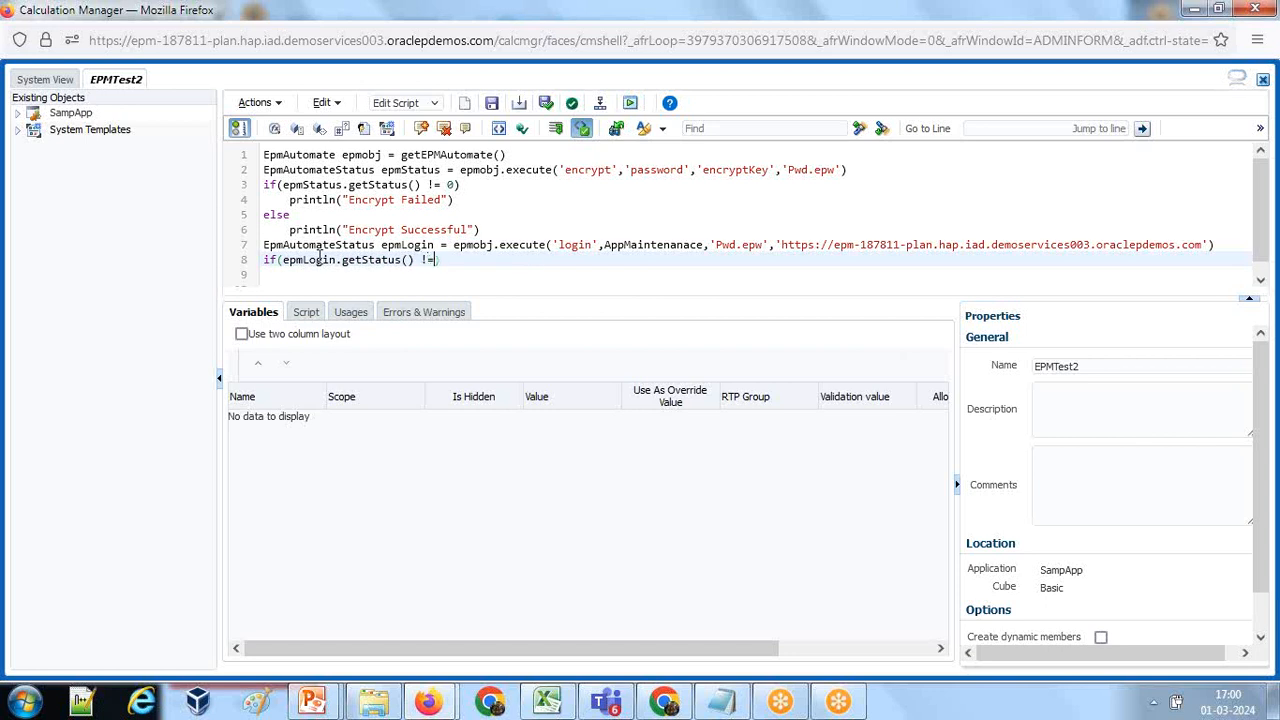
type("0)")
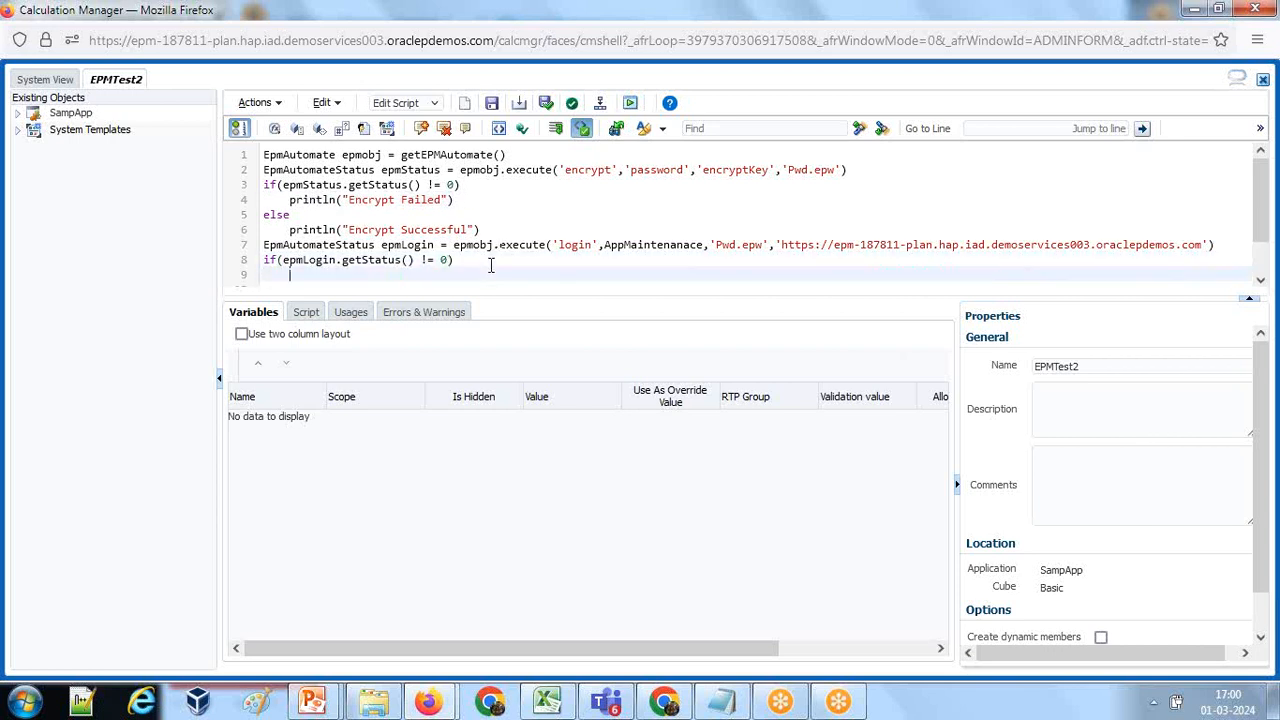
type("println(\"Encrypt Failed\")")
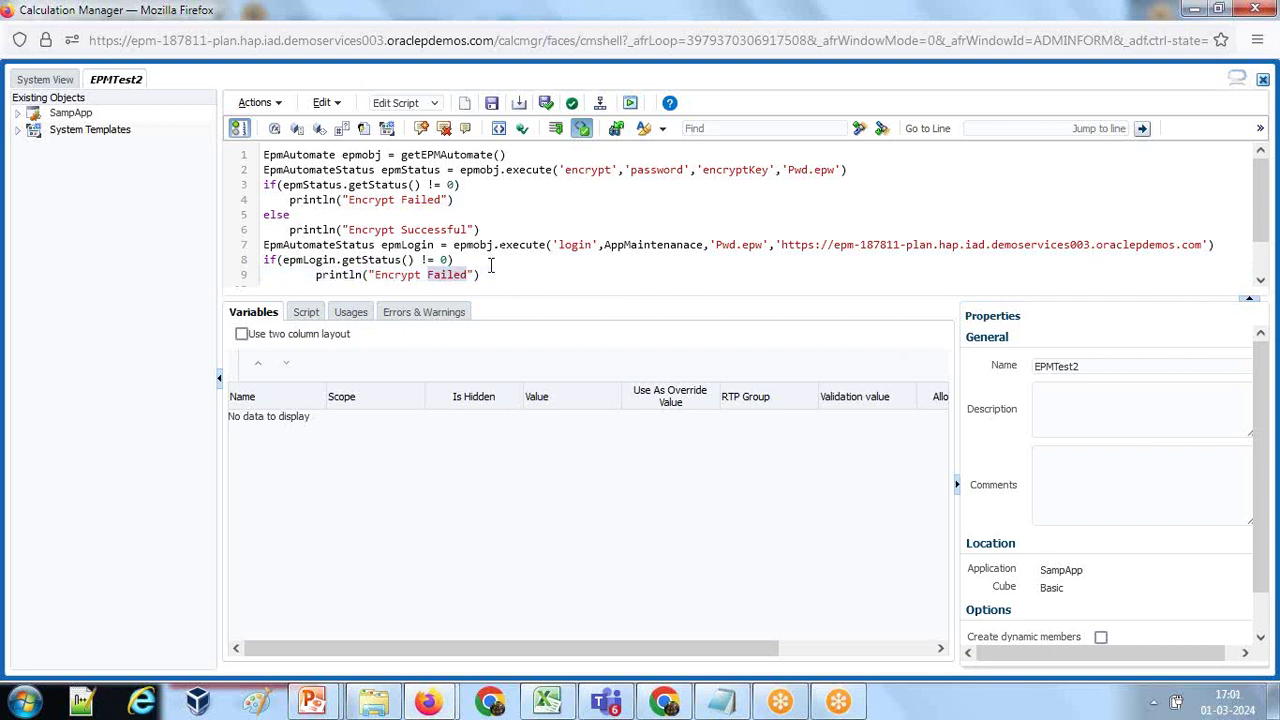
type("Login")
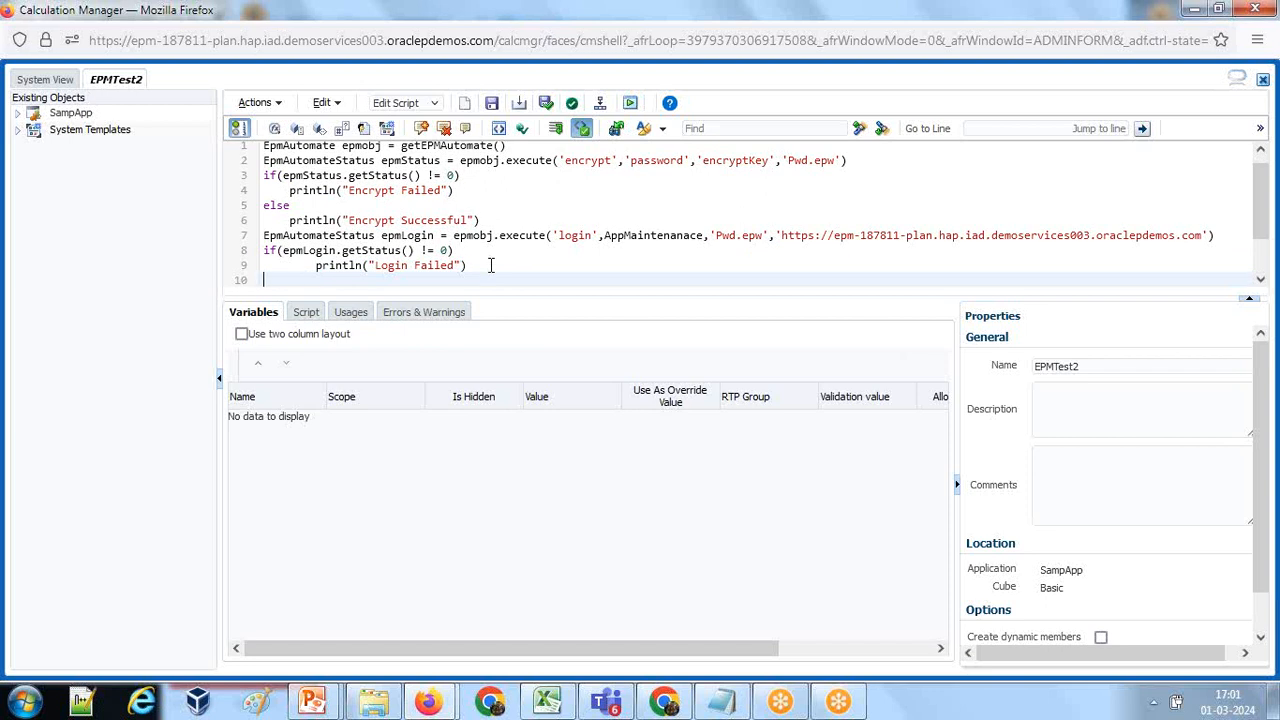
Add the else block printing "Login Successful" and the logoutCmd execute('logout') line.
type("else")
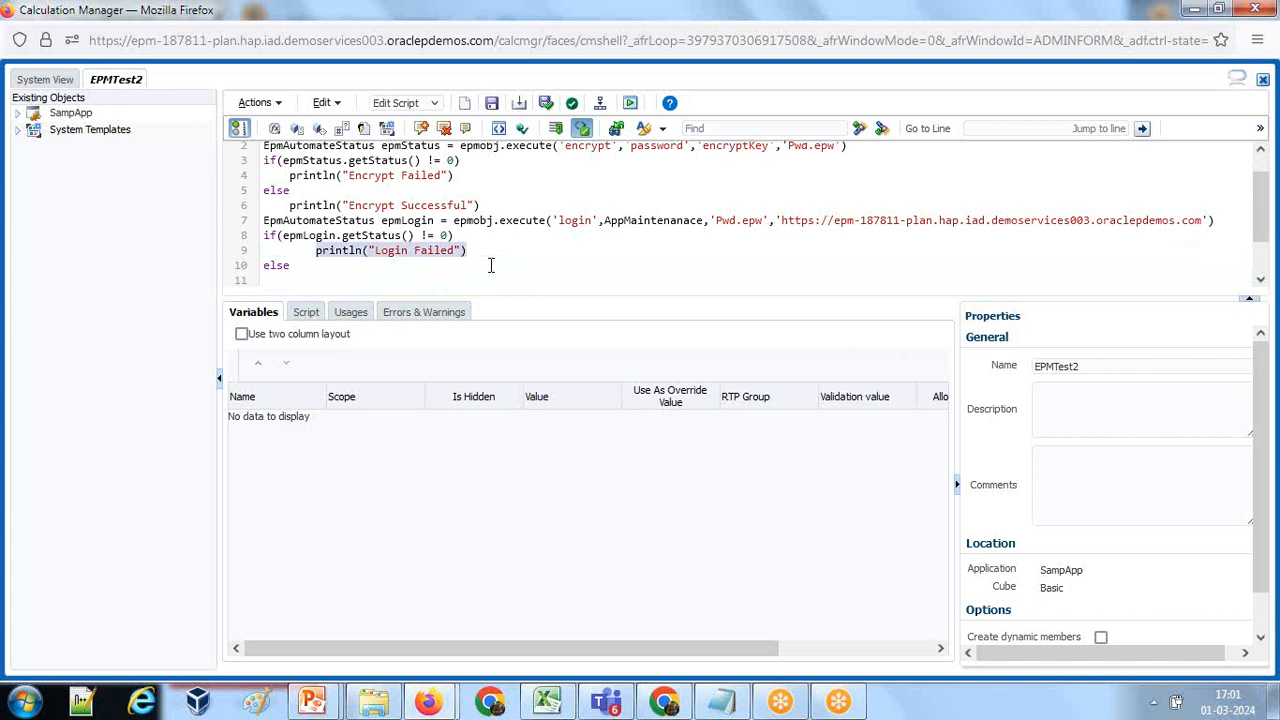
type("println(\"Login Failed\")")
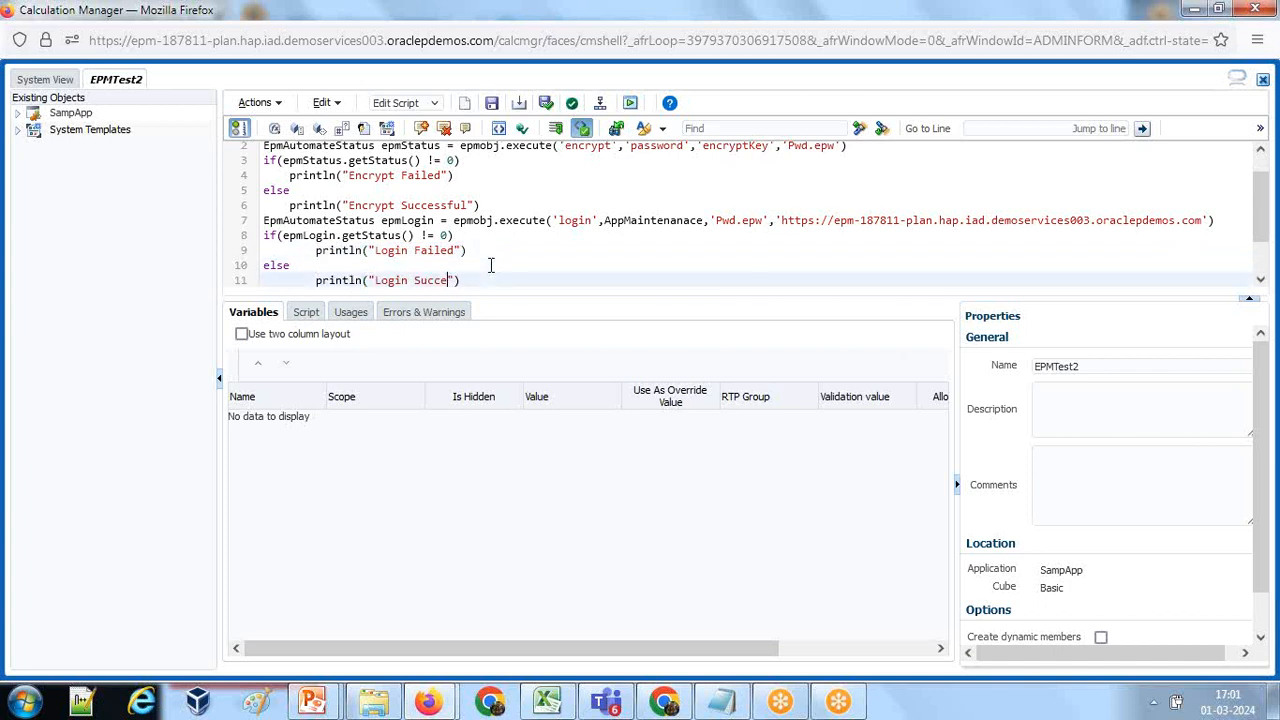
type("ssful")
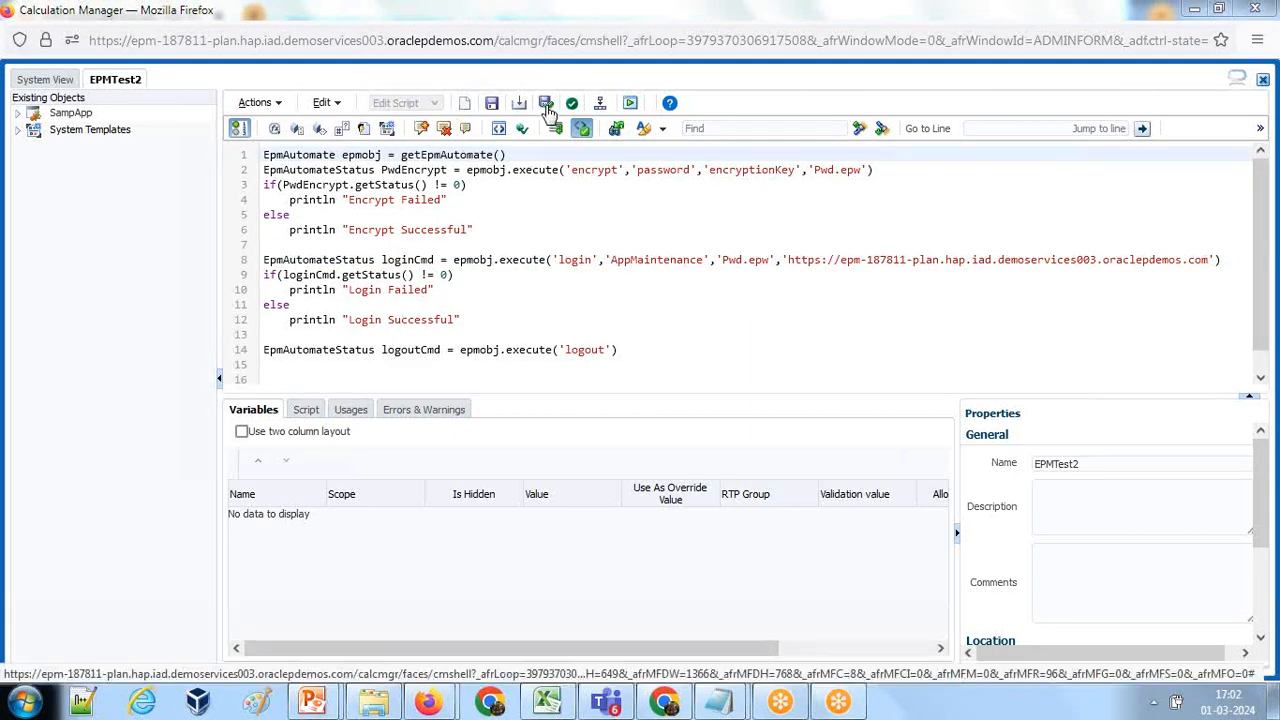
Validate and save EPMTest2, deploy it, and launch it, dismissing each success message.
left_click(548, 102)
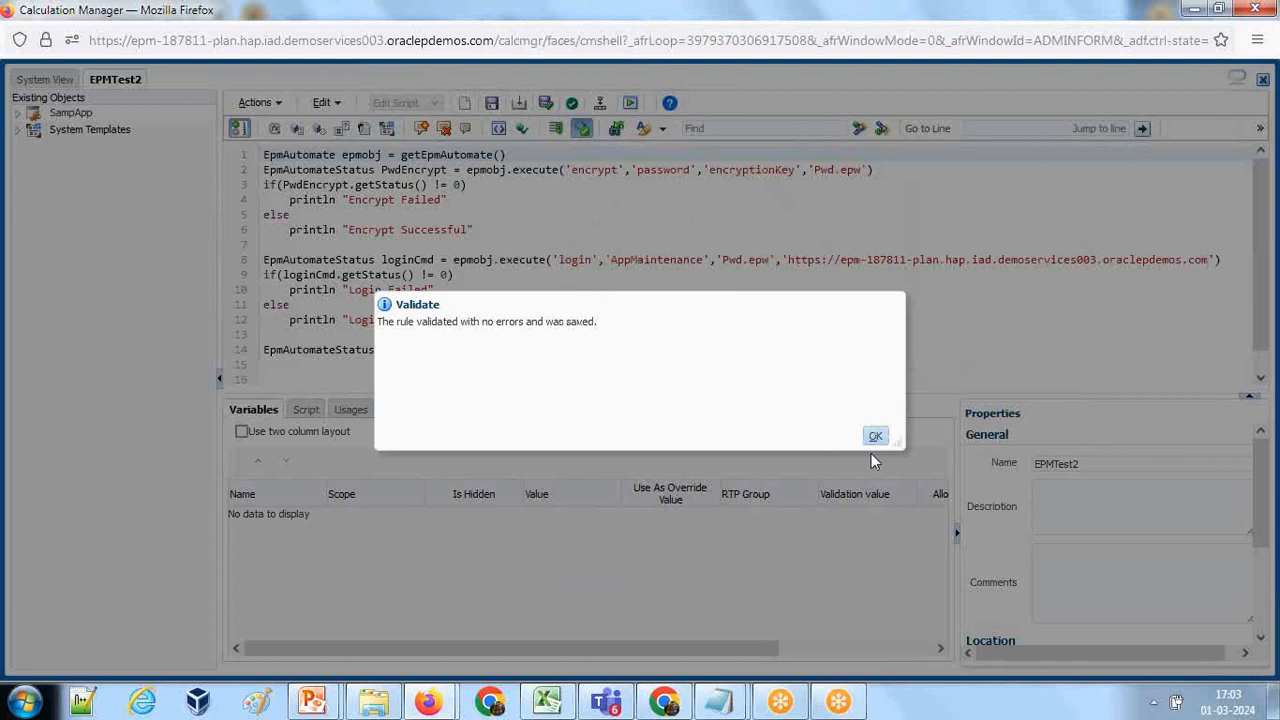
left_click(876, 436)
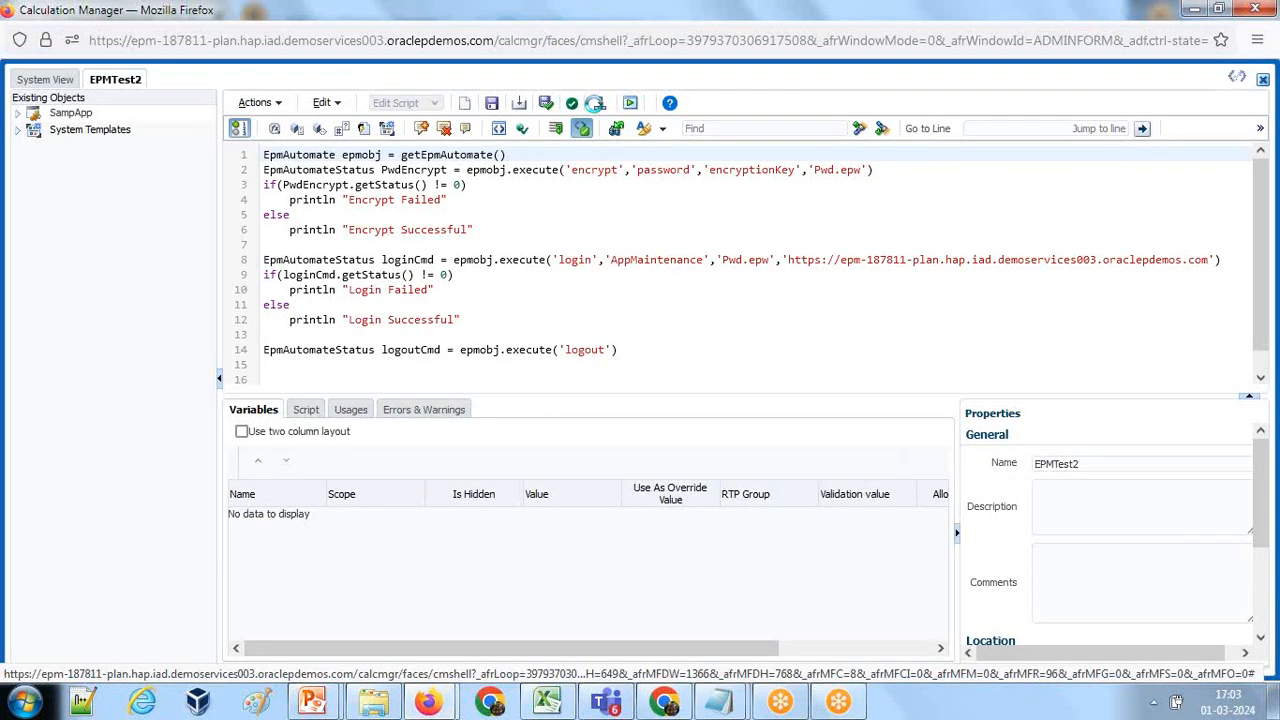
left_click(592, 104)
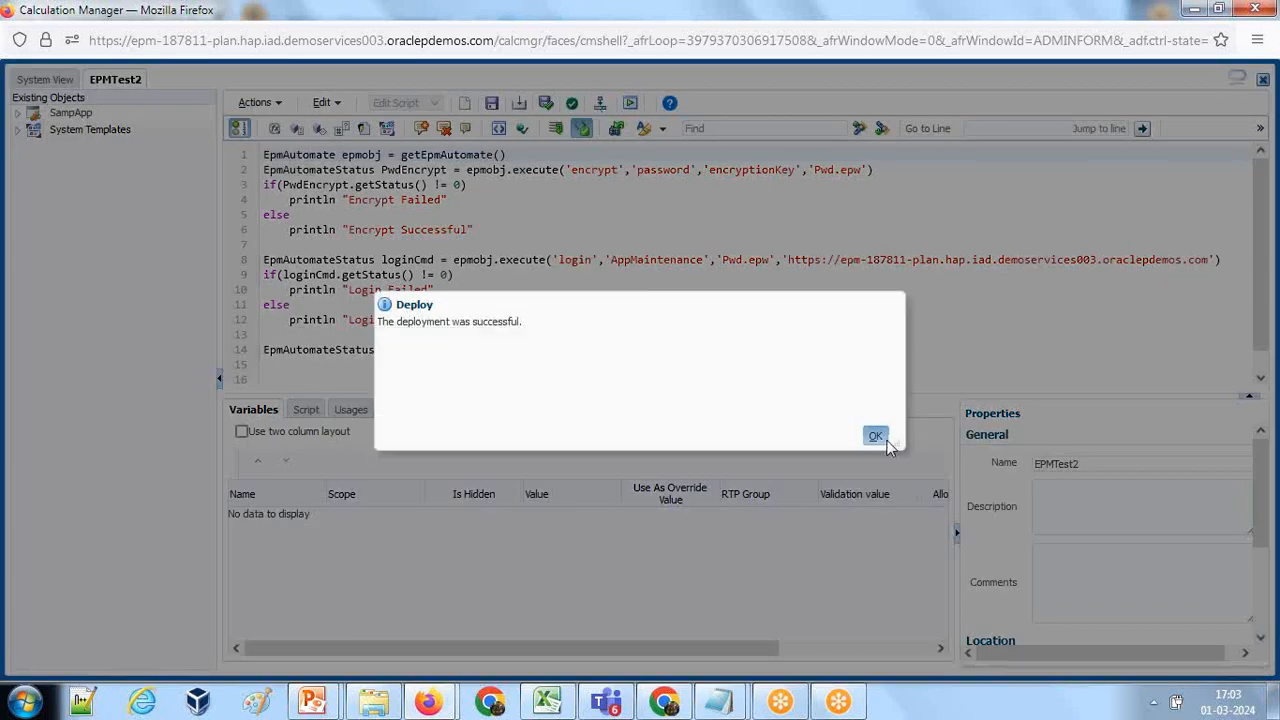
left_click(876, 436)
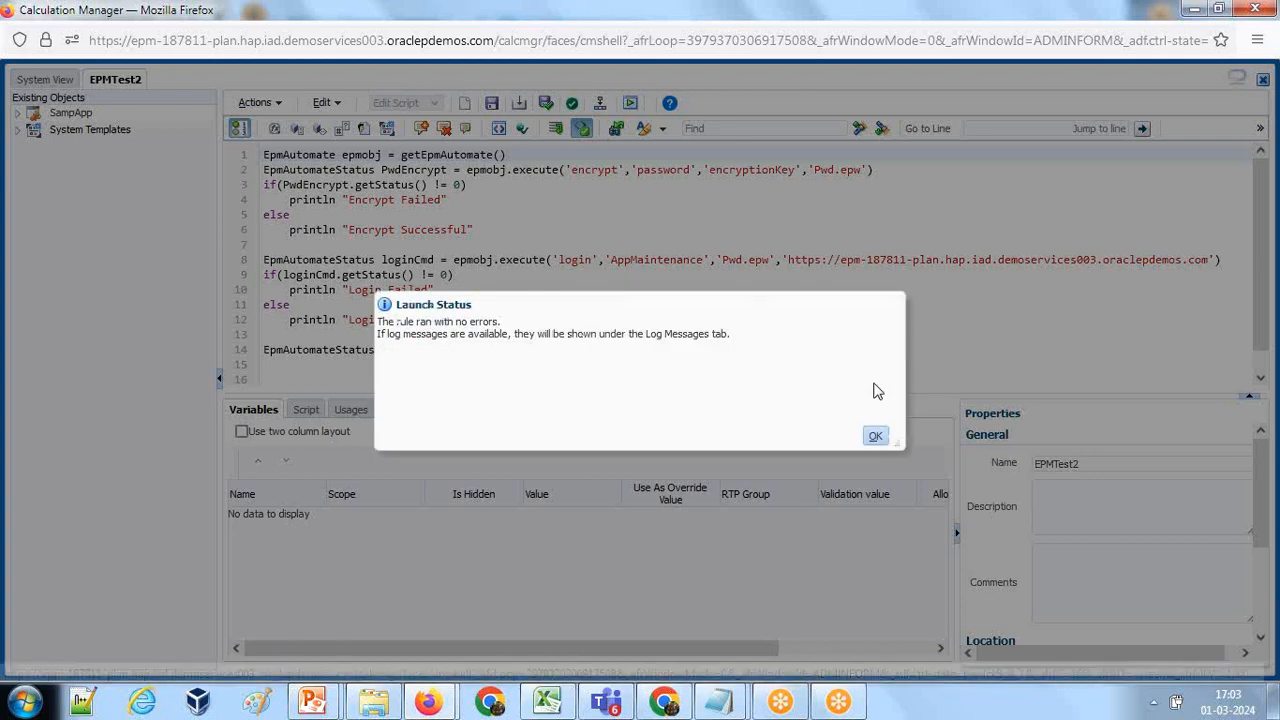
left_click(876, 436)
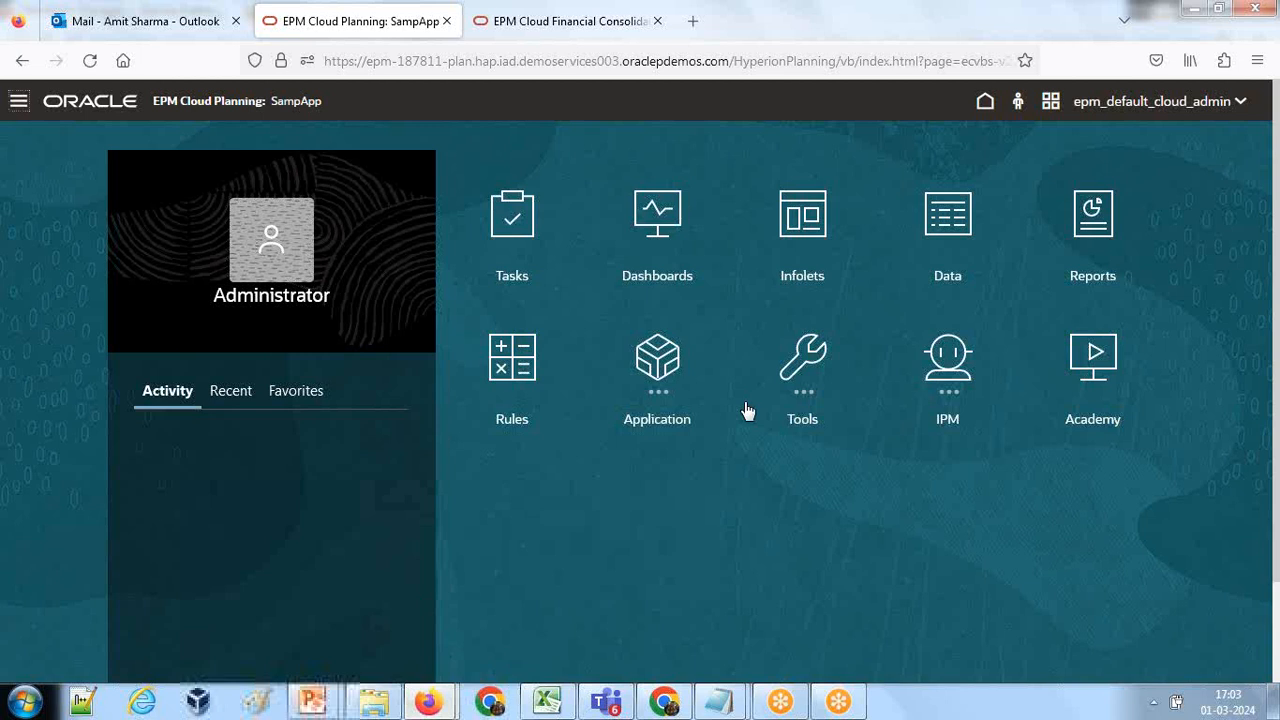
From Application > Jobs, show the EPMTest2 job's log reporting Encrypt Successful and Login Successful.
left_click(656, 356)
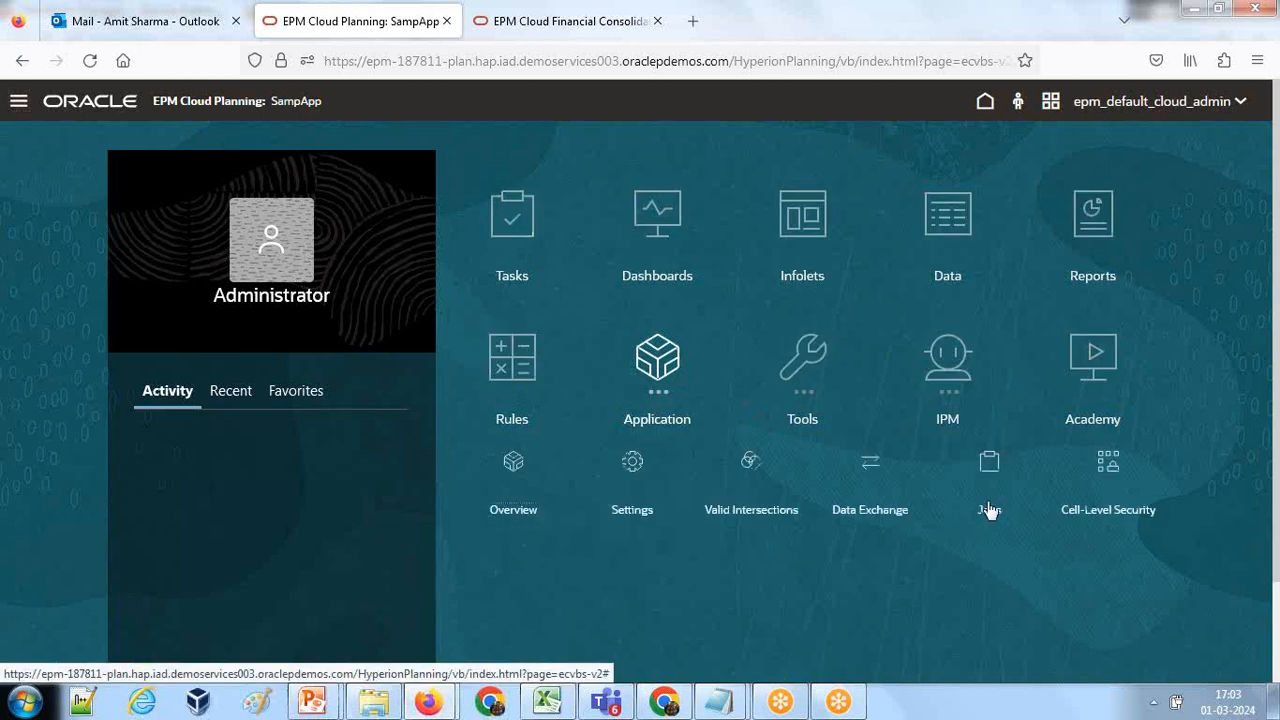
left_click(988, 464)
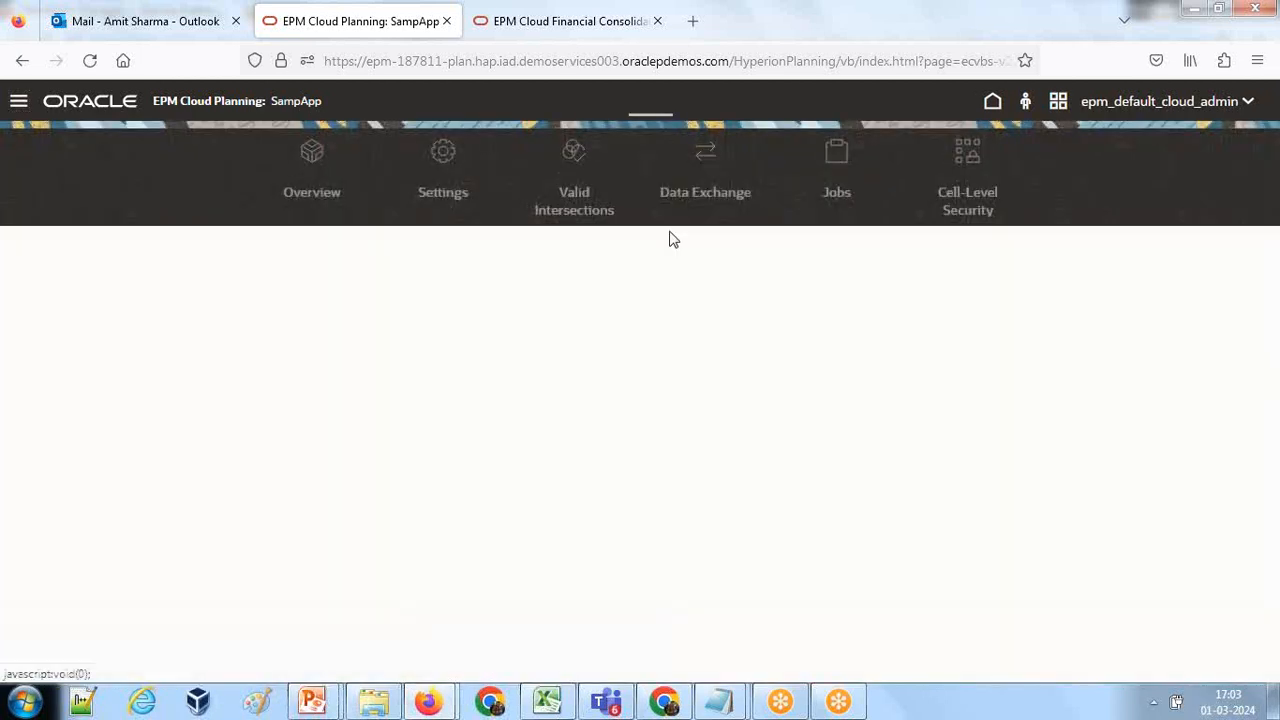
left_click(836, 160)
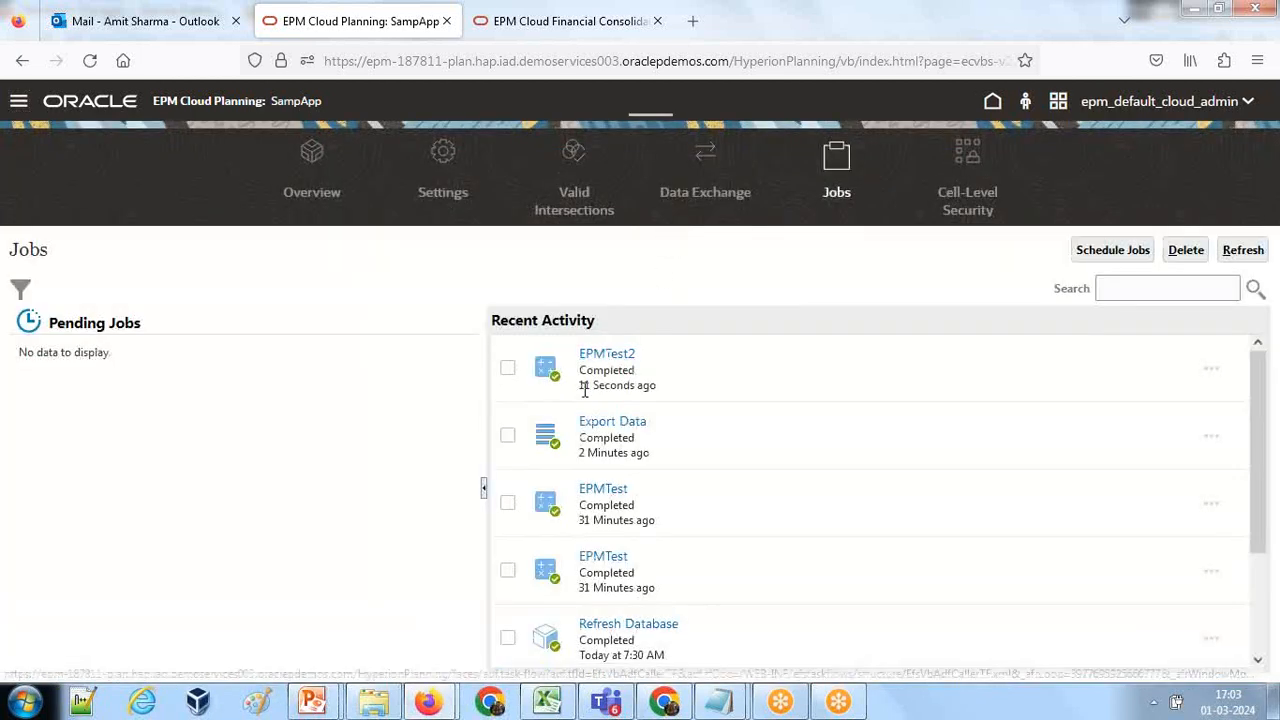
mouse_move(586, 396)
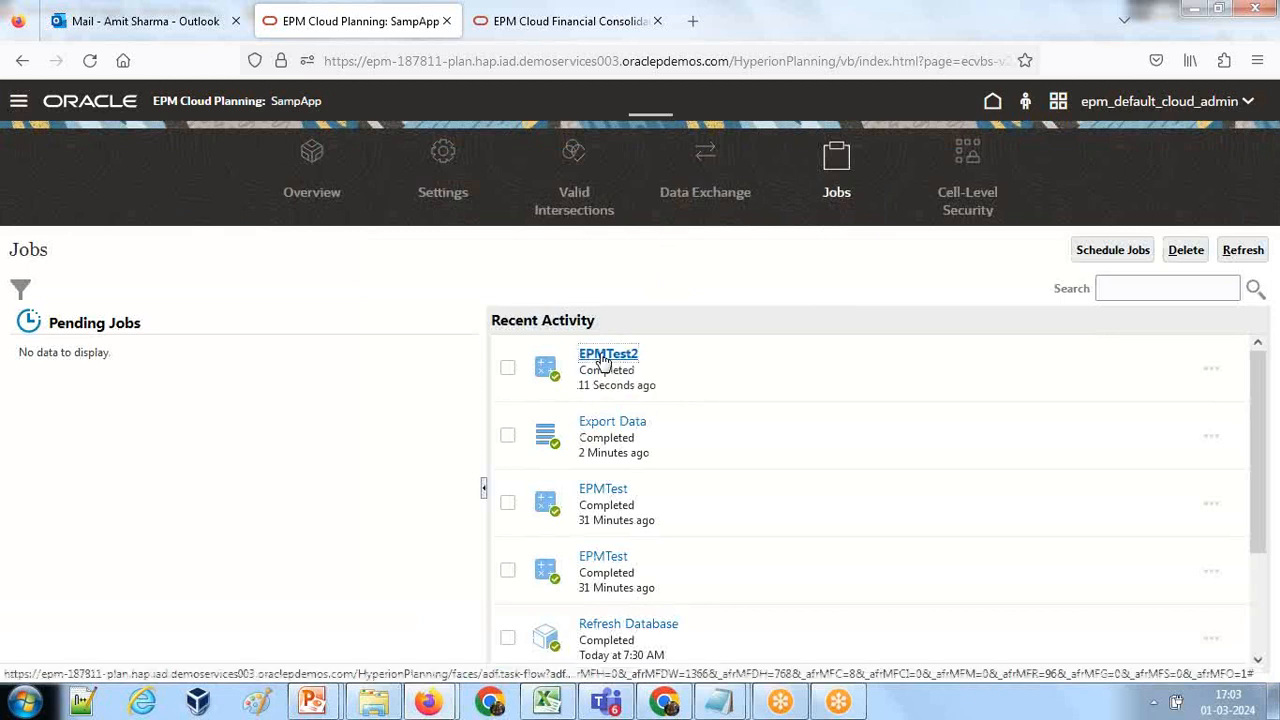
left_click(608, 352)
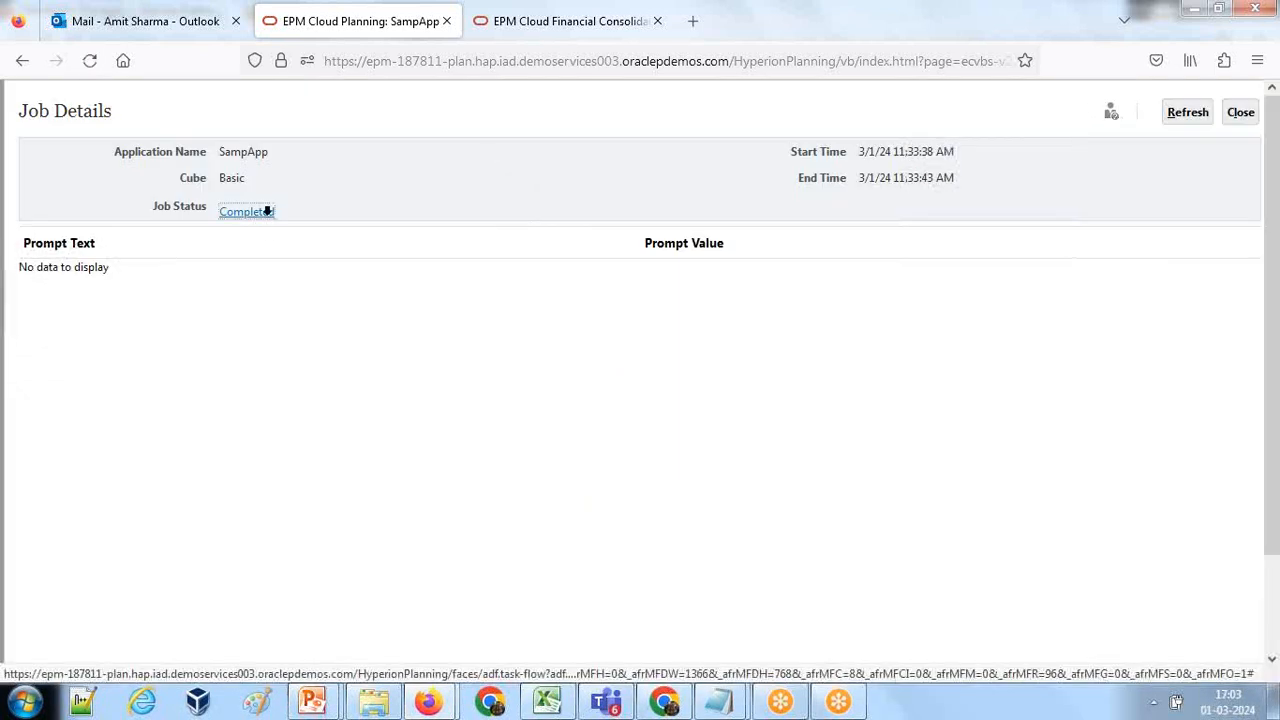
left_click(244, 212)
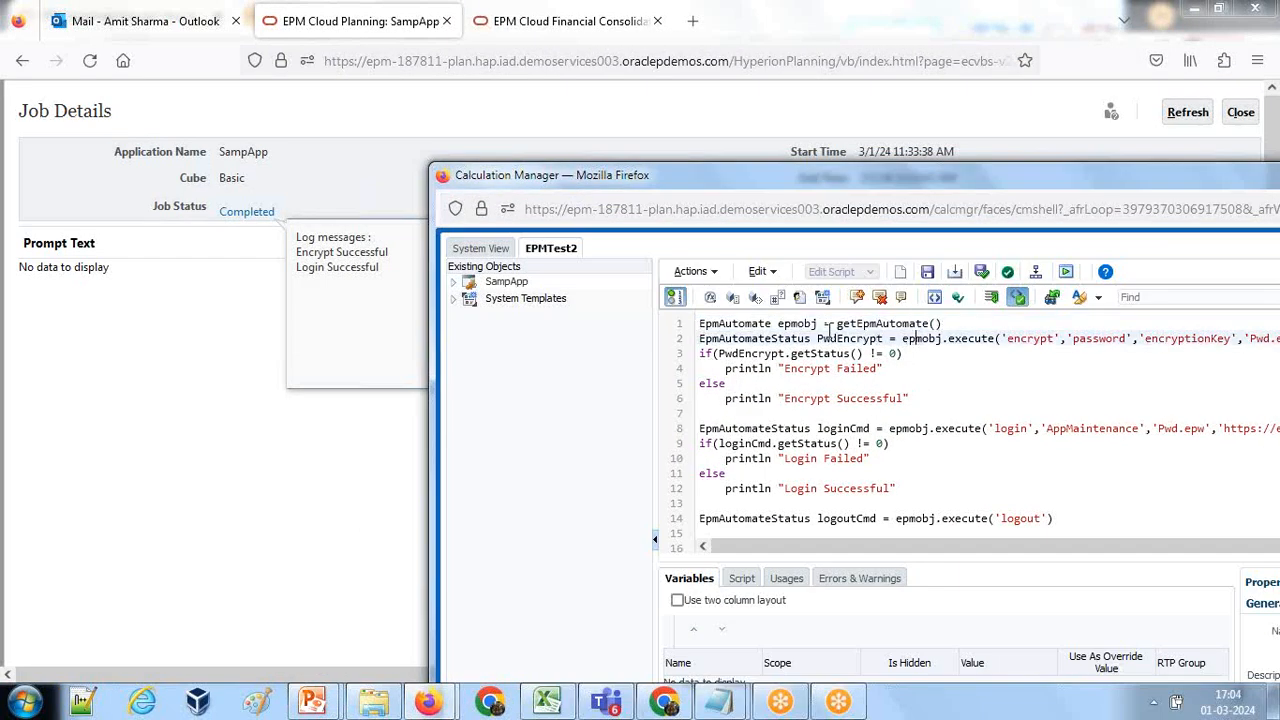
mouse_move(830, 338)
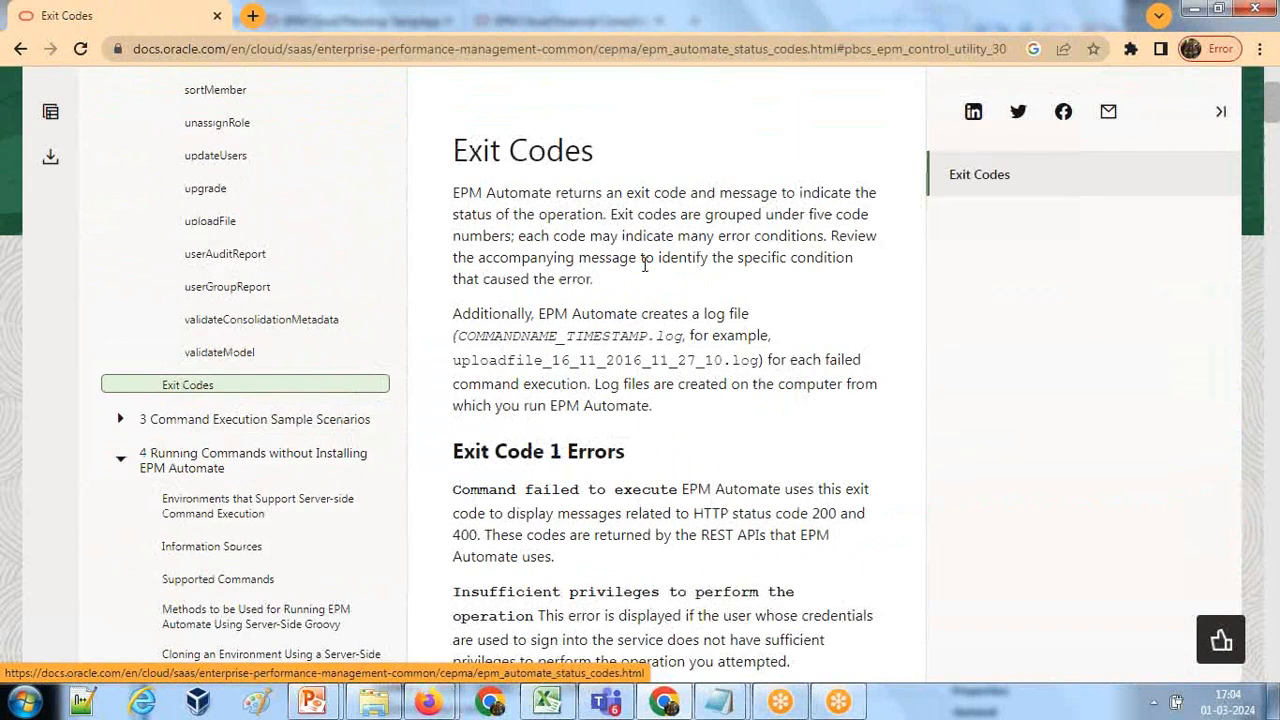
Scroll the Exit Codes page to the Resource does not exist and Invalid snapshot errors.
scroll("down", 3)
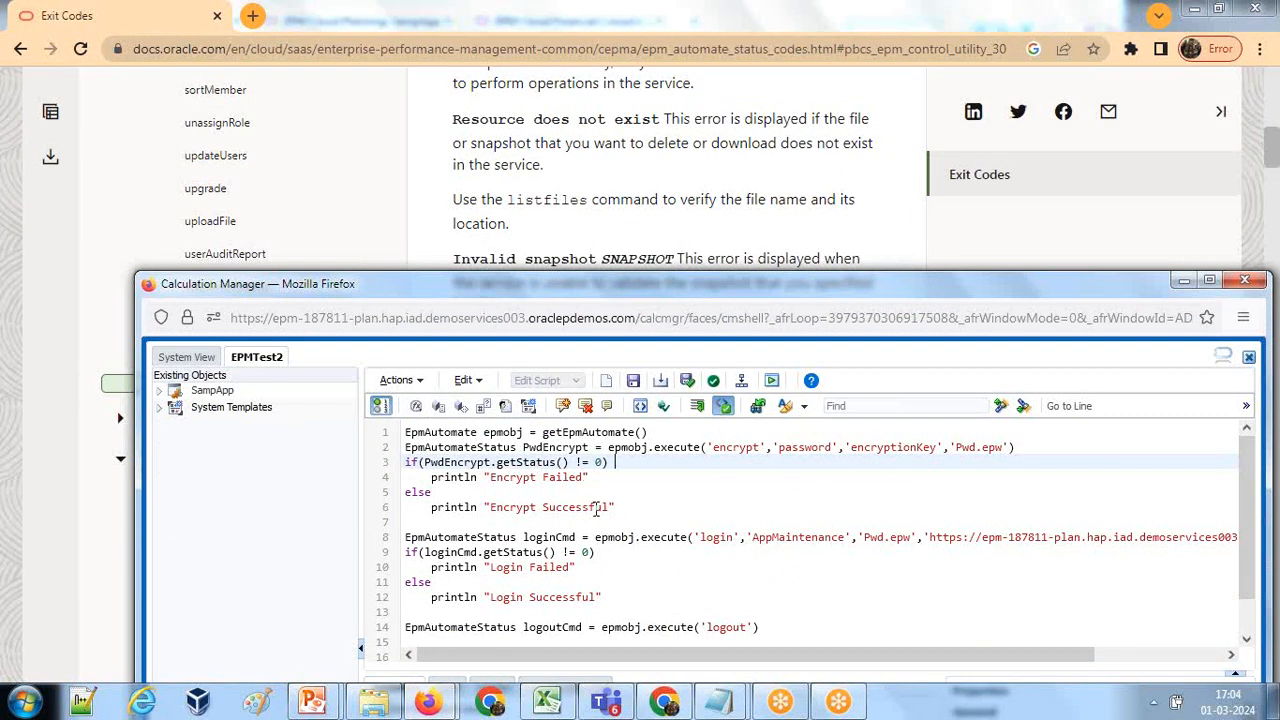
mouse_move(438, 698)
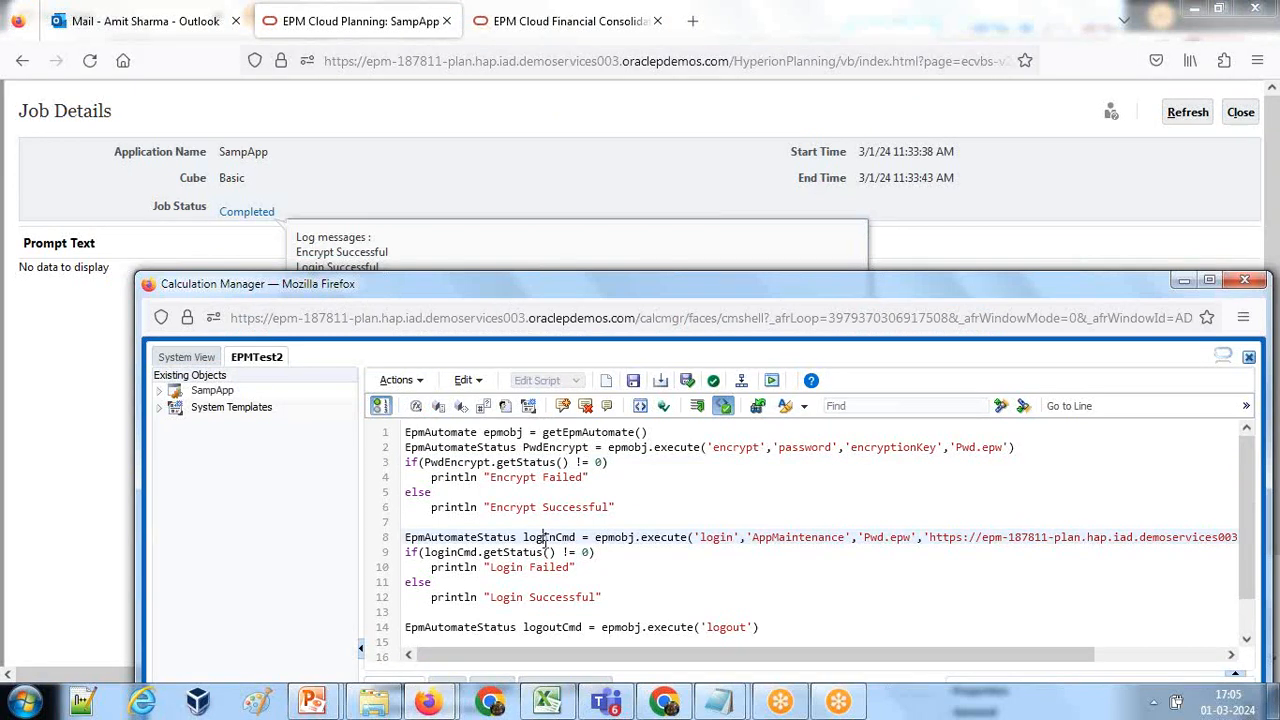
mouse_move(892, 544)
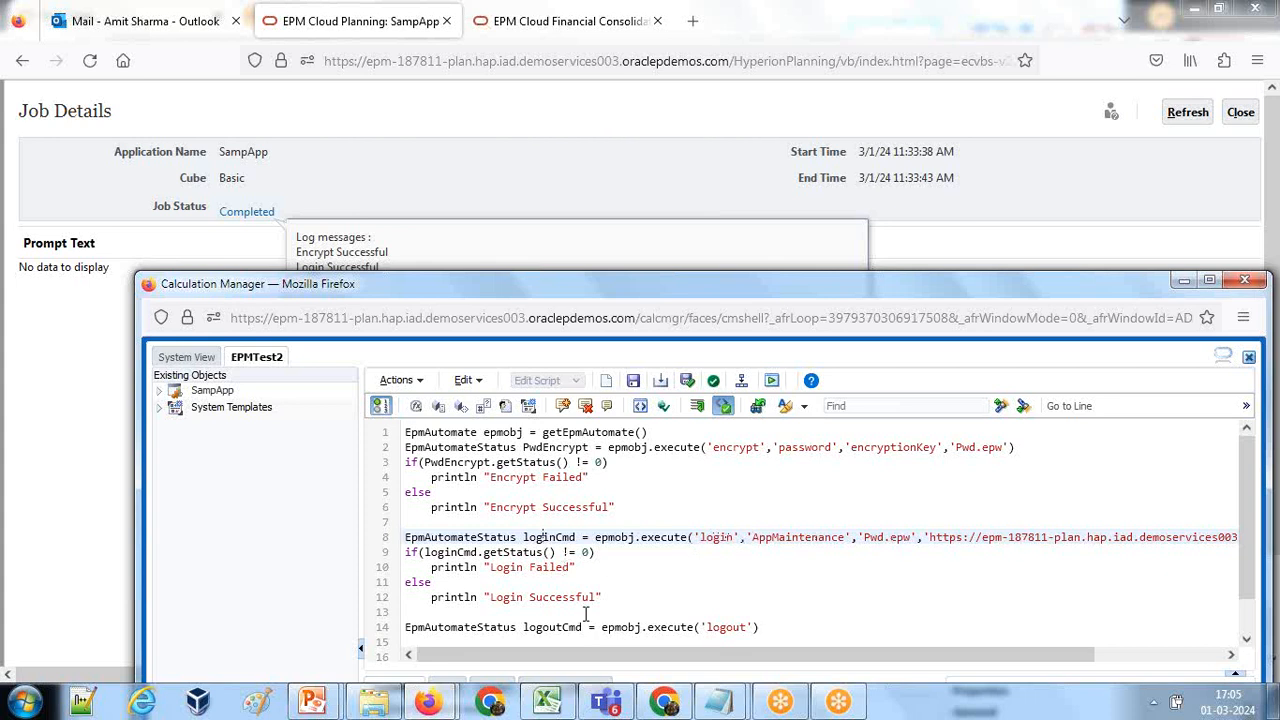
mouse_move(802, 602)
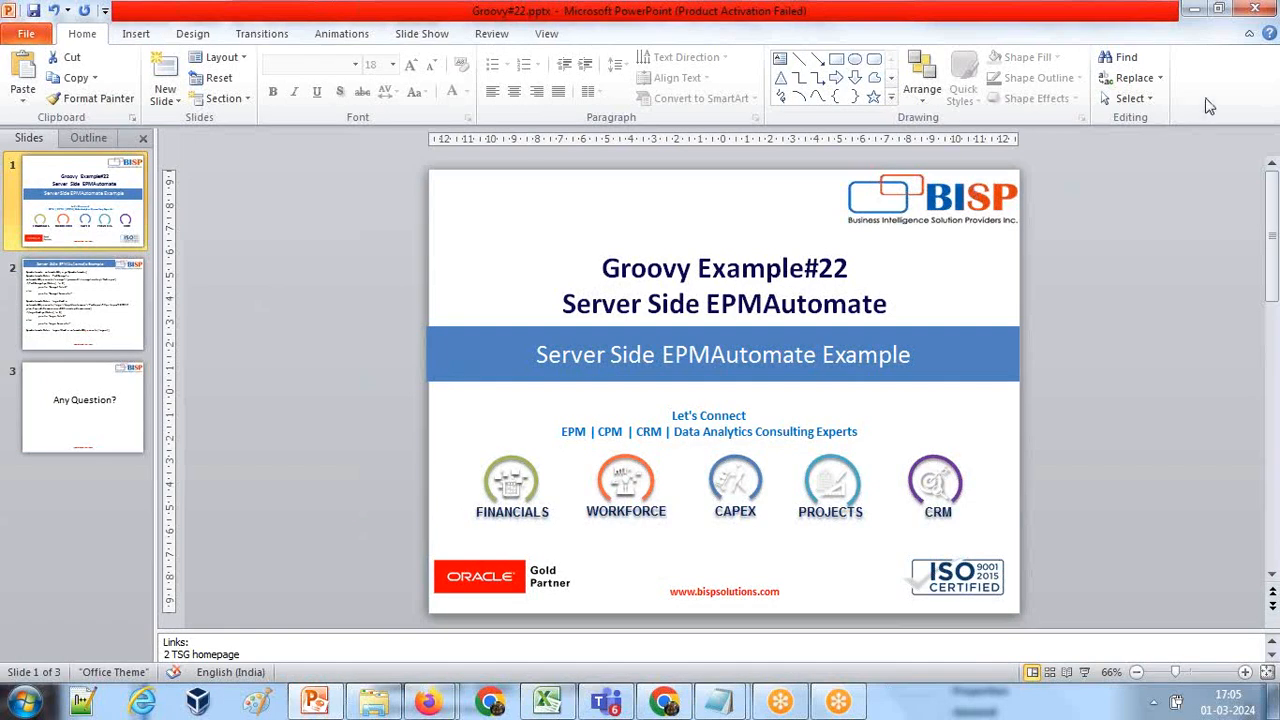
mouse_move(1204, 40)
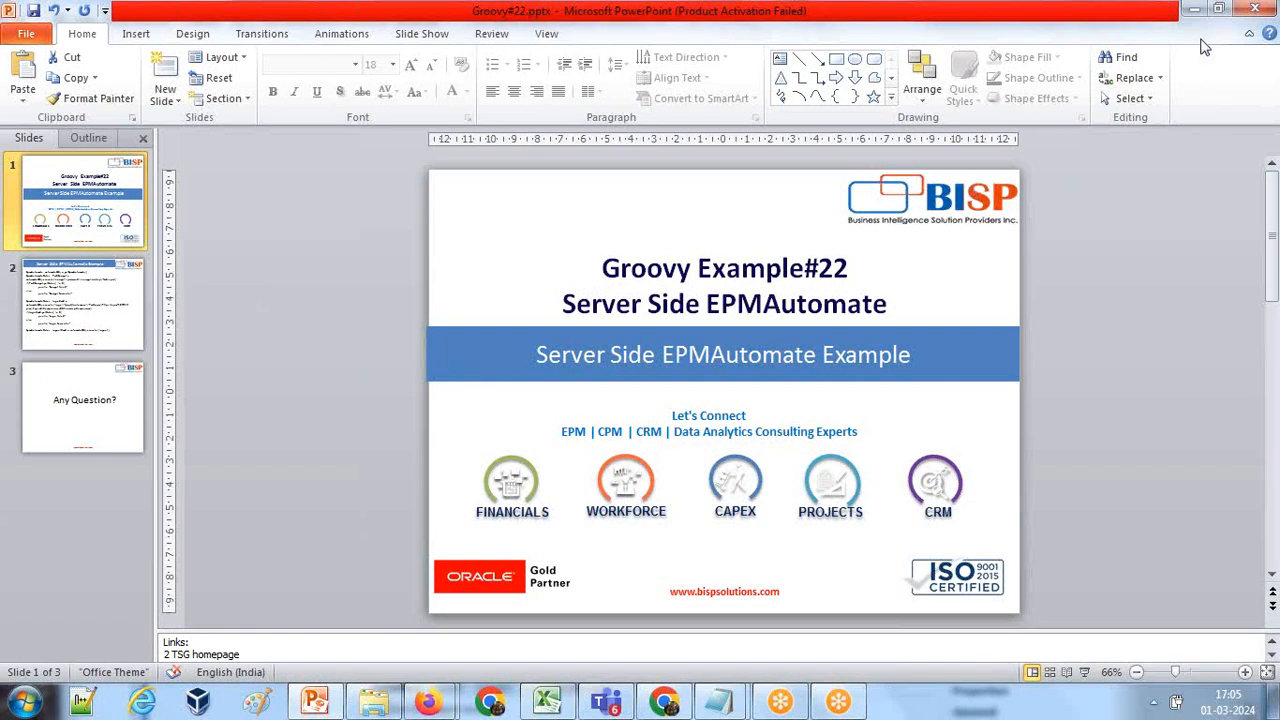
mouse_move(1172, 136)
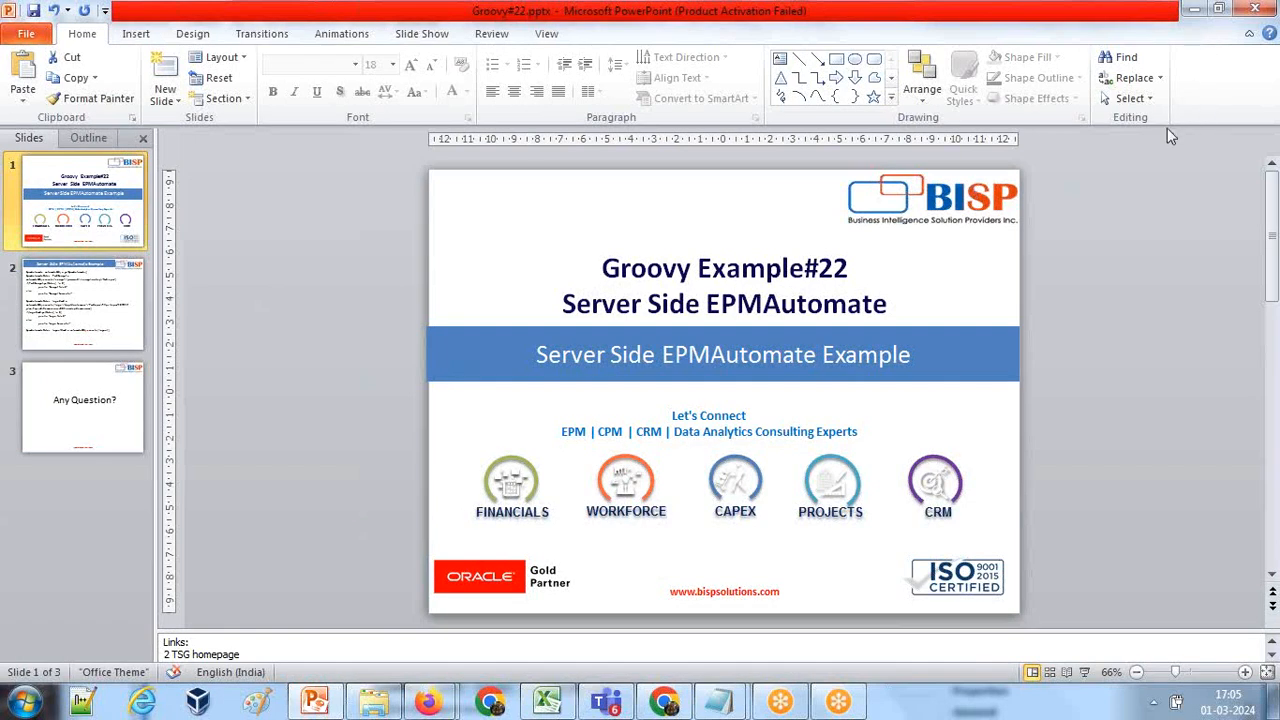